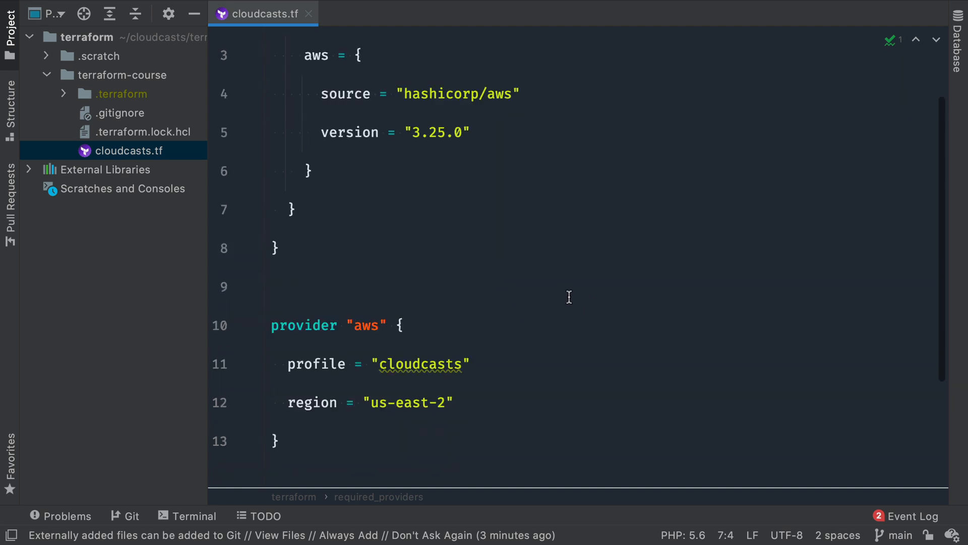
# Inspect the aws provider and its cloudcasts profile name, dismissing the typo suggestion.
pyautogui.doubleClick(366, 325)
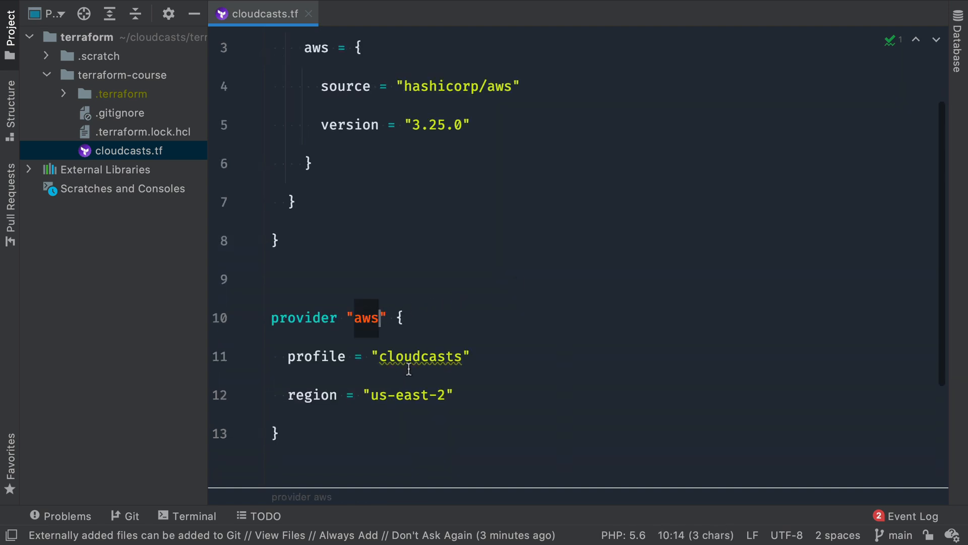
pyautogui.click(420, 357)
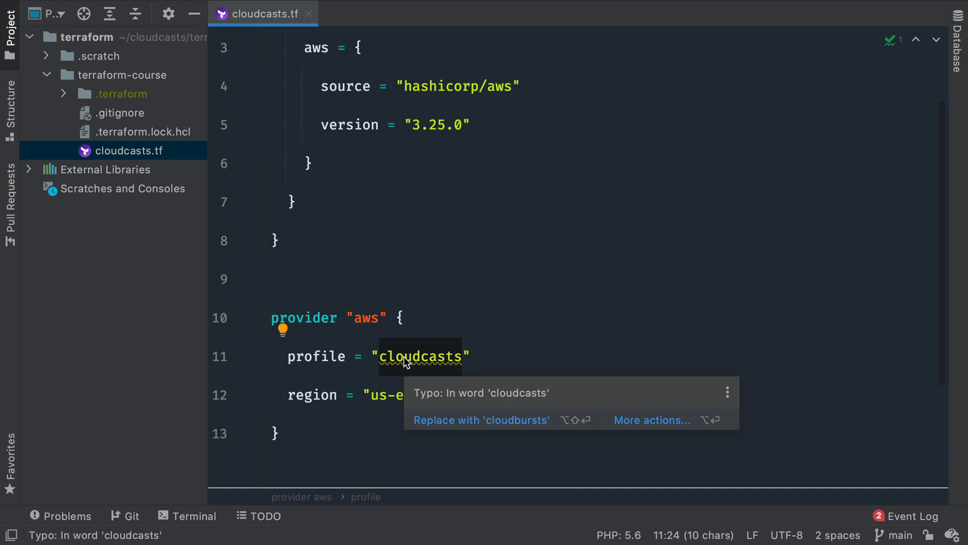
pyautogui.click(375, 438)
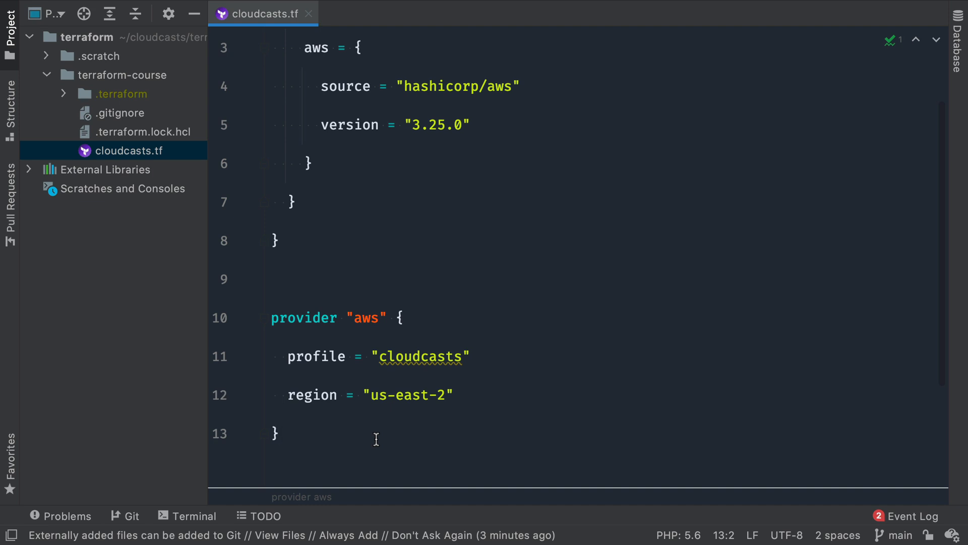
# Below the provider, add a data "aws_ami" "app" block containing most_recent = true.
pyautogui.press('enter')
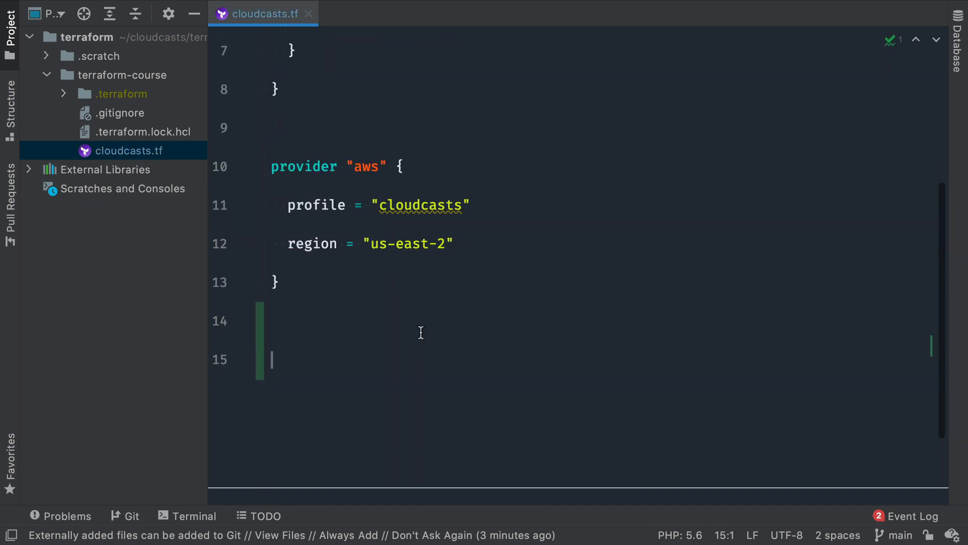
pyautogui.moveTo(429, 326)
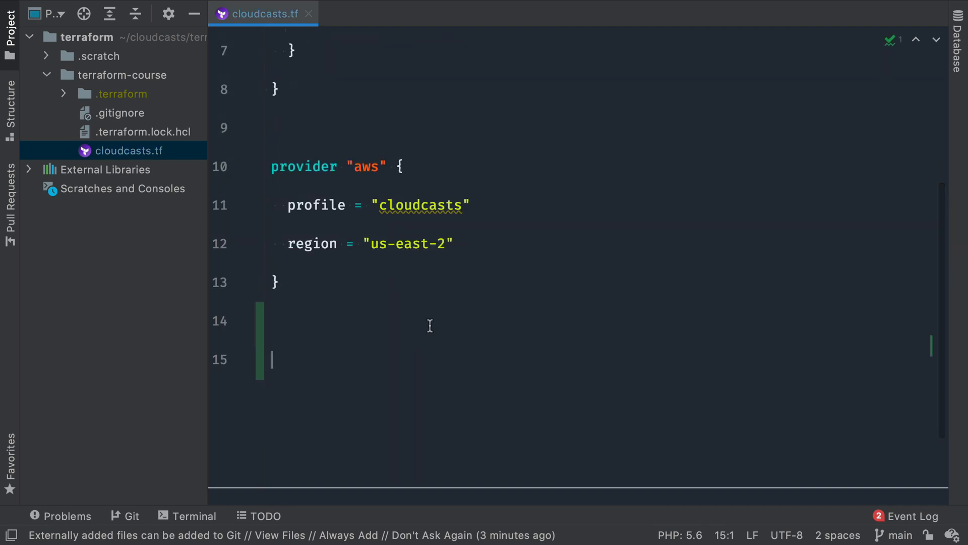
pyautogui.write('data')
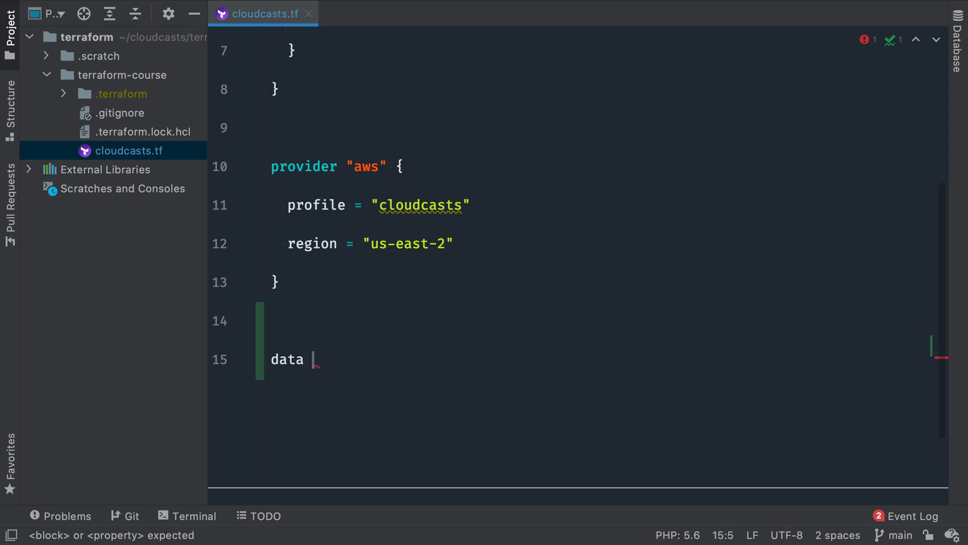
pyautogui.write('"aws_ami"')
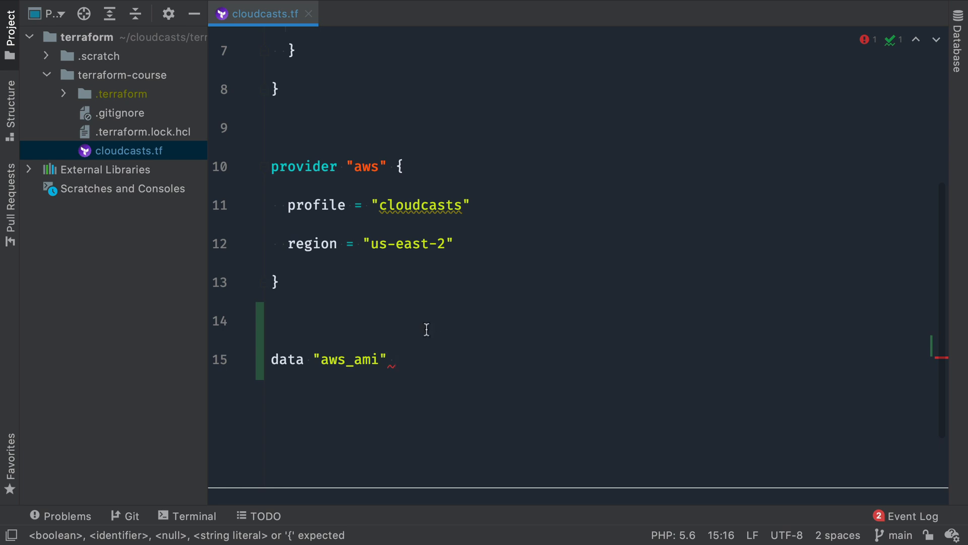
pyautogui.write('" ""')
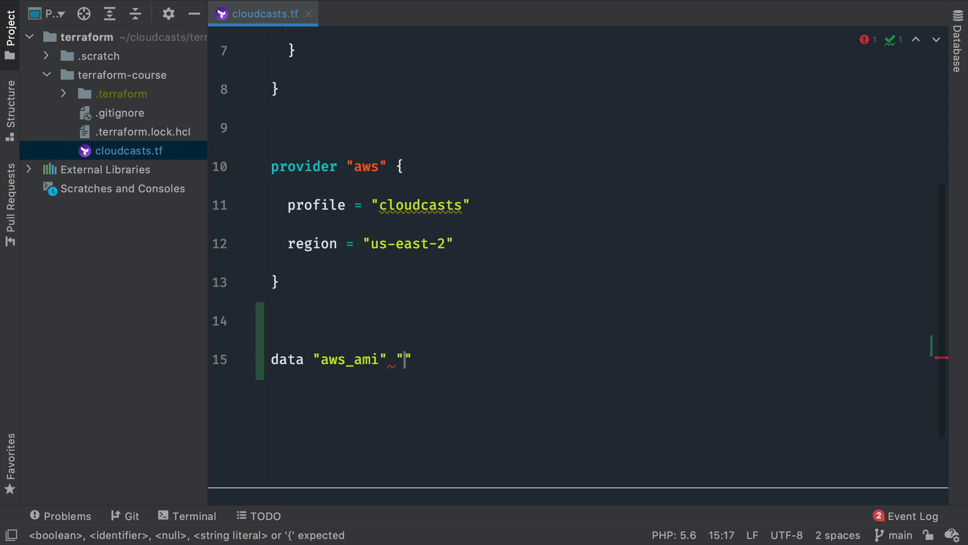
pyautogui.write('app')
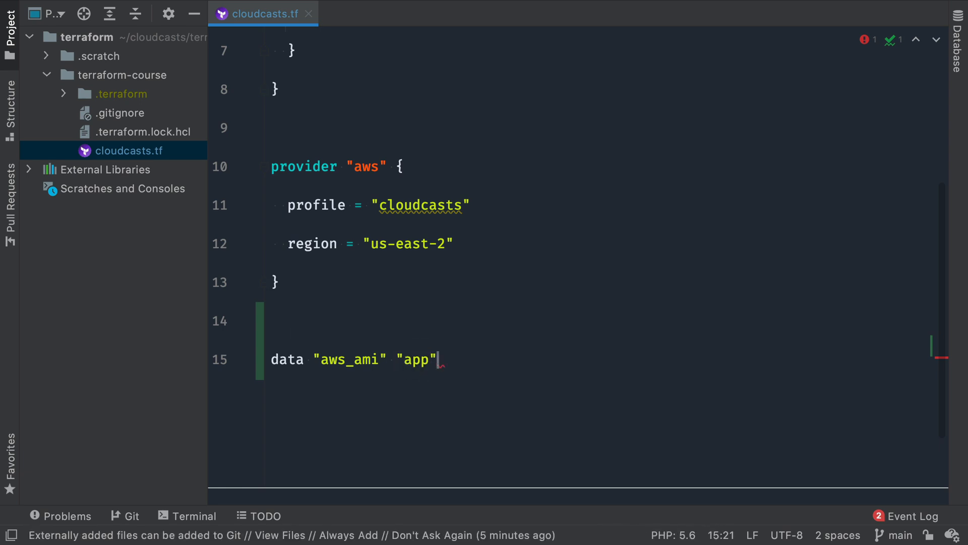
pyautogui.write('{')
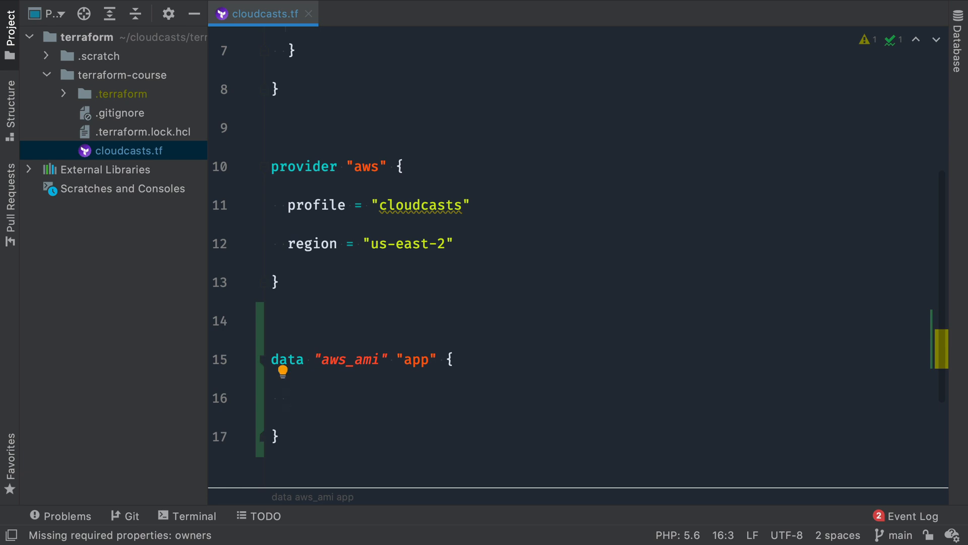
pyautogui.write('most_recent')
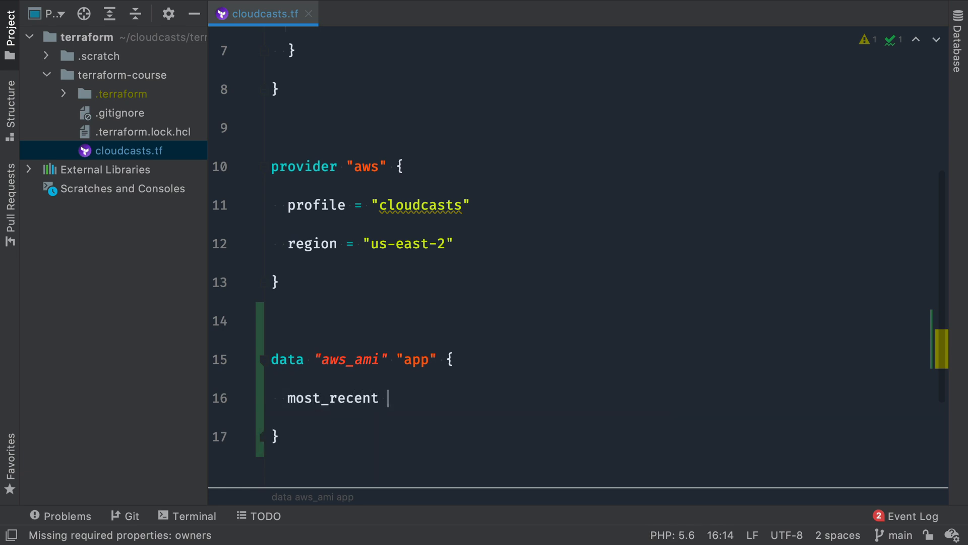
pyautogui.write('= true')
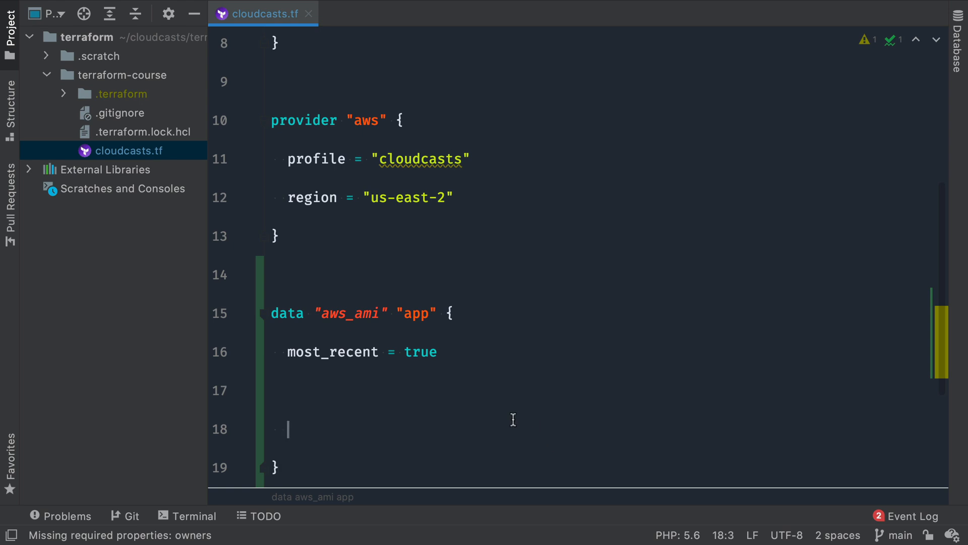
pyautogui.write('owners = ["099720109477"] # Canonical official')
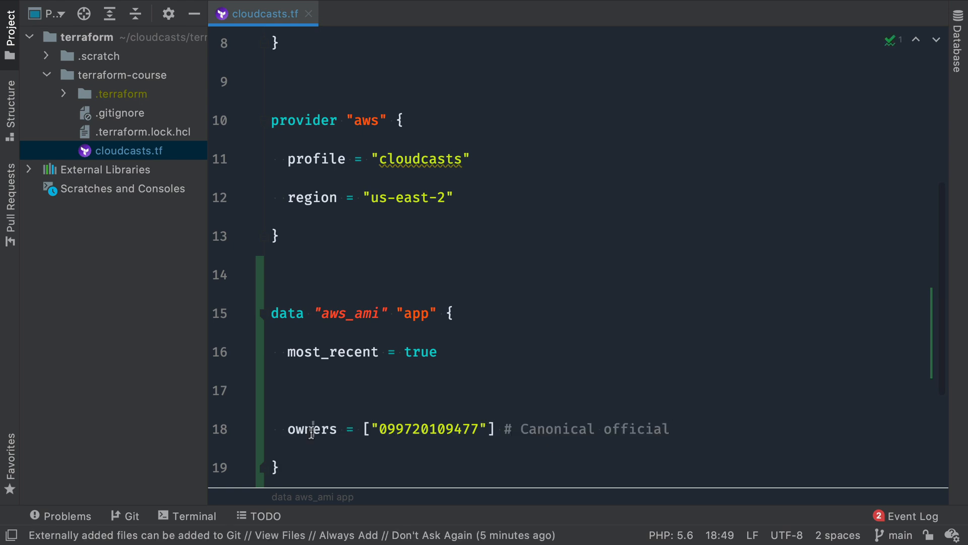
pyautogui.doubleClick(429, 429)
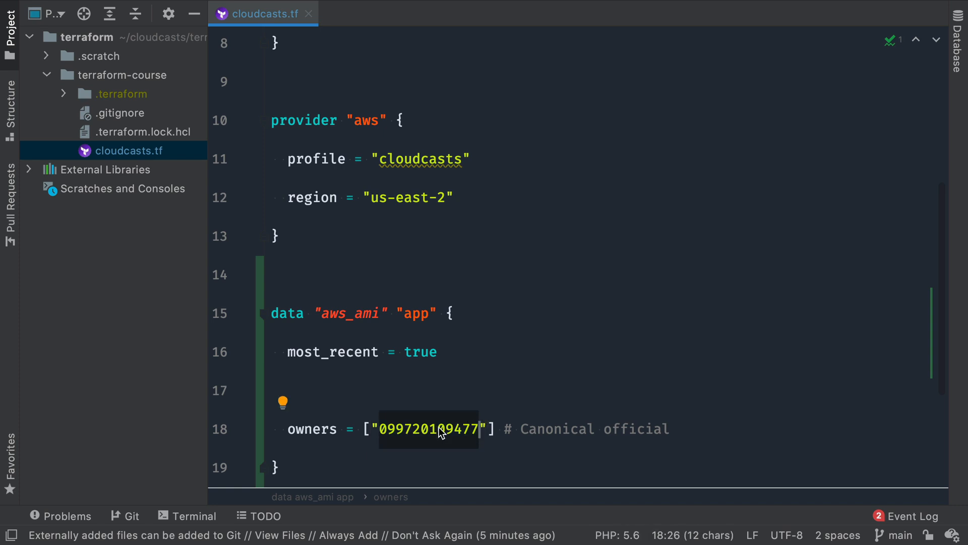
pyautogui.write('self')
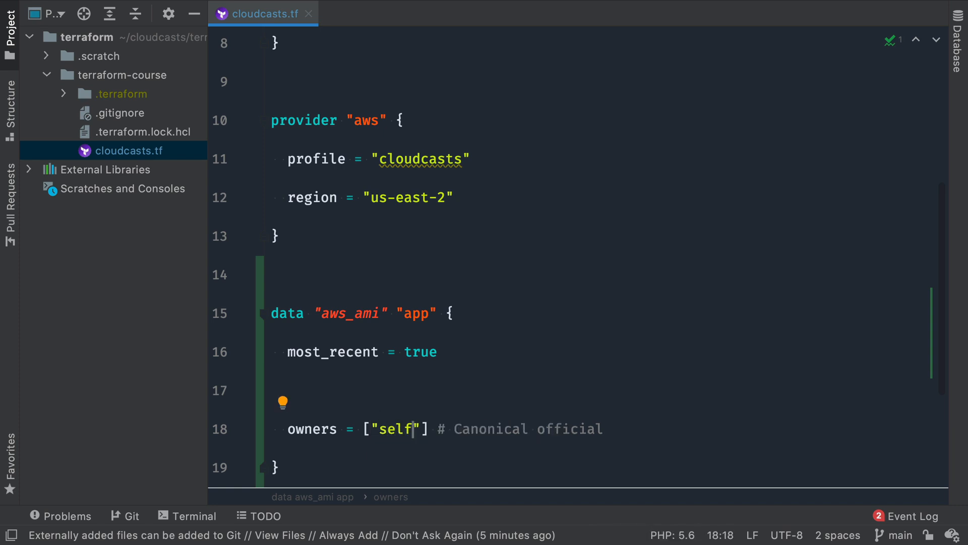
pyautogui.write('099720109477')
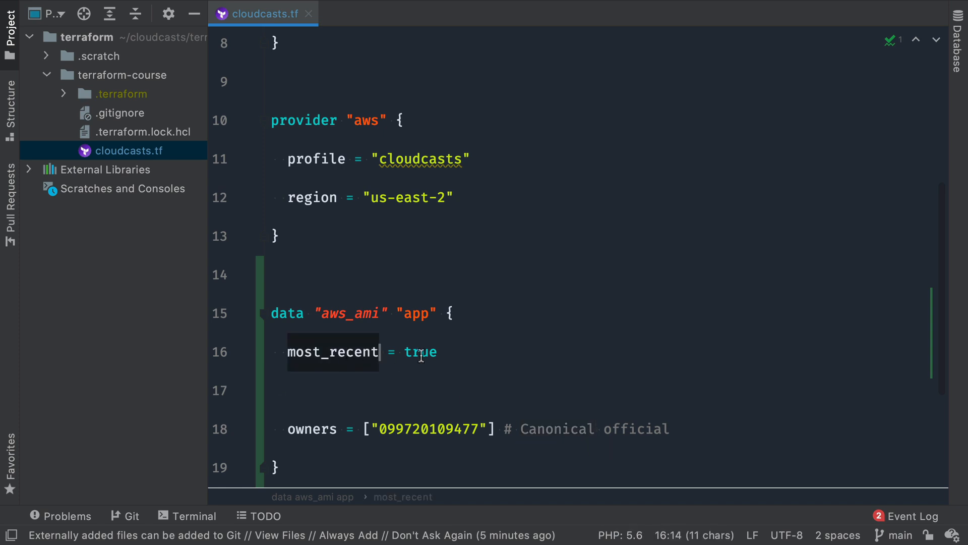
pyautogui.click(445, 352)
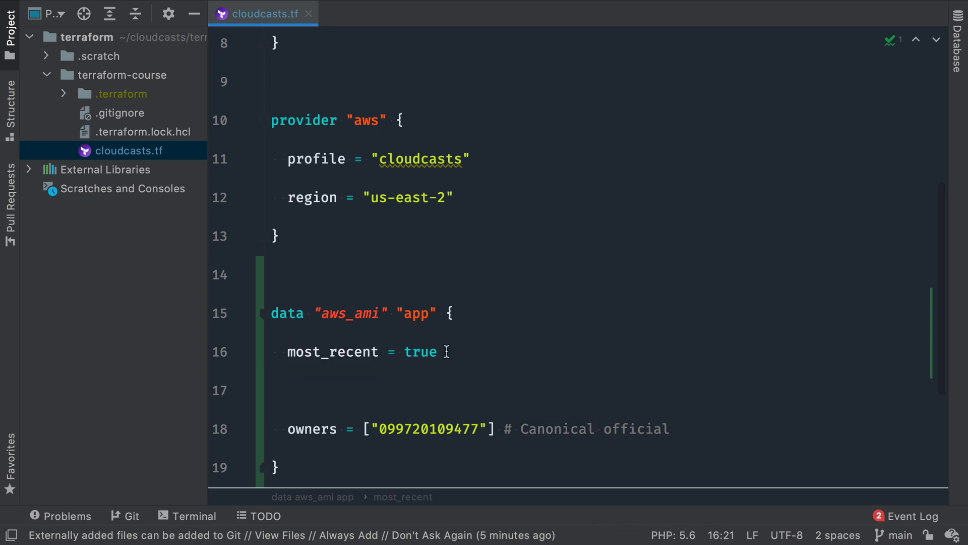
pyautogui.moveTo(481, 399)
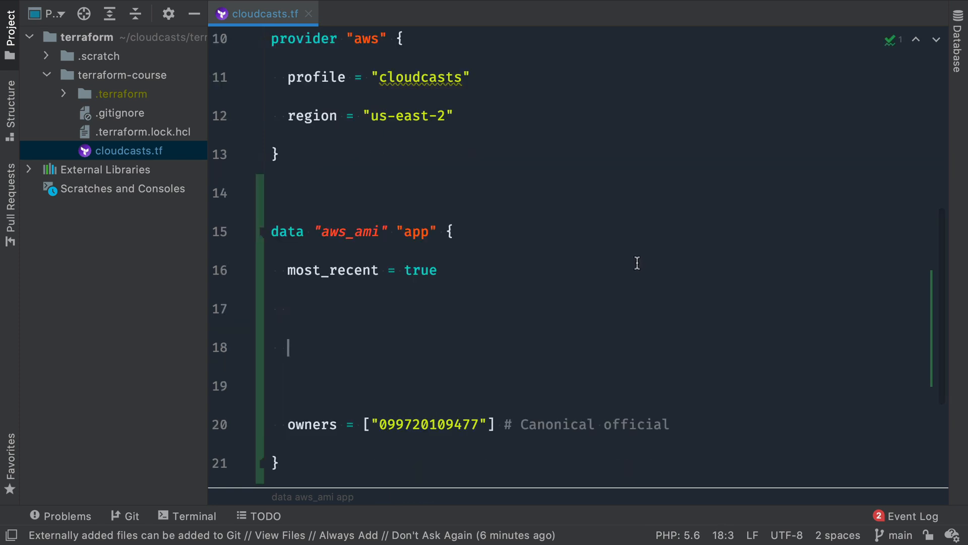
# Add a name filter for ubuntu/images/hvm-ssd/ubuntu-focal-20.04-amd64-server-*, highlighting its parts.
pyautogui.write('filters')
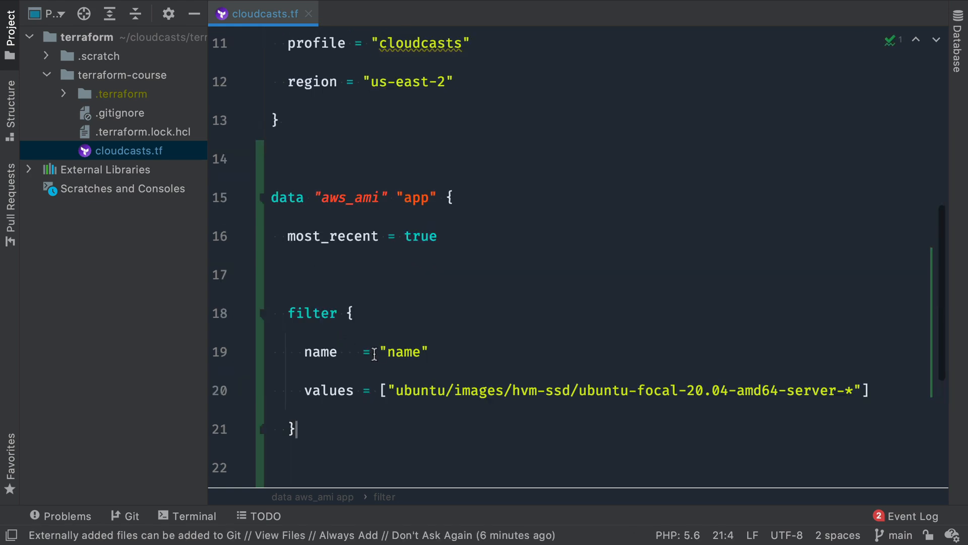
pyautogui.click(321, 390)
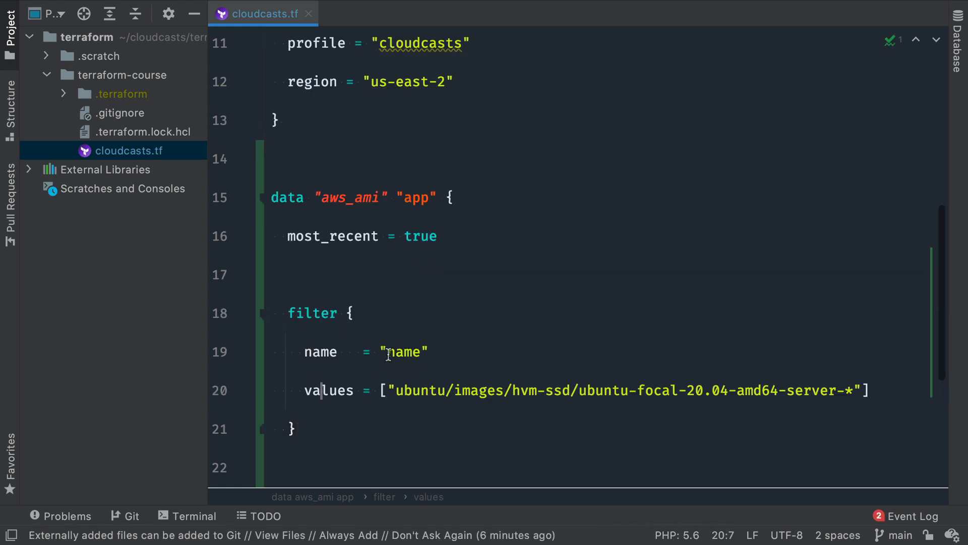
pyautogui.doubleClick(404, 352)
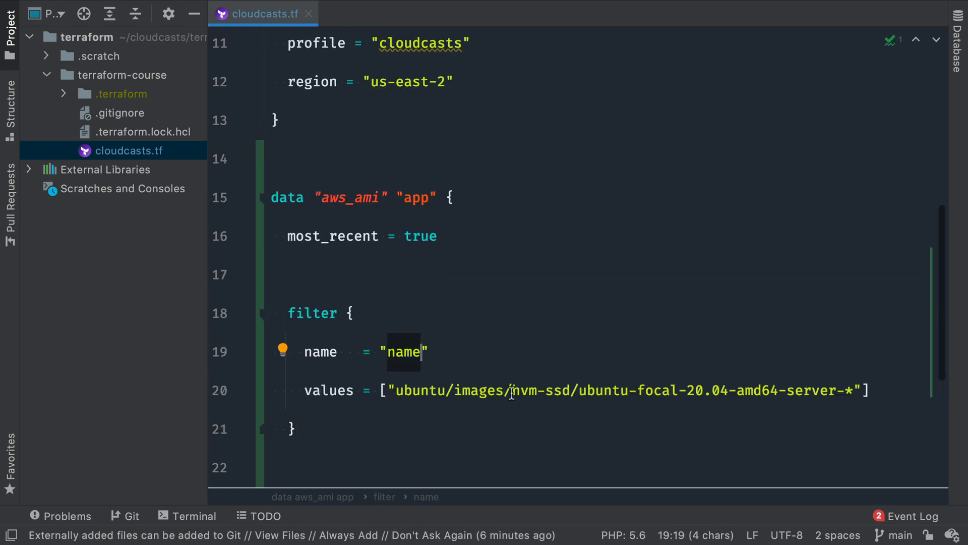
pyautogui.click(526, 390)
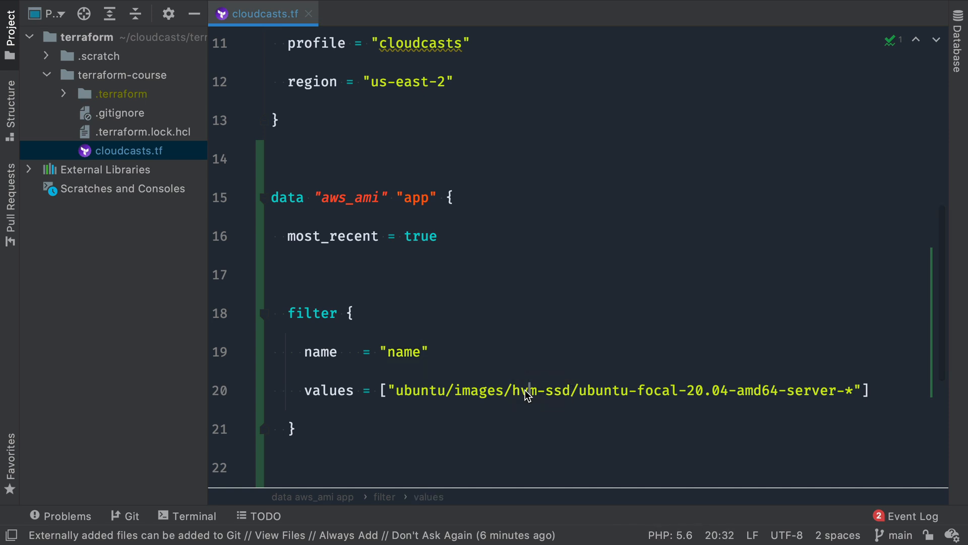
pyautogui.doubleClick(557, 390)
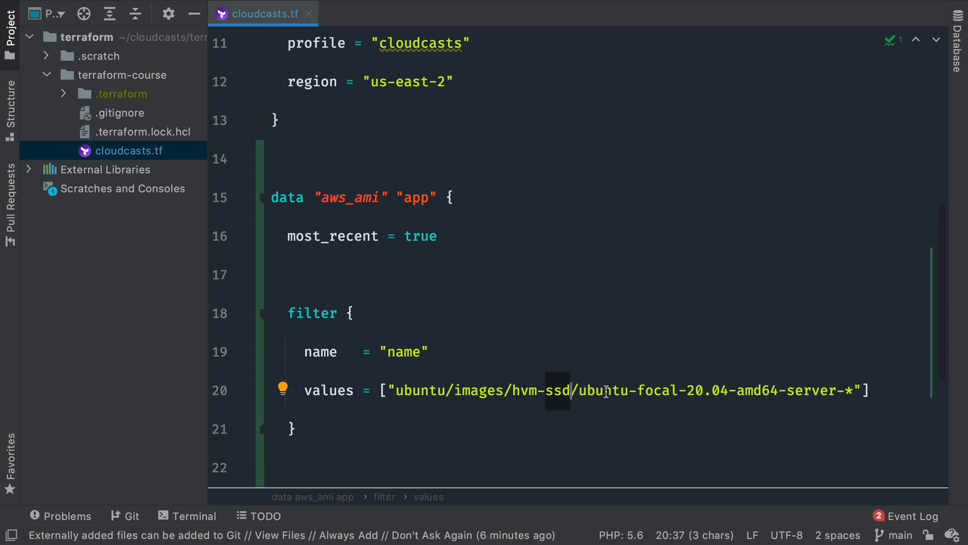
pyautogui.moveTo(787, 393)
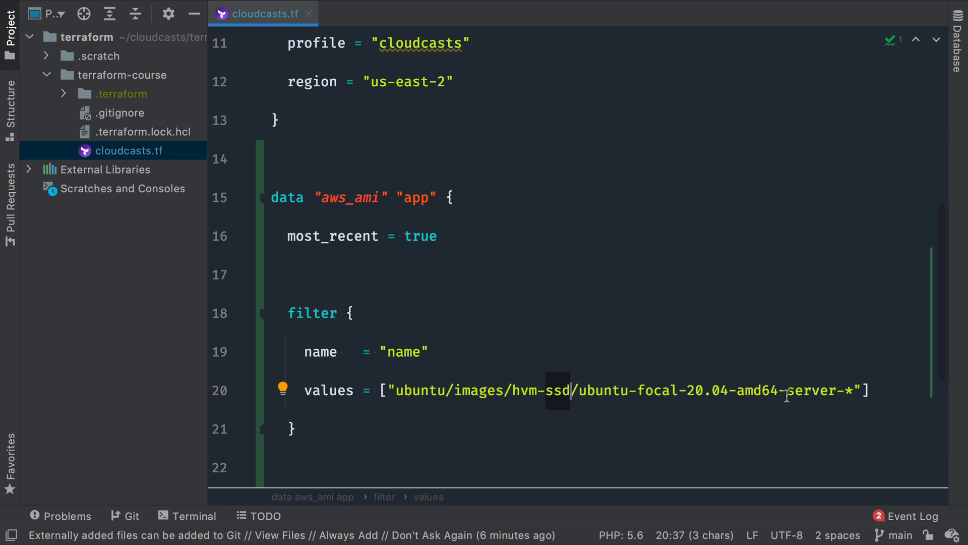
pyautogui.click(837, 390)
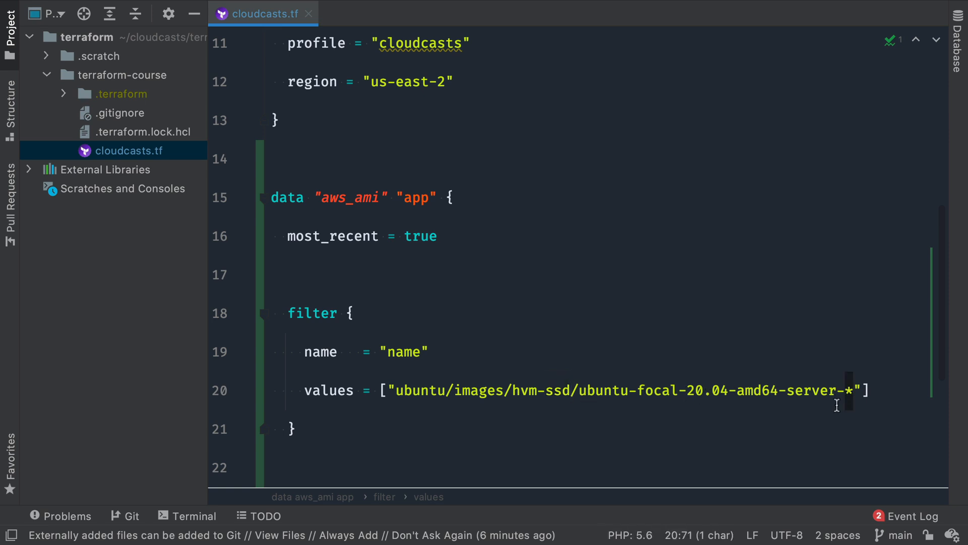
pyautogui.scroll(-3)
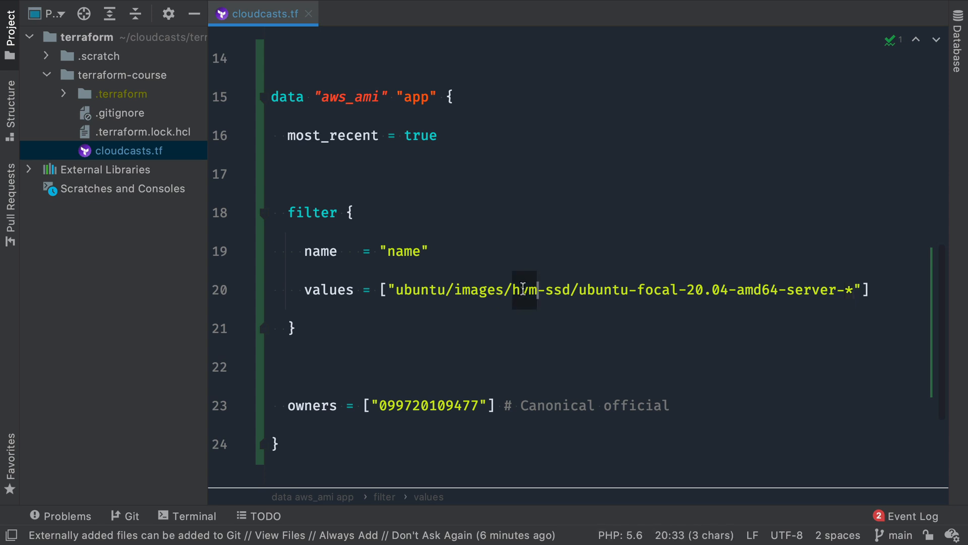
pyautogui.moveTo(522, 298)
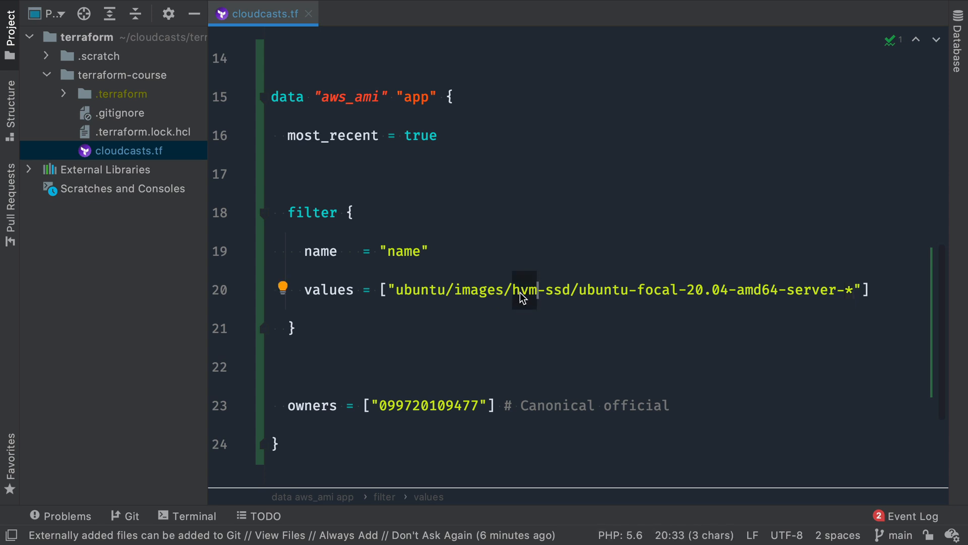
# Add filters for virtualization-type hvm and architecture x86_64 to the AMI lookup.
pyautogui.press('enter')
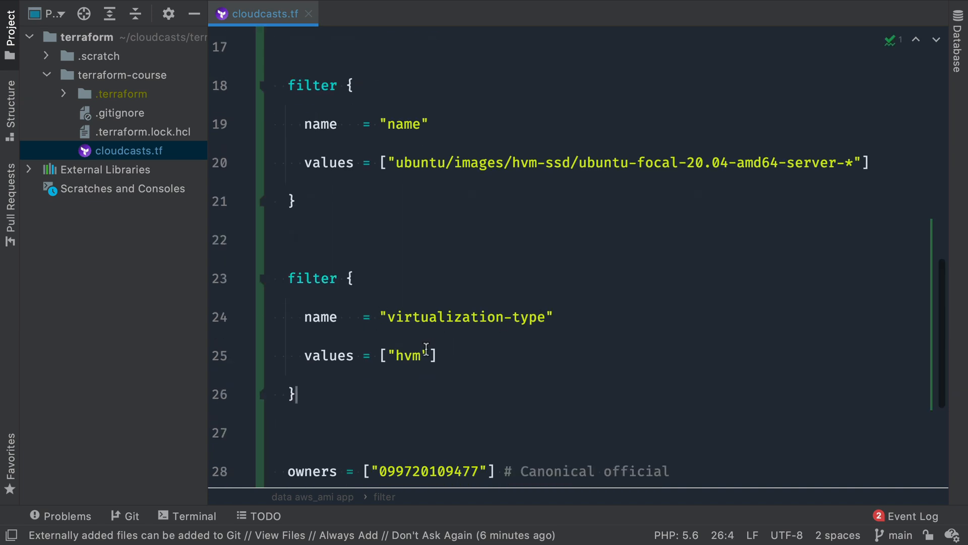
pyautogui.doubleClick(407, 356)
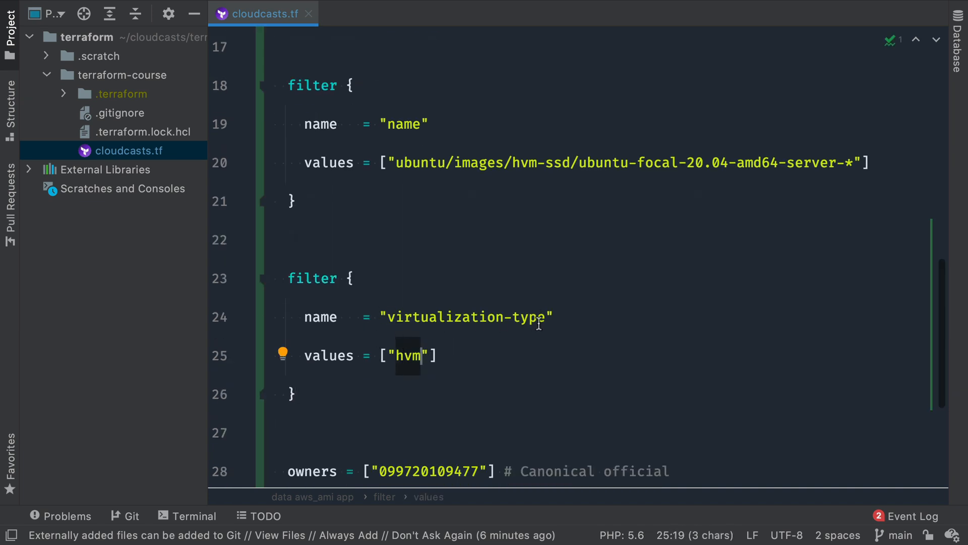
pyautogui.click(748, 162)
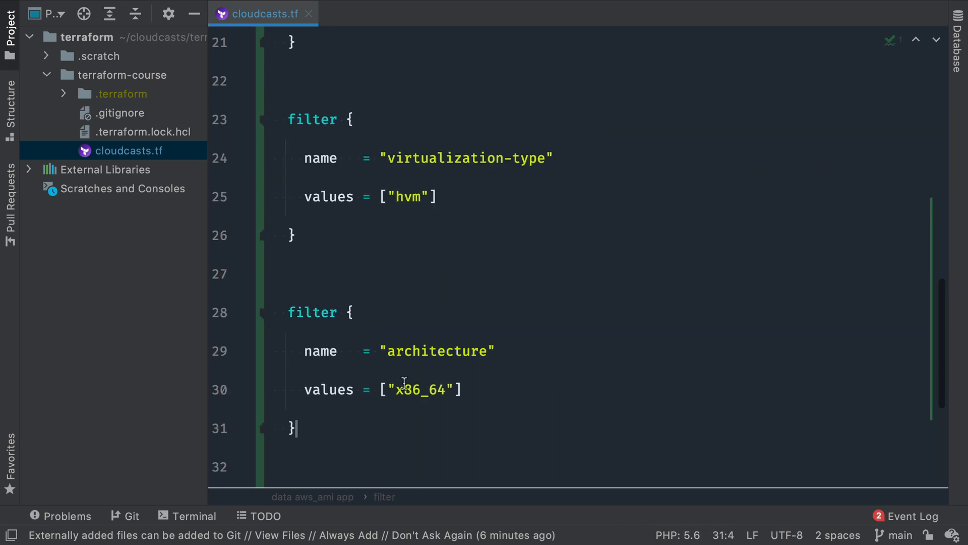
pyautogui.doubleClick(437, 351)
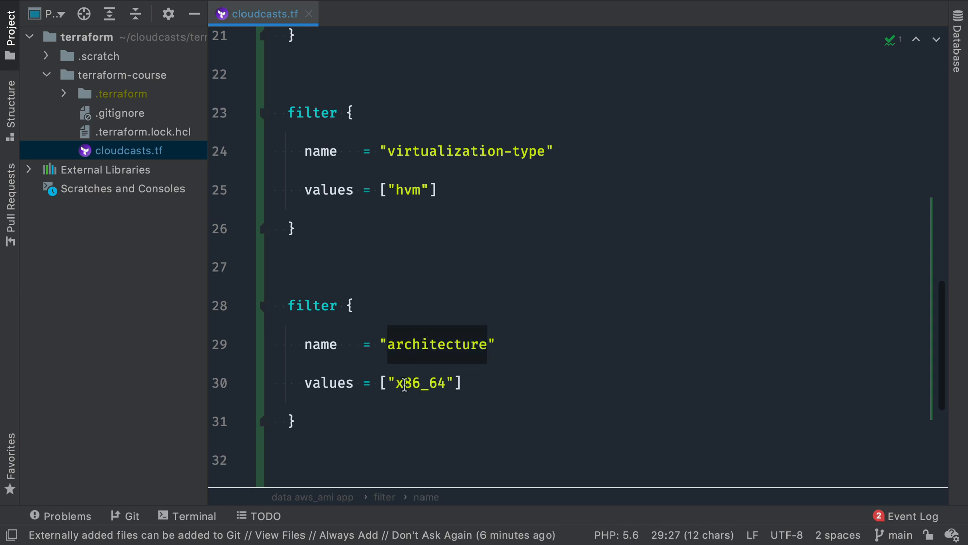
pyautogui.click(464, 382)
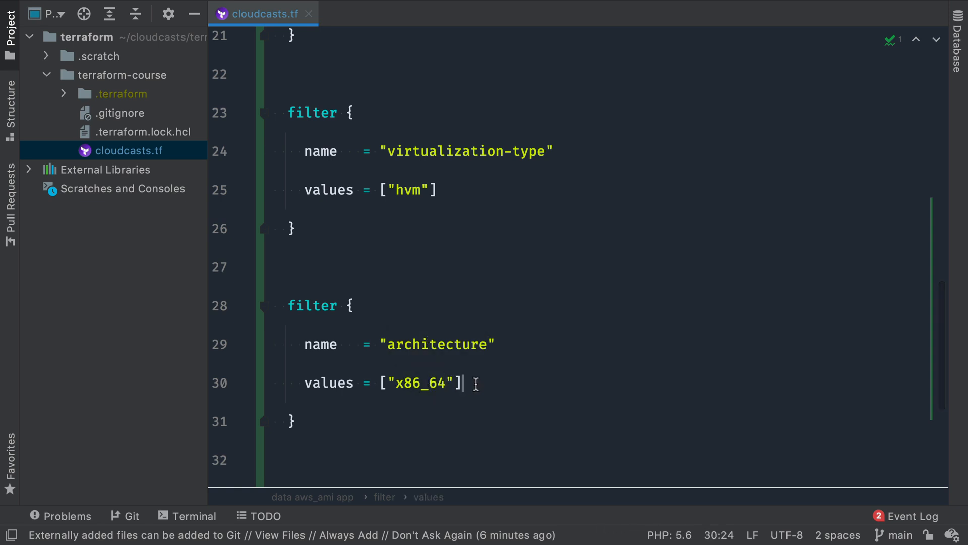
pyautogui.scroll(-3)
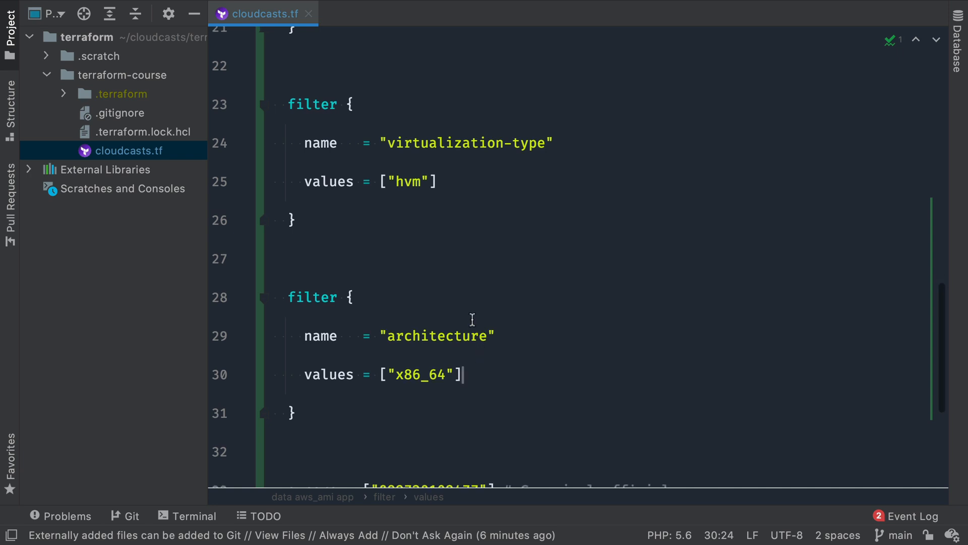
pyautogui.scroll(3)
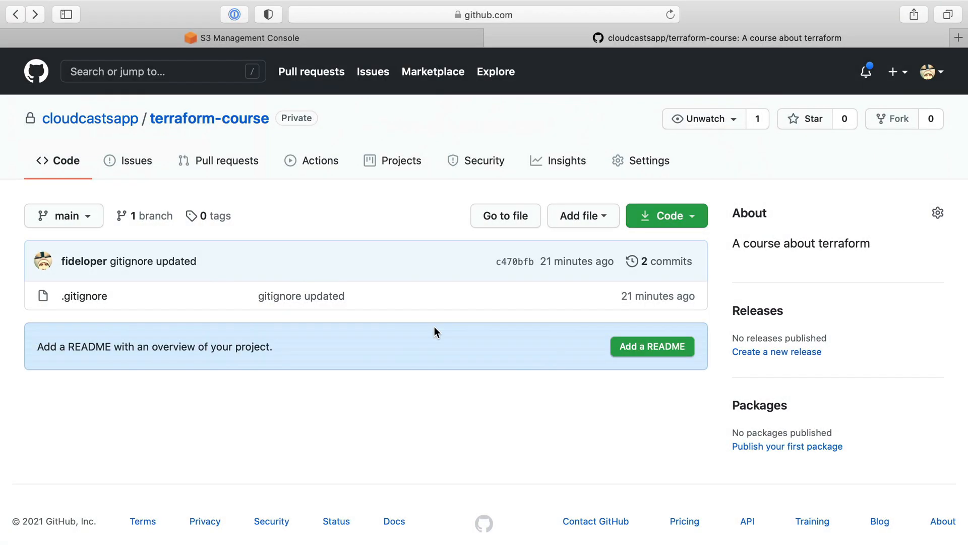
# Review the Terraform Registry aws_ami docs through Example Usage and Argument Reference.
pyautogui.write('terraform.io')
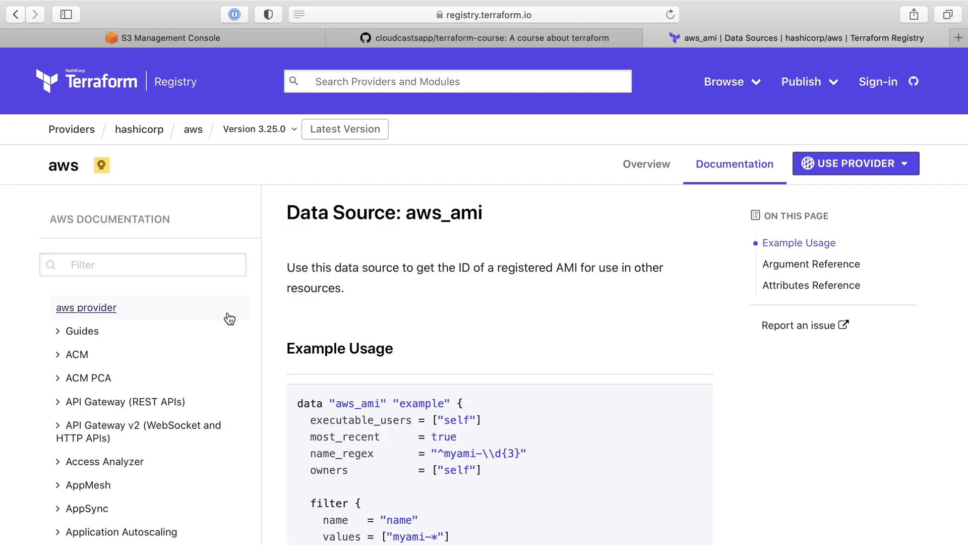
pyautogui.scroll(-3)
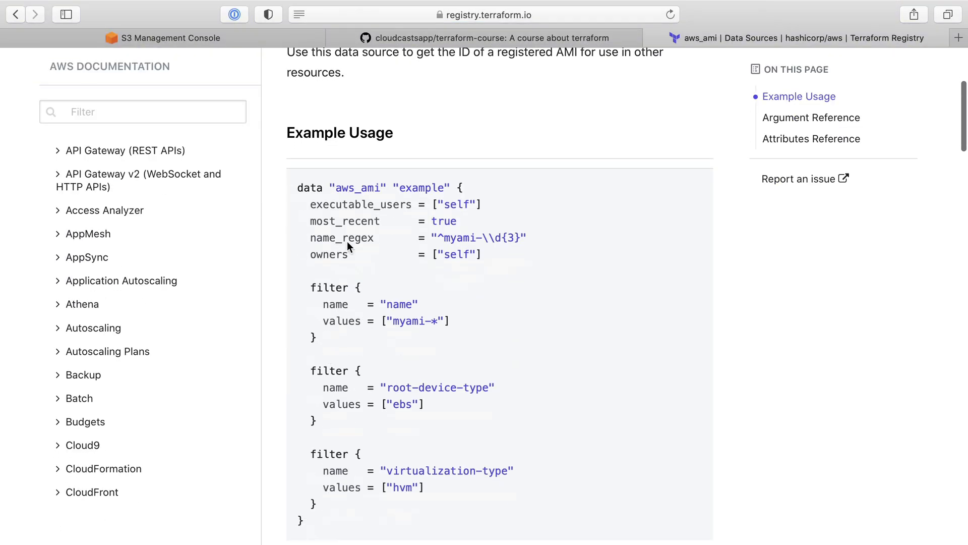
pyautogui.moveTo(366, 233)
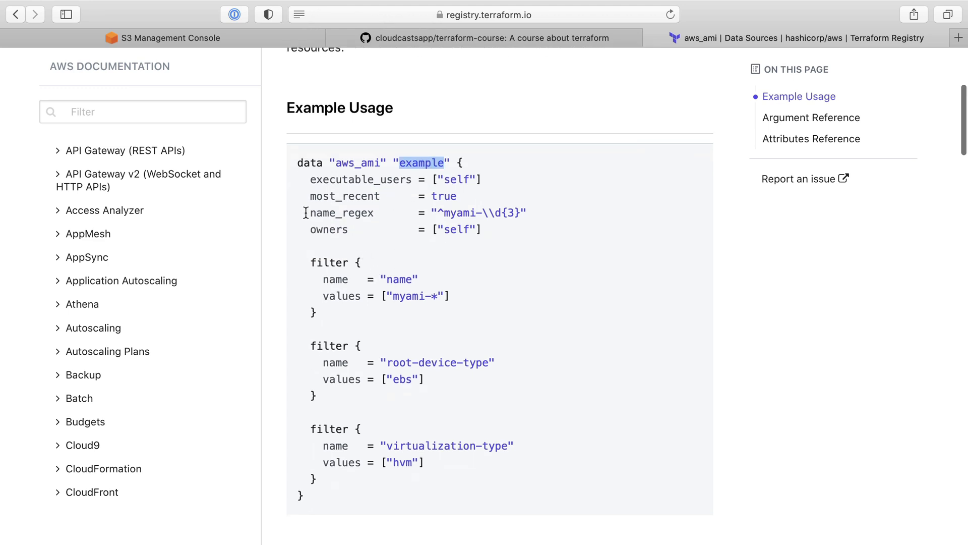
pyautogui.scroll(-3)
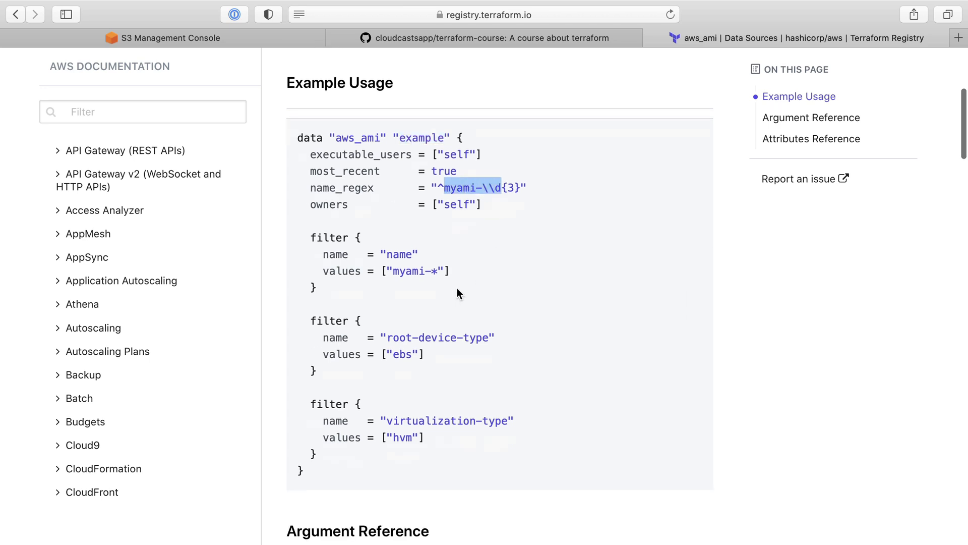
pyautogui.scroll(-3)
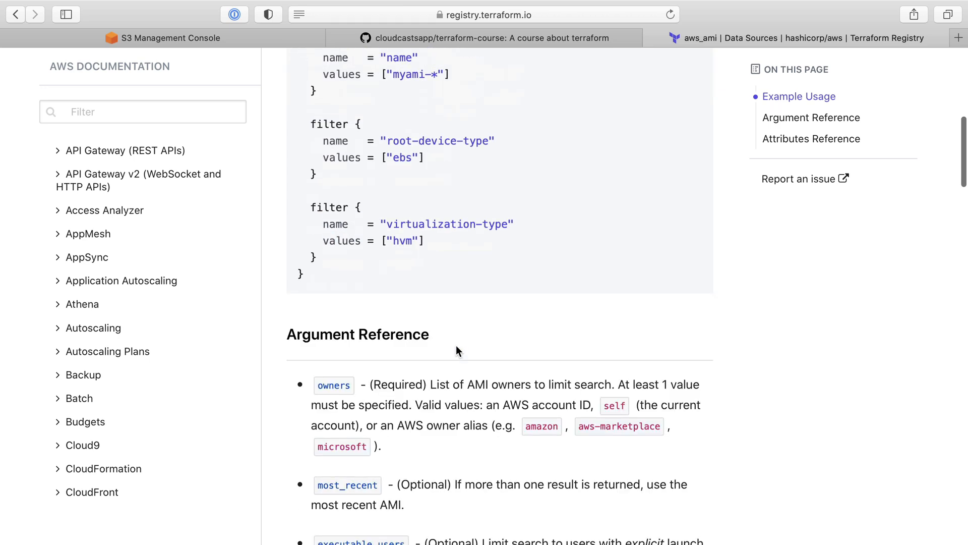
pyautogui.scroll(-3)
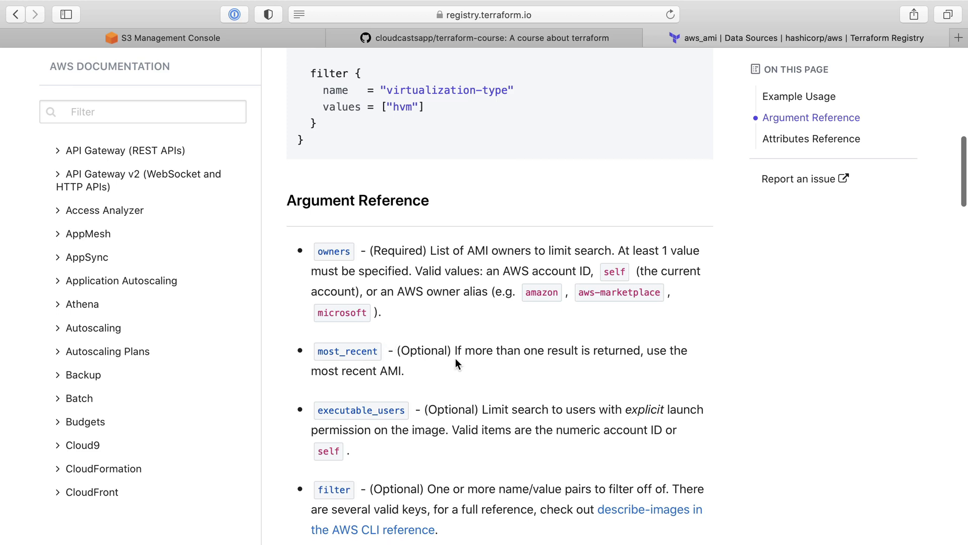
pyautogui.scroll(-3)
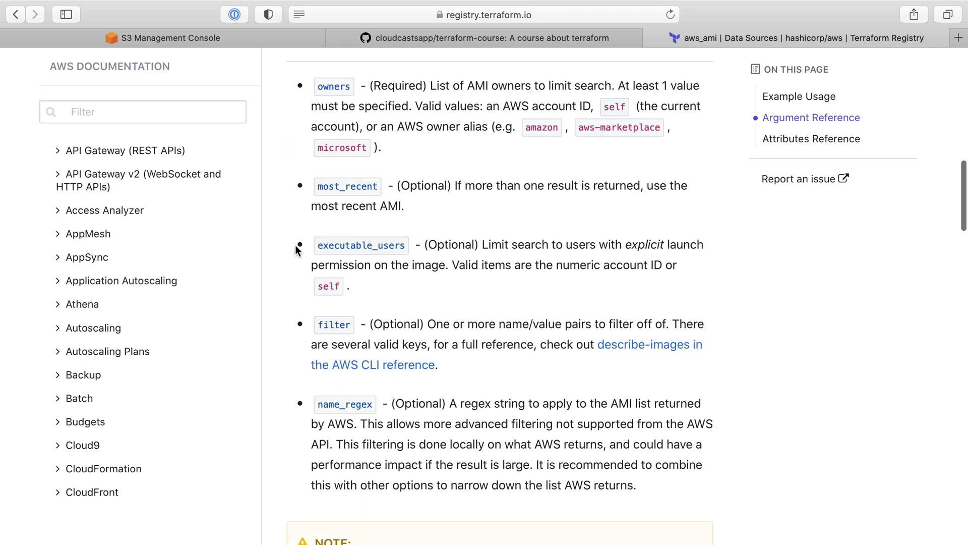
pyautogui.scroll(-3)
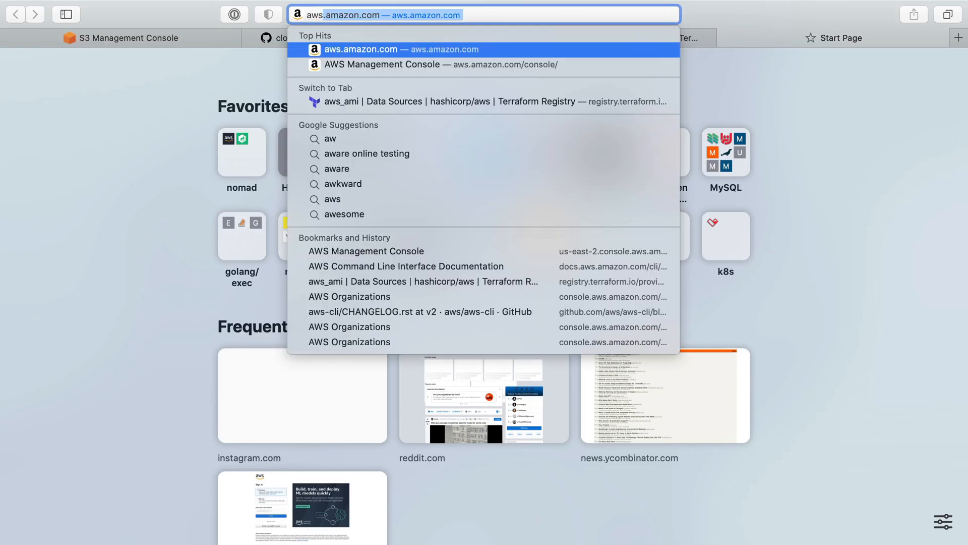
# Search 'aws cli' and open the version 2 describe-images command reference.
pyautogui.write('aws cli find ami')
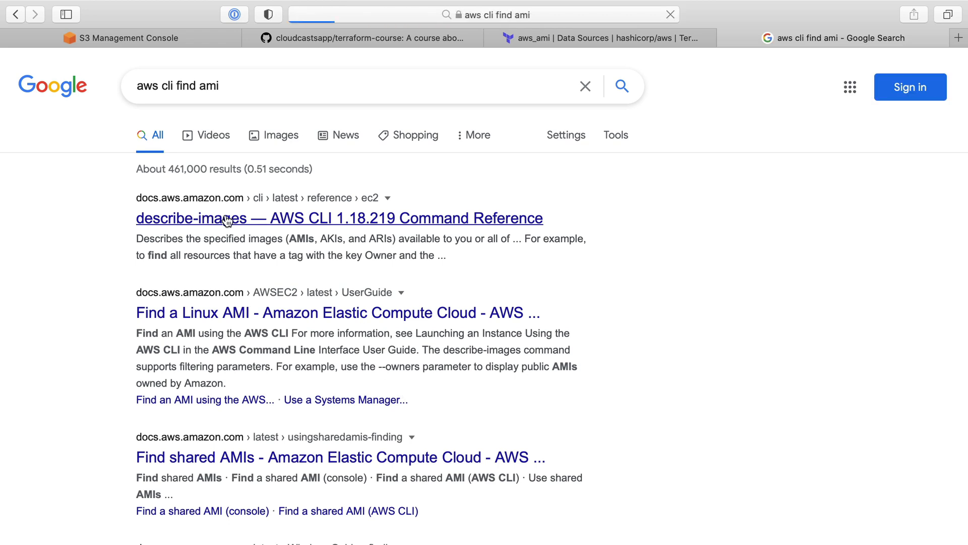
pyautogui.click(226, 218)
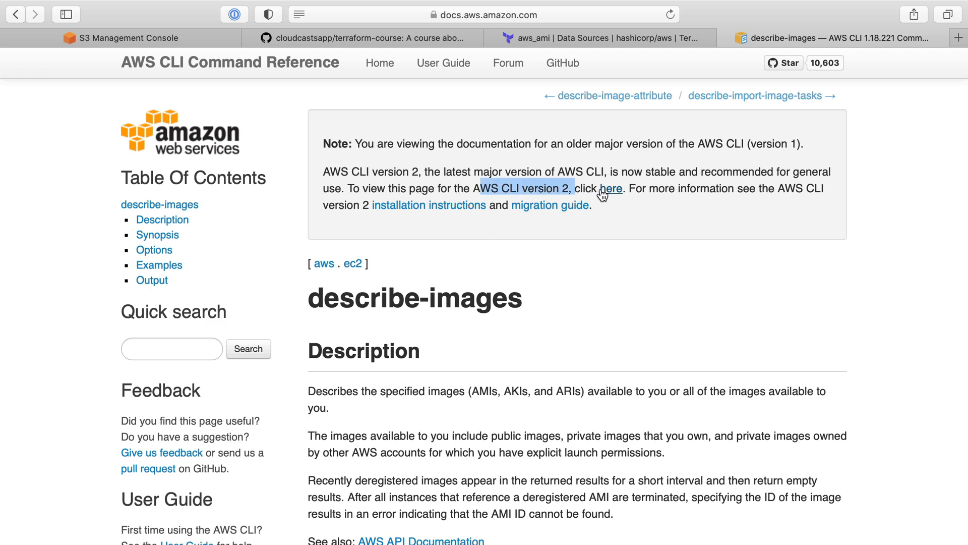
pyautogui.click(611, 190)
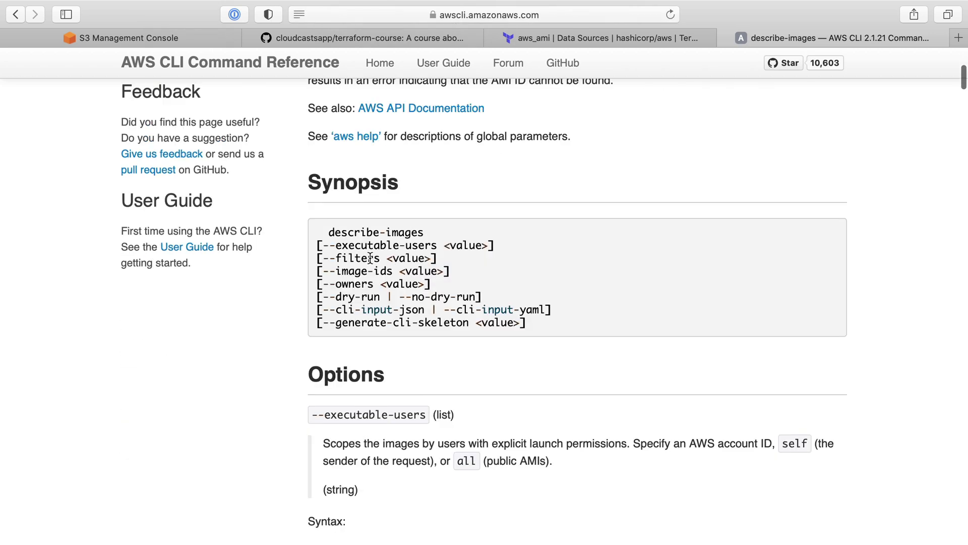
pyautogui.doubleClick(375, 232)
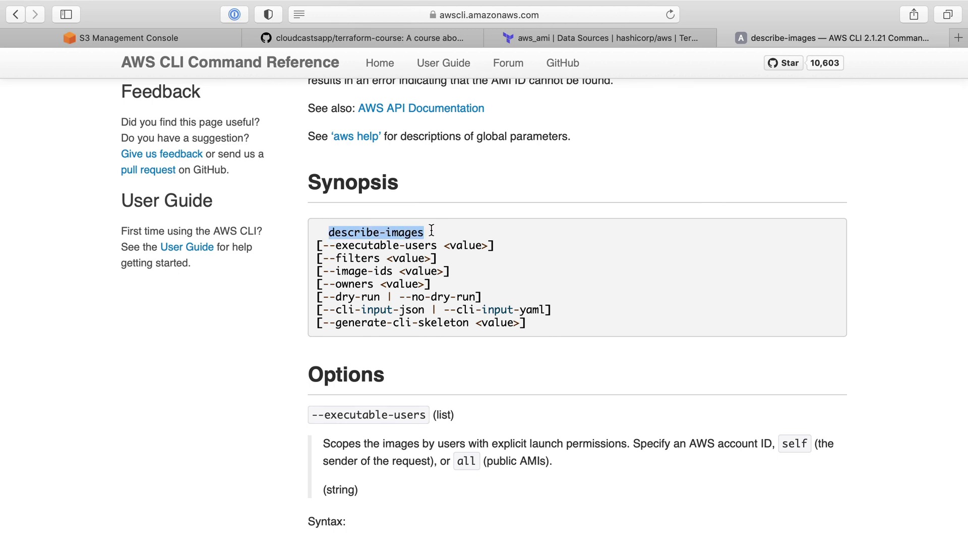
pyautogui.moveTo(437, 239)
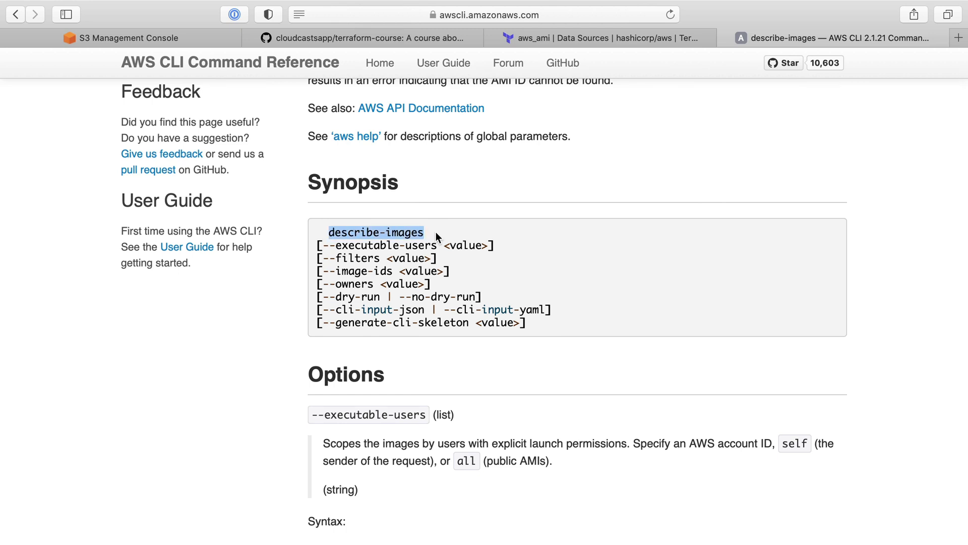
pyautogui.moveTo(382, 250)
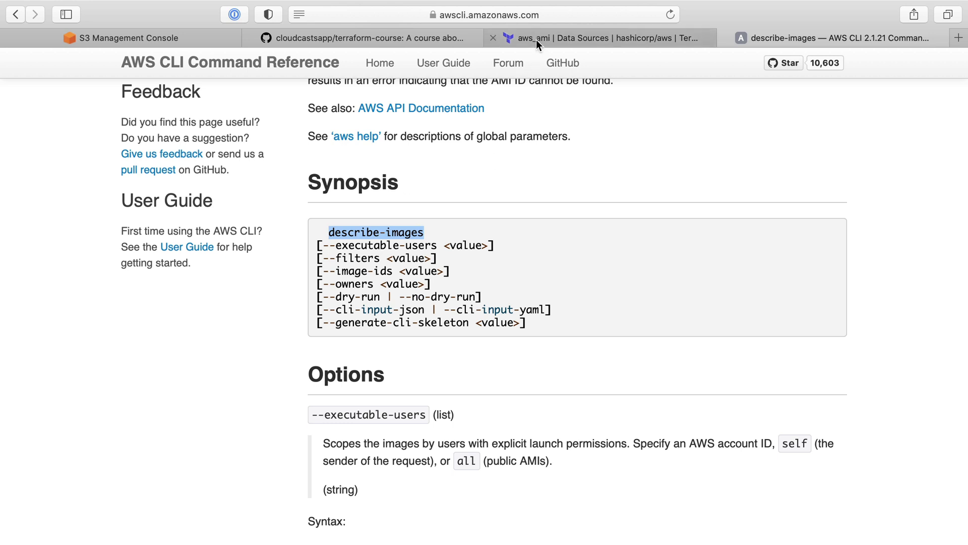
# Compare with the aws_ami registry docs, then scroll through the describe-images --filters list.
pyautogui.click(599, 38)
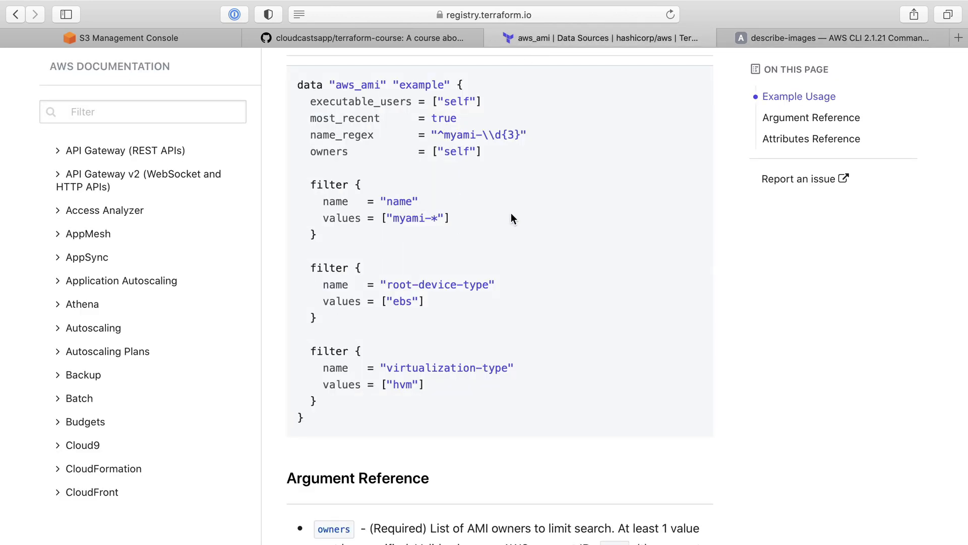
pyautogui.click(837, 38)
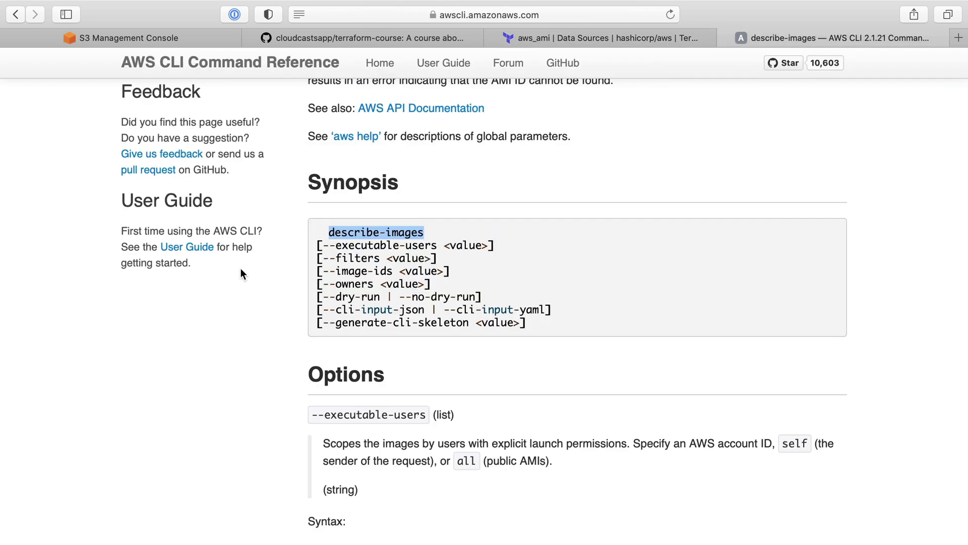
pyautogui.scroll(-3)
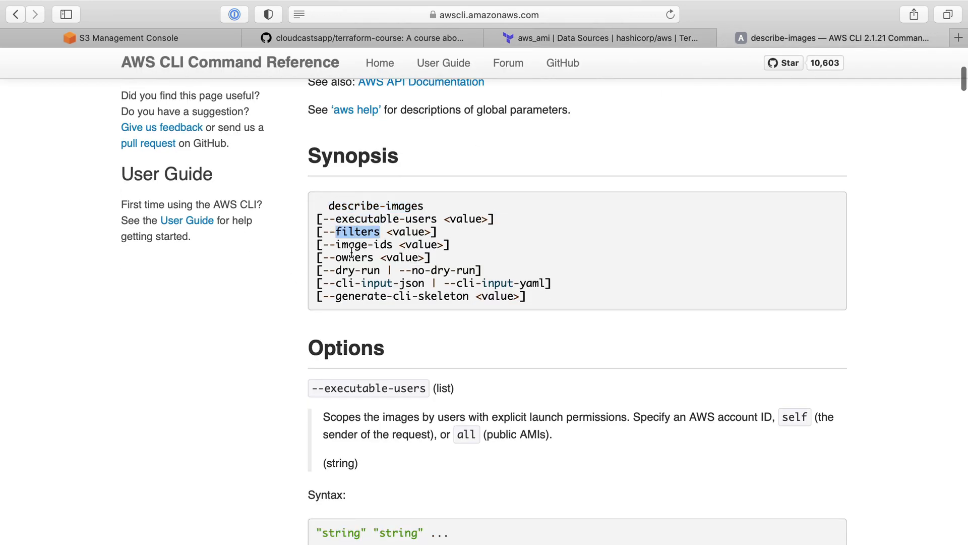
pyautogui.scroll(-3)
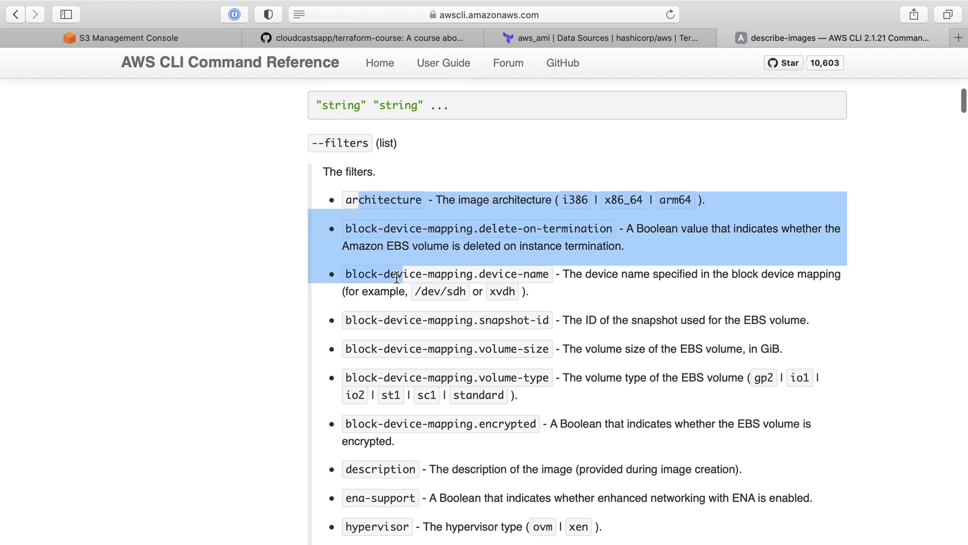
pyautogui.scroll(-3)
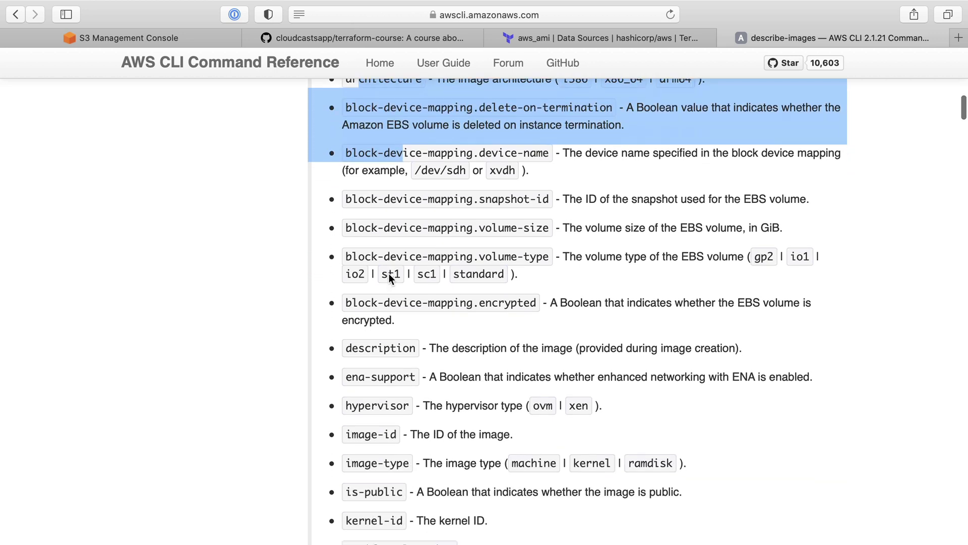
pyautogui.scroll(-3)
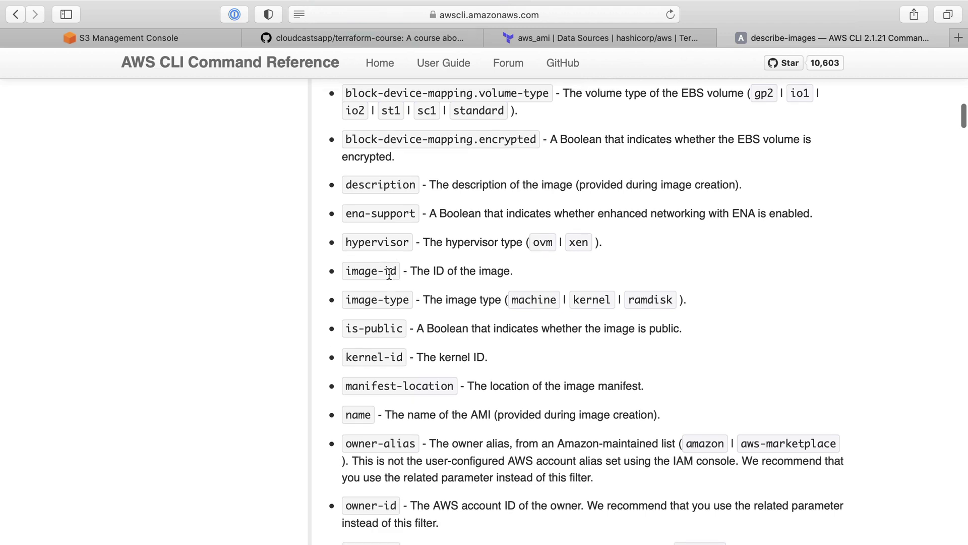
pyautogui.scroll(-3)
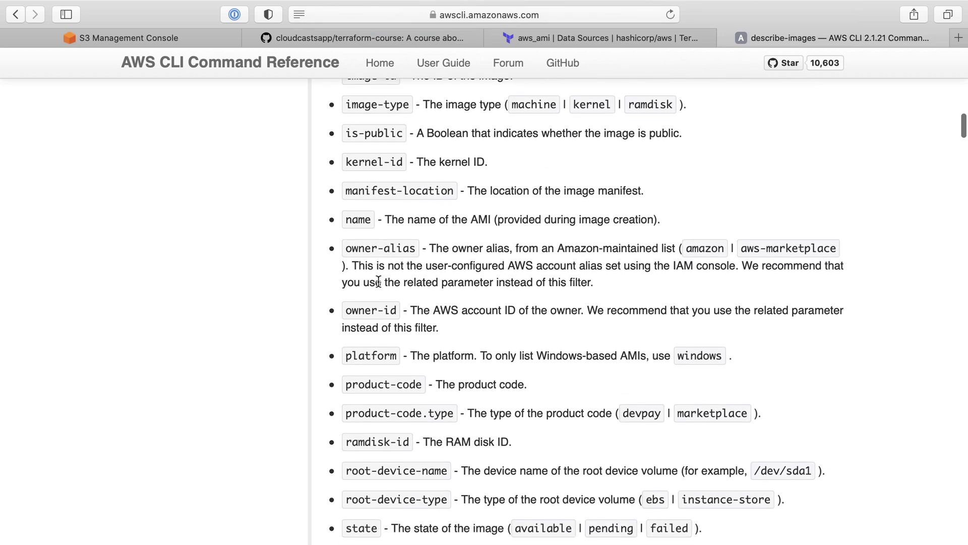
pyautogui.scroll(-3)
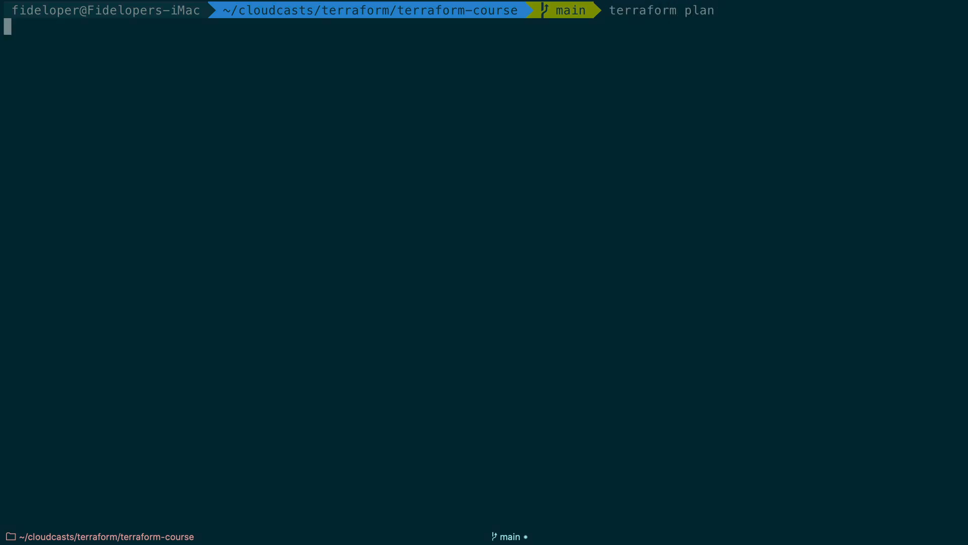
# Run terraform plan and confirm 'No changes. Infrastructure is up-to-date.'.
pyautogui.press('Return')
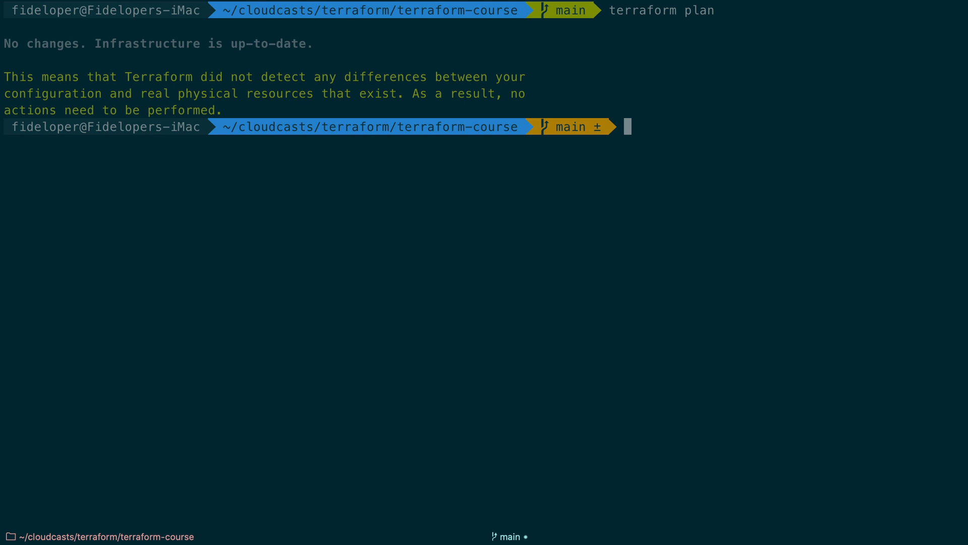
pyautogui.moveTo(372, 279)
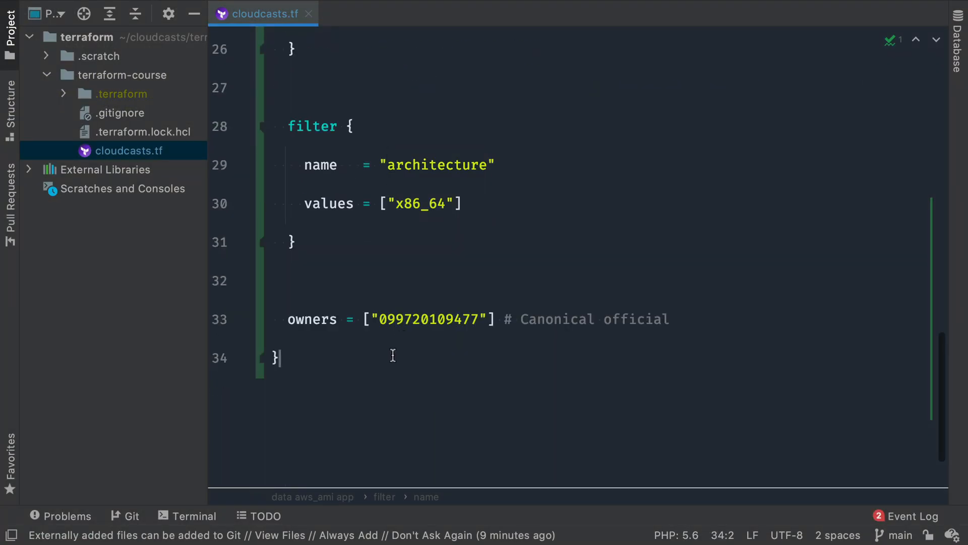
# Add resource "aws_instance" "cloudcasts_web" with empty braces after the aws_ami data block.
pyautogui.write('resource')
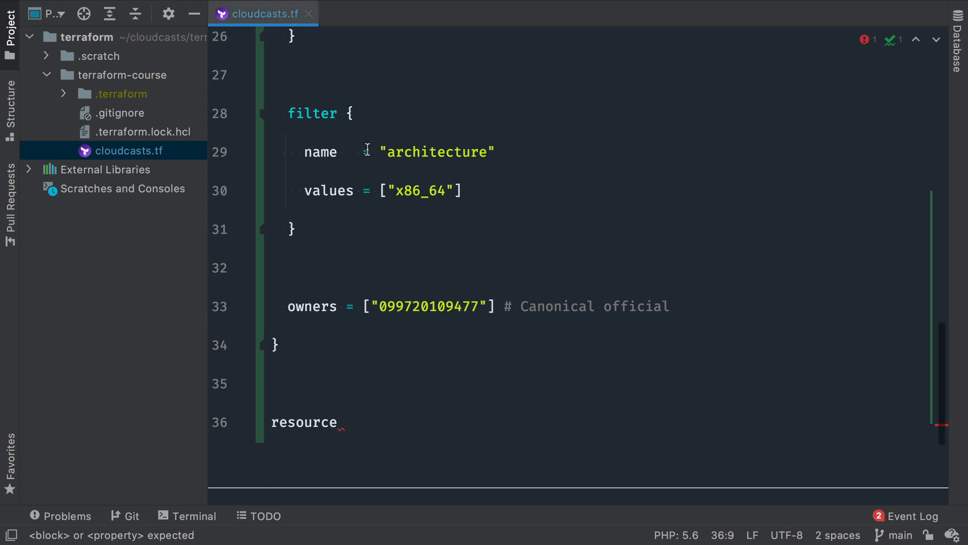
pyautogui.scroll(-3)
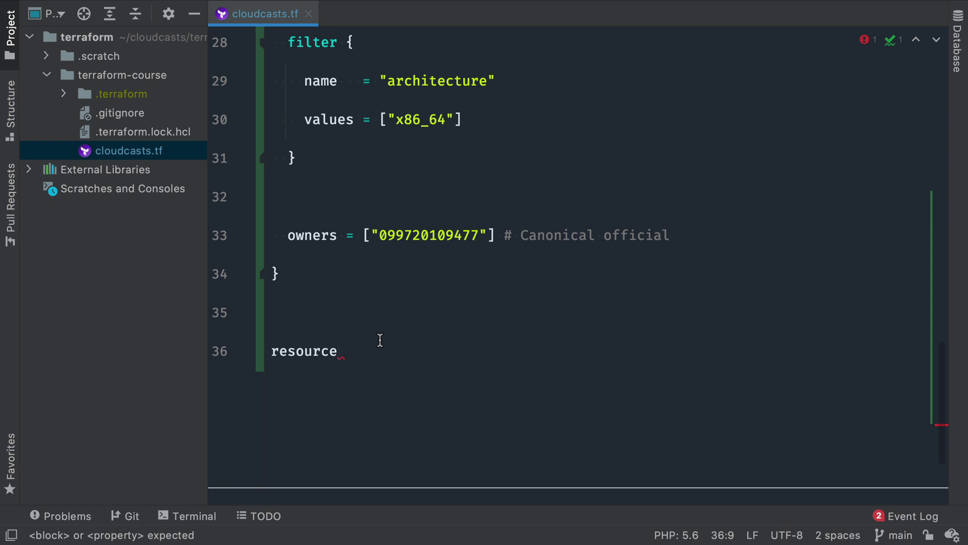
pyautogui.scroll(3)
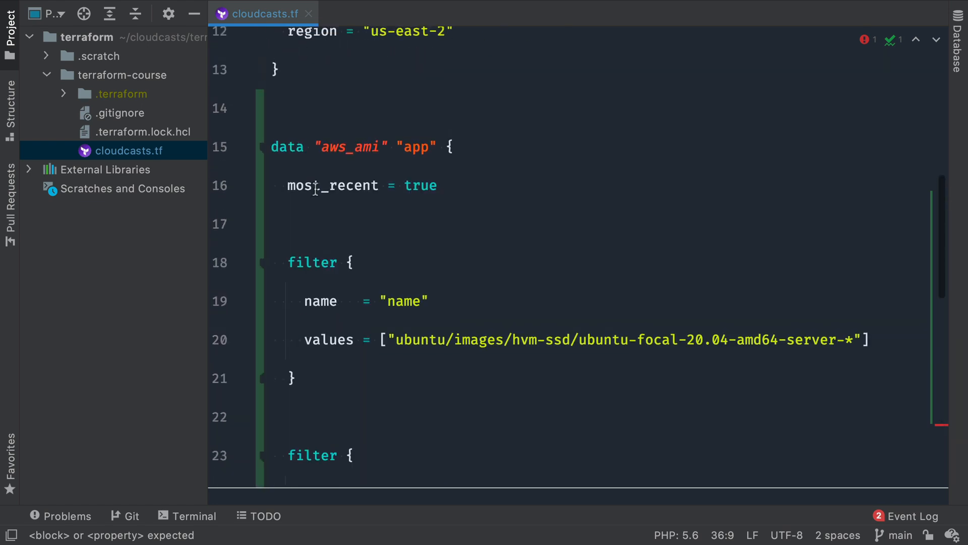
pyautogui.scroll(-3)
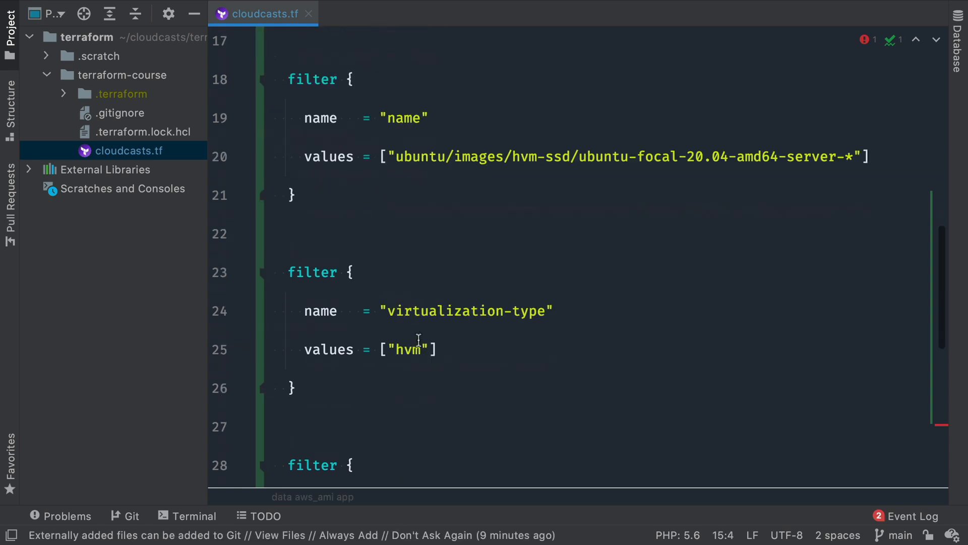
pyautogui.write('resource aws_intance"')
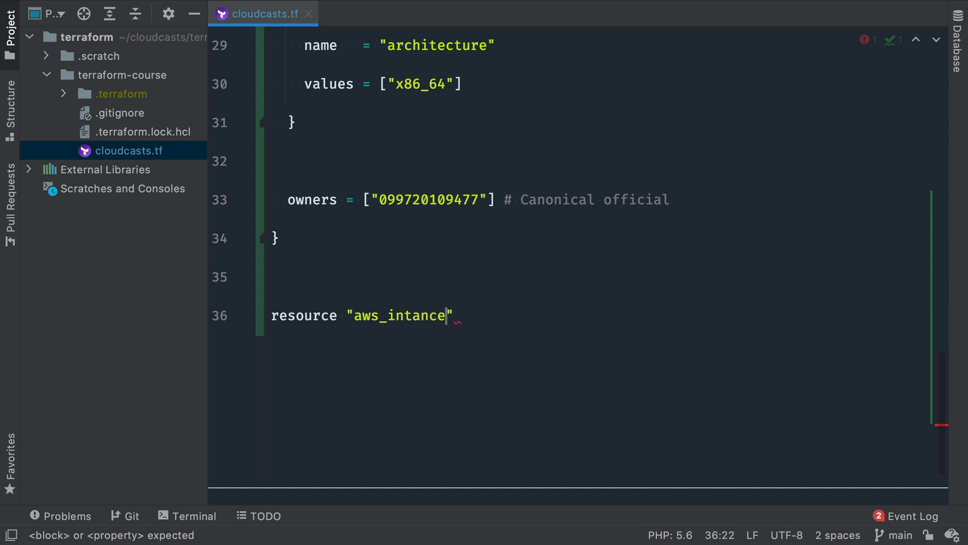
pyautogui.write('s')
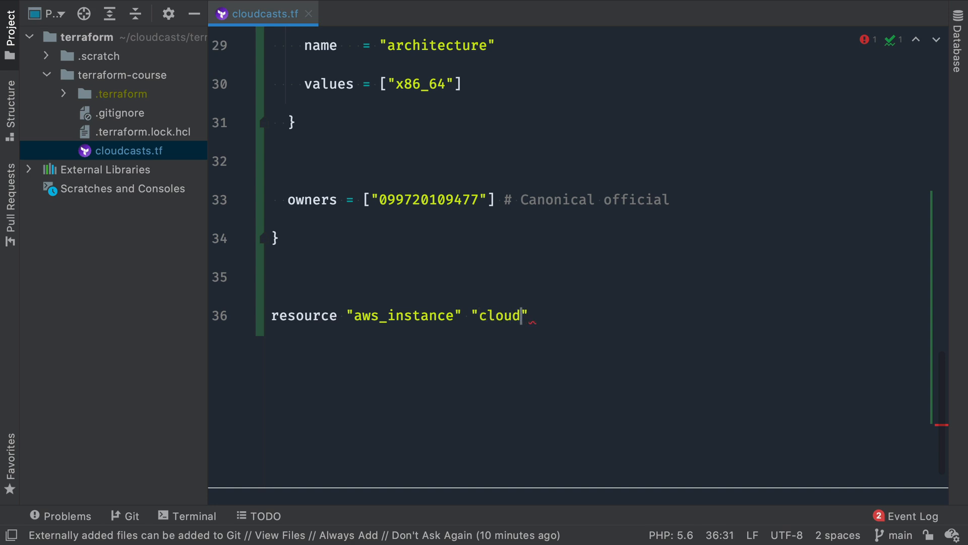
pyautogui.write('casts_web')
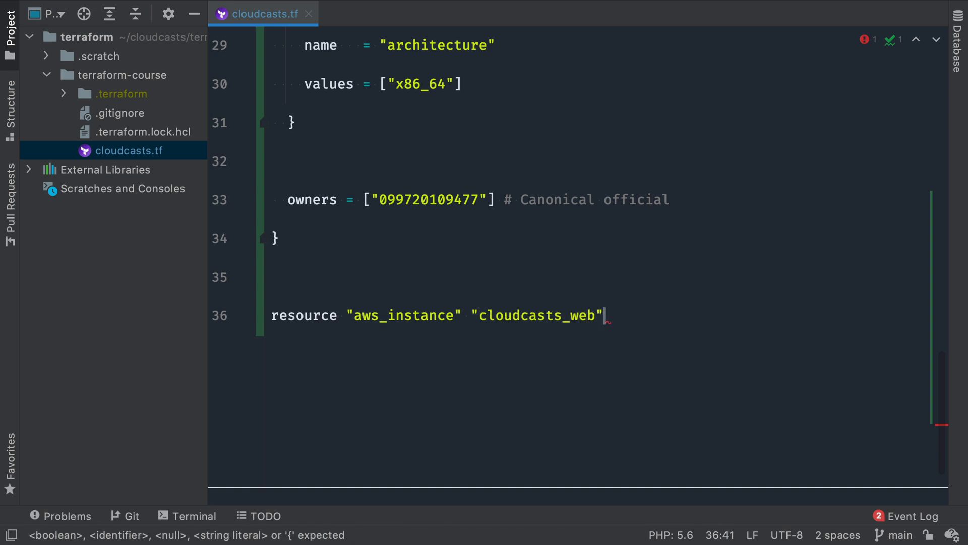
pyautogui.write('{')
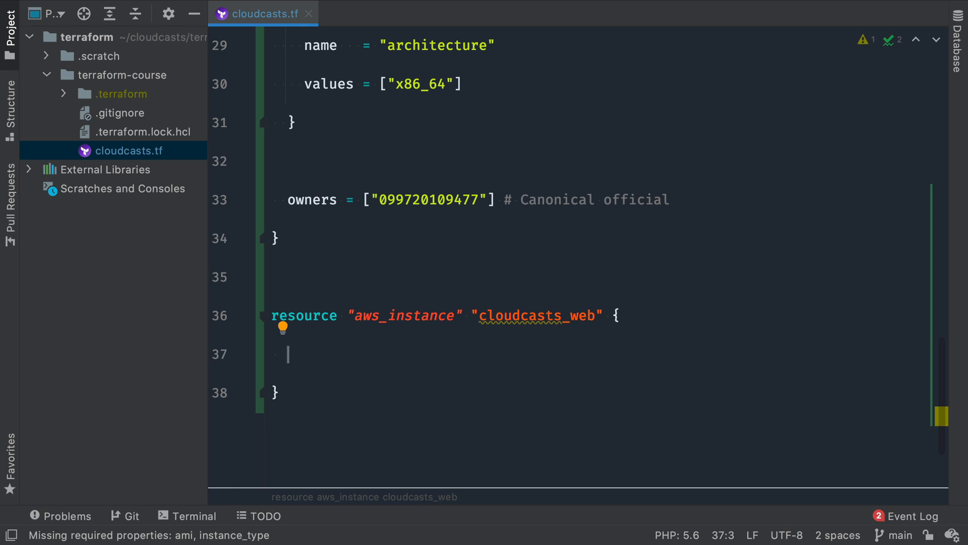
pyautogui.moveTo(450, 318)
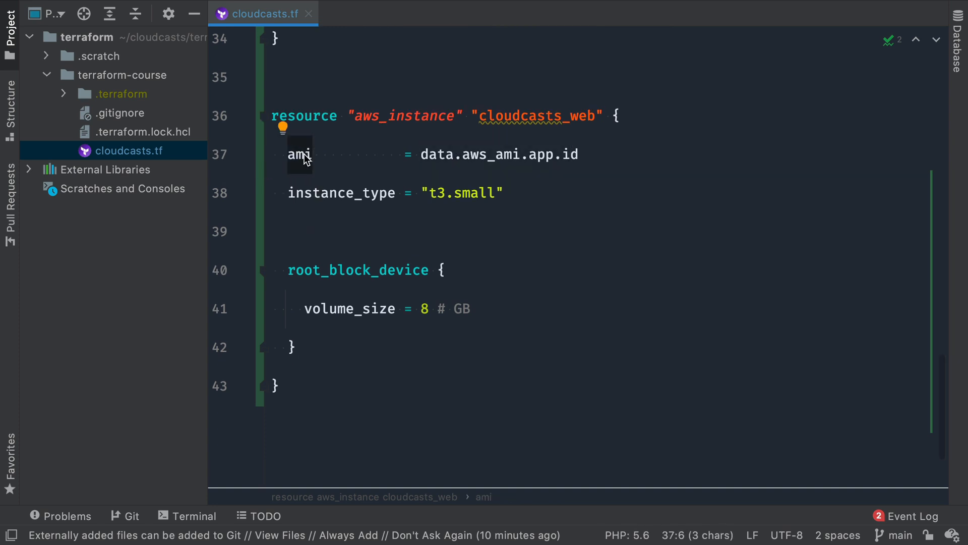
pyautogui.moveTo(392, 116)
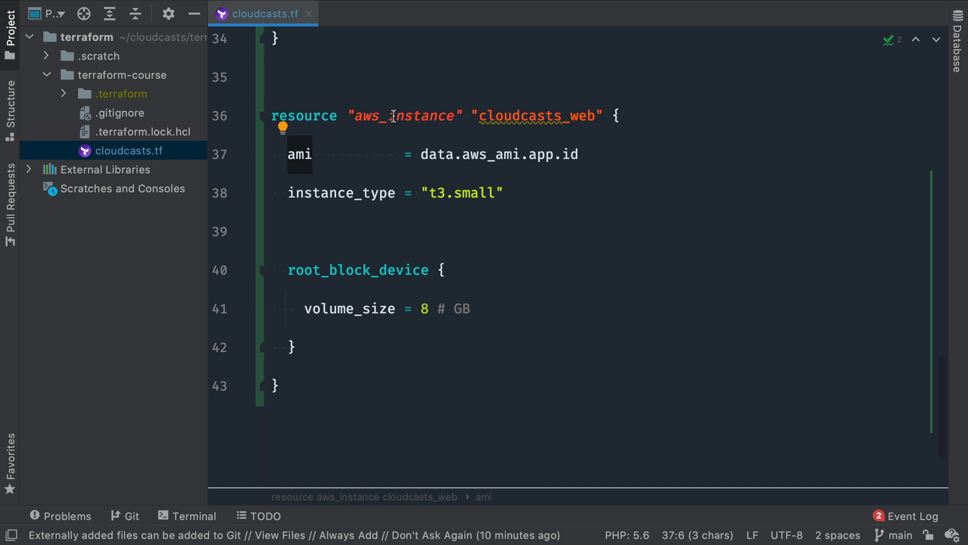
# Trace the data.aws_ami.app reference back to its app data source declaration.
pyautogui.click(421, 154)
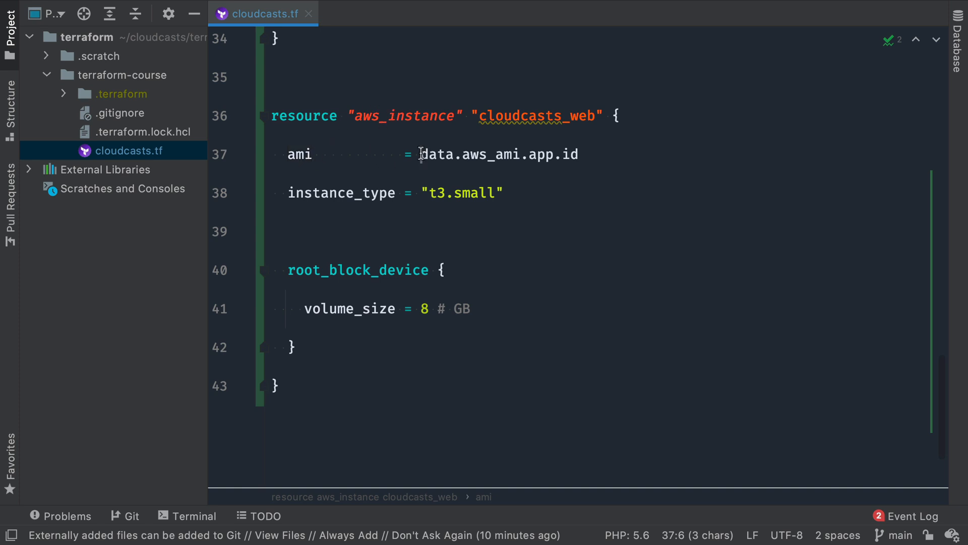
pyautogui.doubleClick(437, 154)
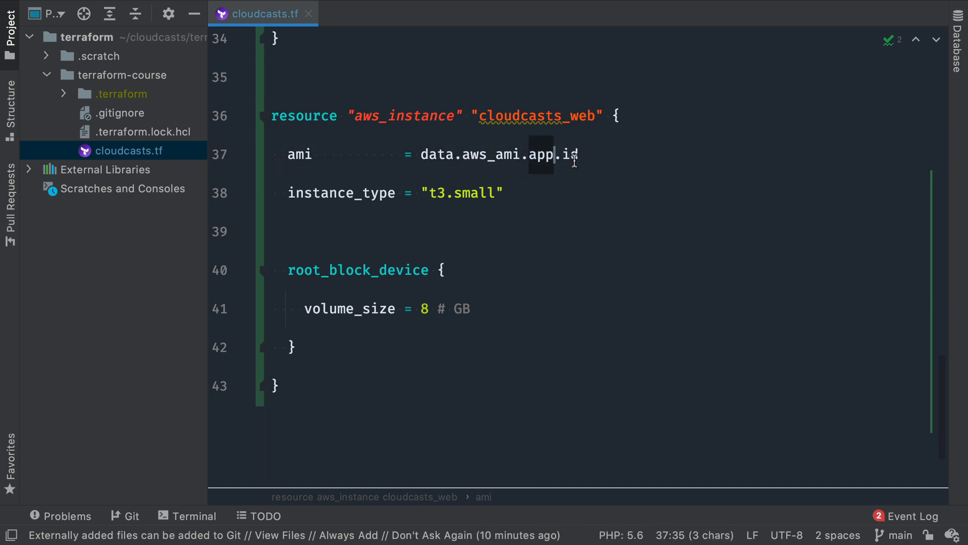
pyautogui.scroll(3)
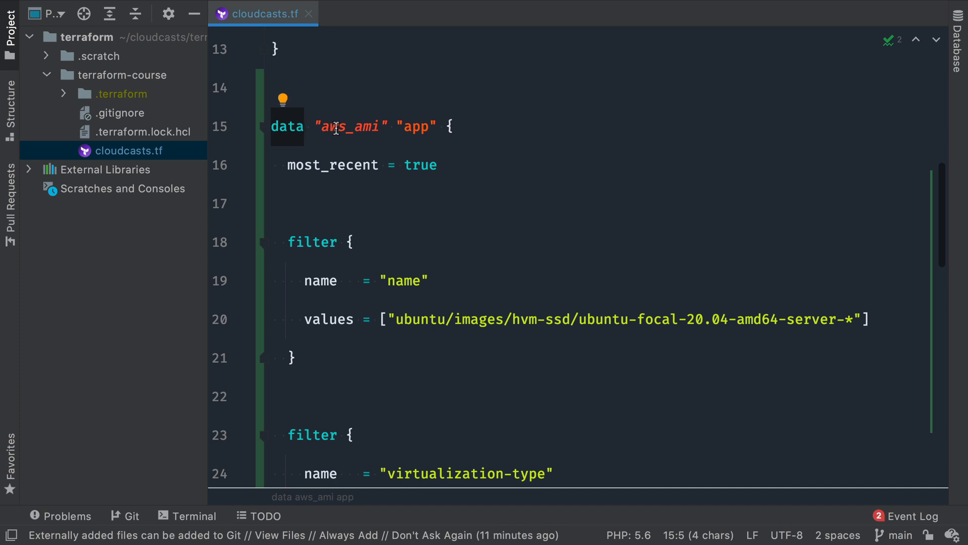
pyautogui.click(414, 126)
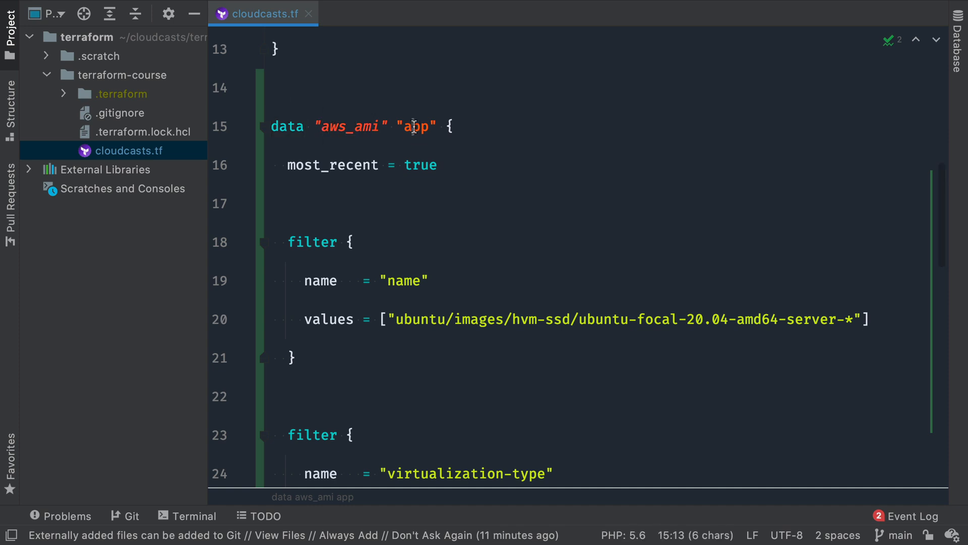
pyautogui.scroll(-3)
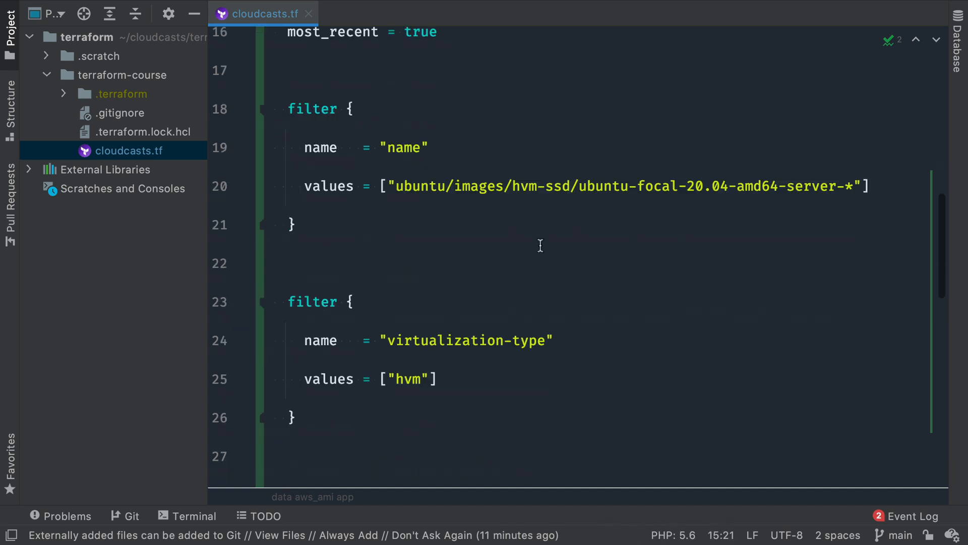
pyautogui.scroll(-3)
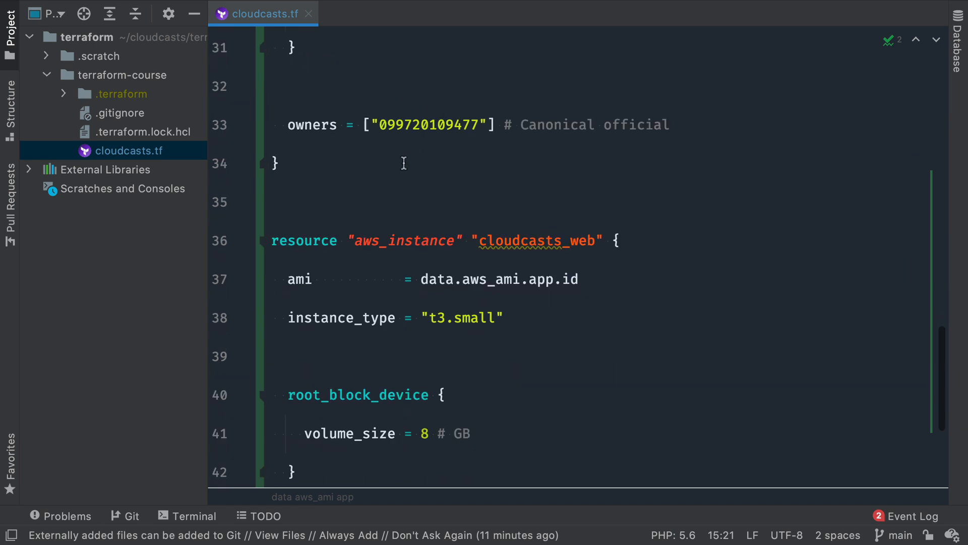
pyautogui.scroll(-3)
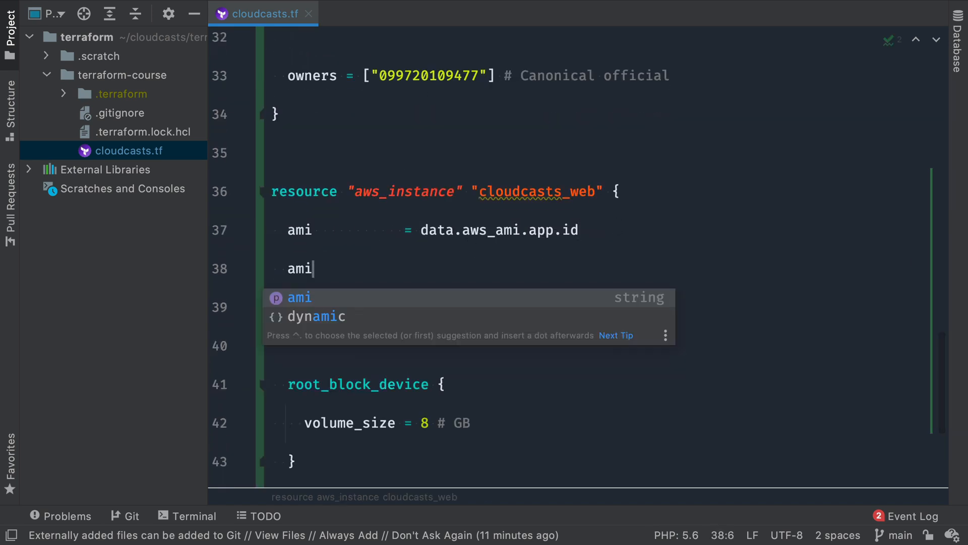
# Set ami = data.aws_ami.app.id, with t3.small type and an 8 GB root_block_device.
pyautogui.write('= data.a')
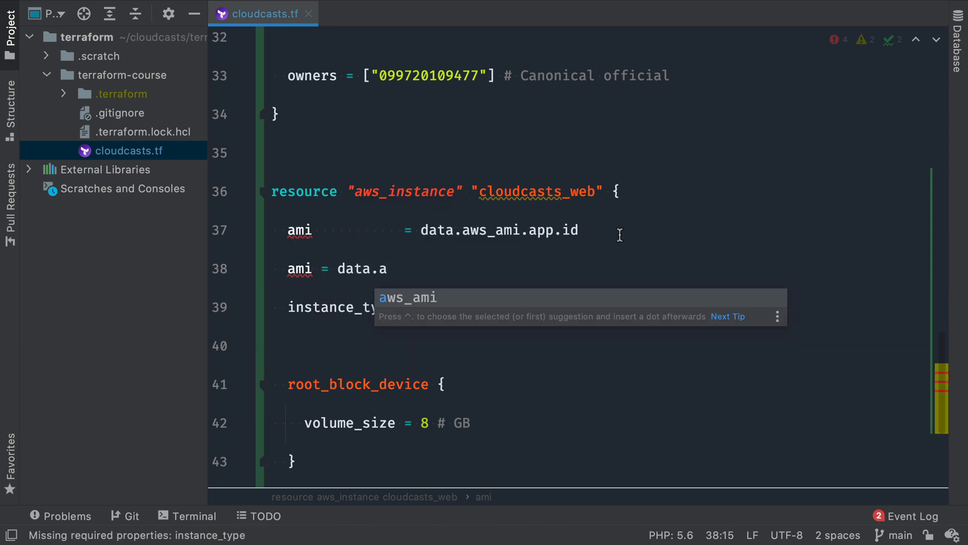
pyautogui.write('ws_ami.app.')
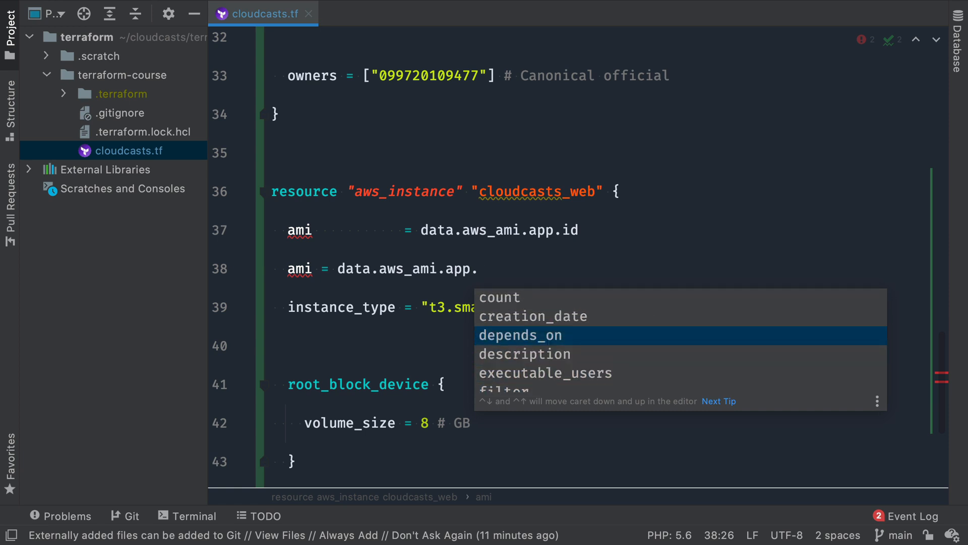
pyautogui.write('id')
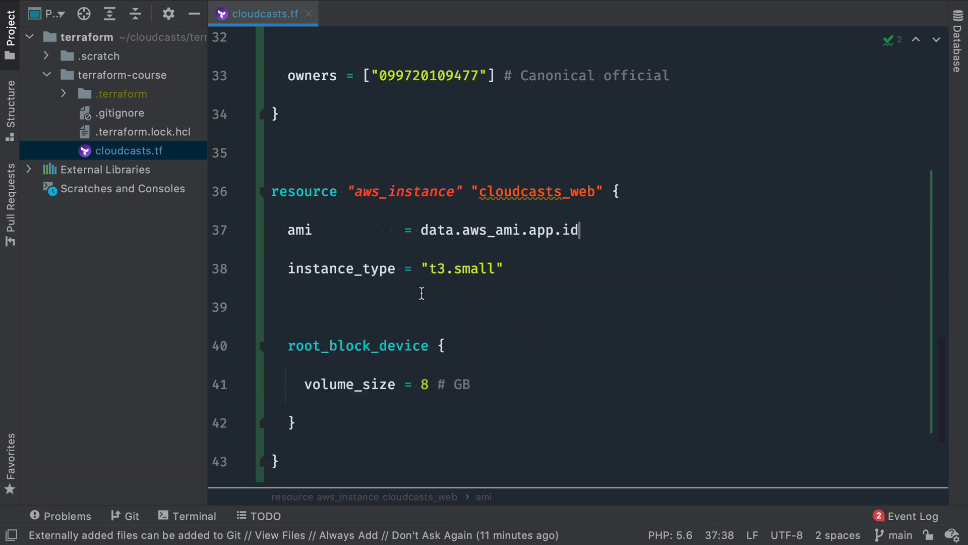
pyautogui.doubleClick(462, 267)
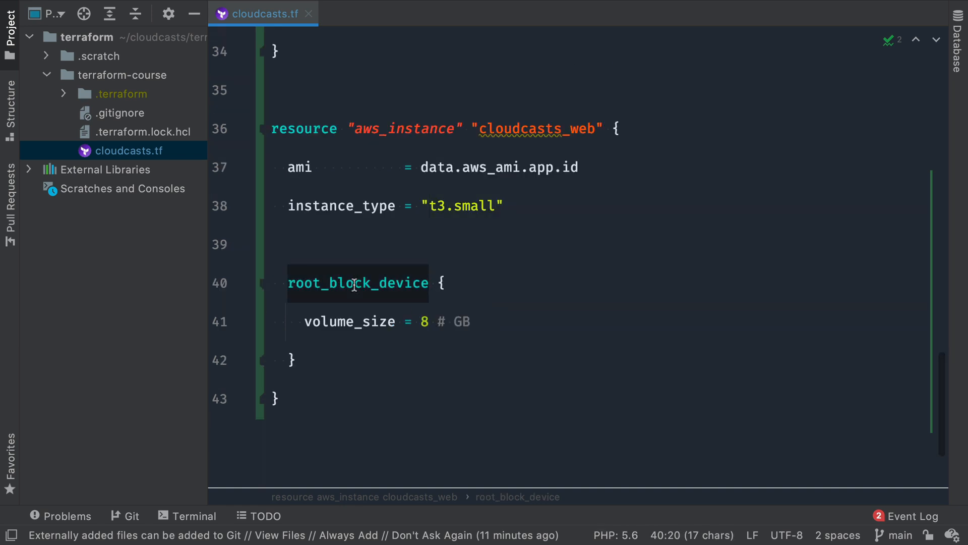
pyautogui.click(424, 321)
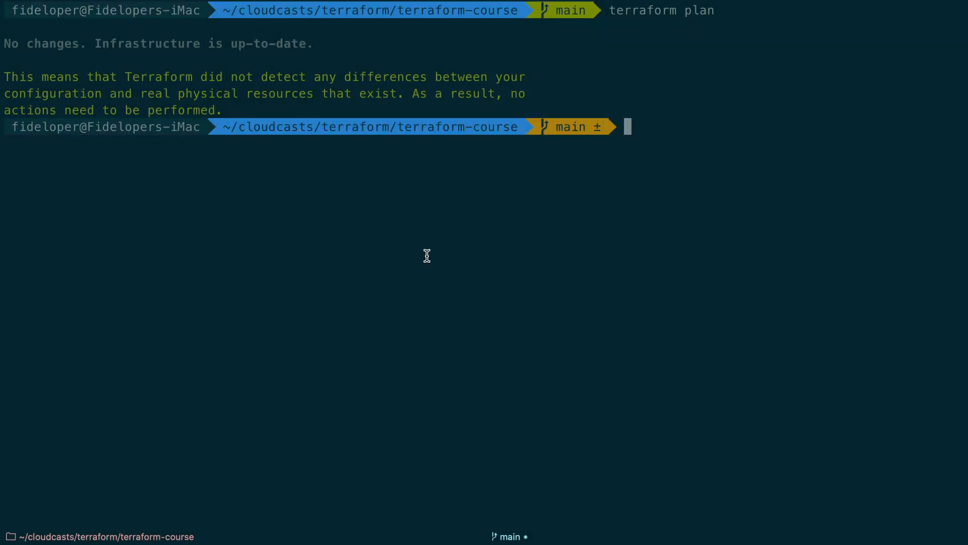
# Run terraform plan and scroll to the volume_size 8 root_block_device and 1-to-add summary.
pyautogui.write('terraform plan')
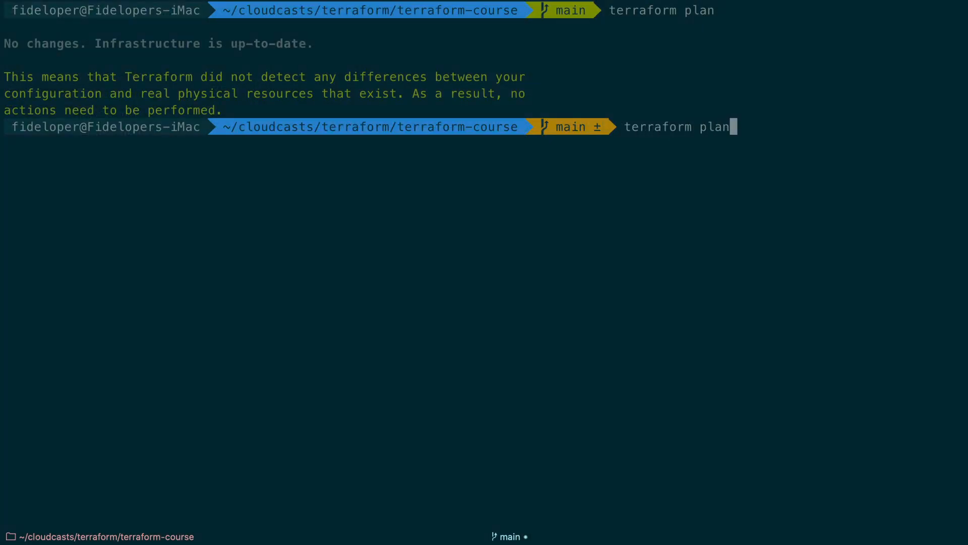
pyautogui.press('Return')
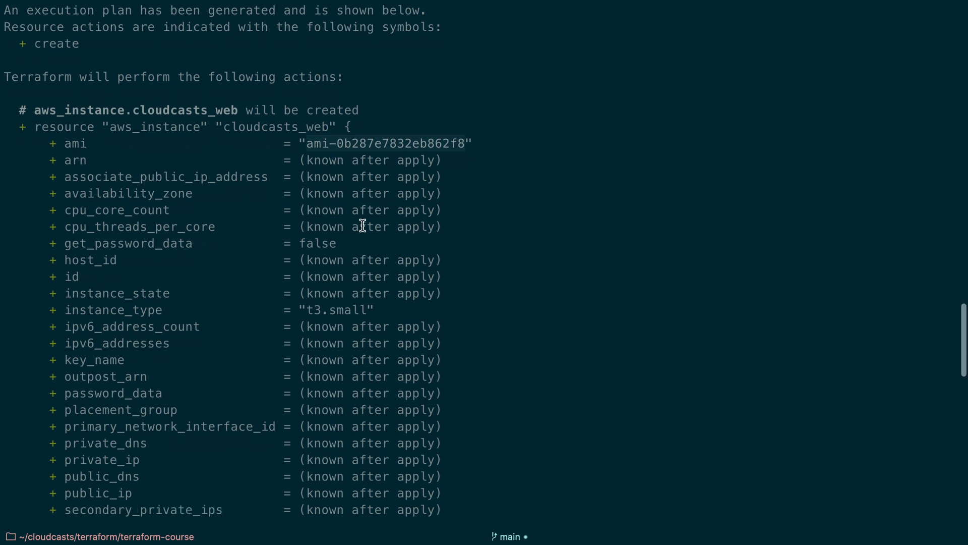
pyautogui.scroll(-3)
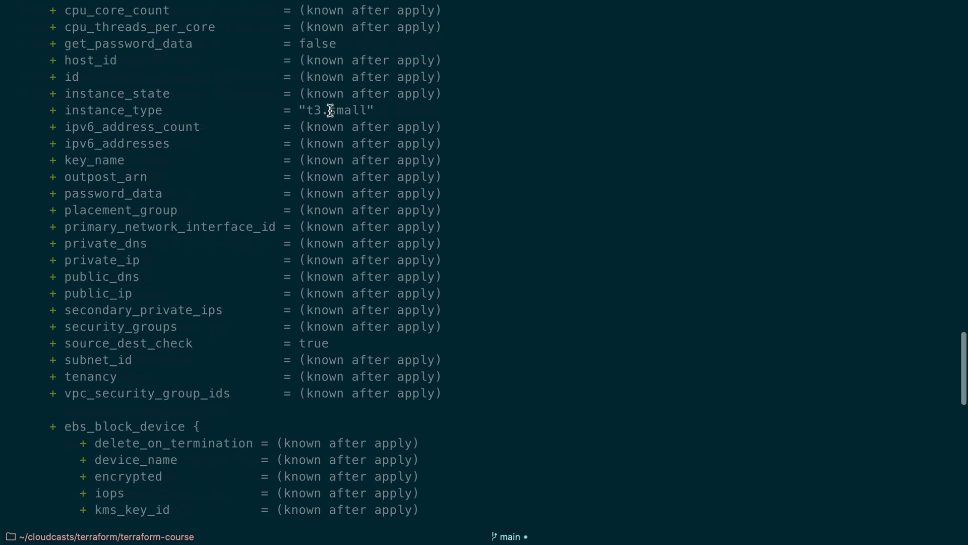
pyautogui.scroll(-3)
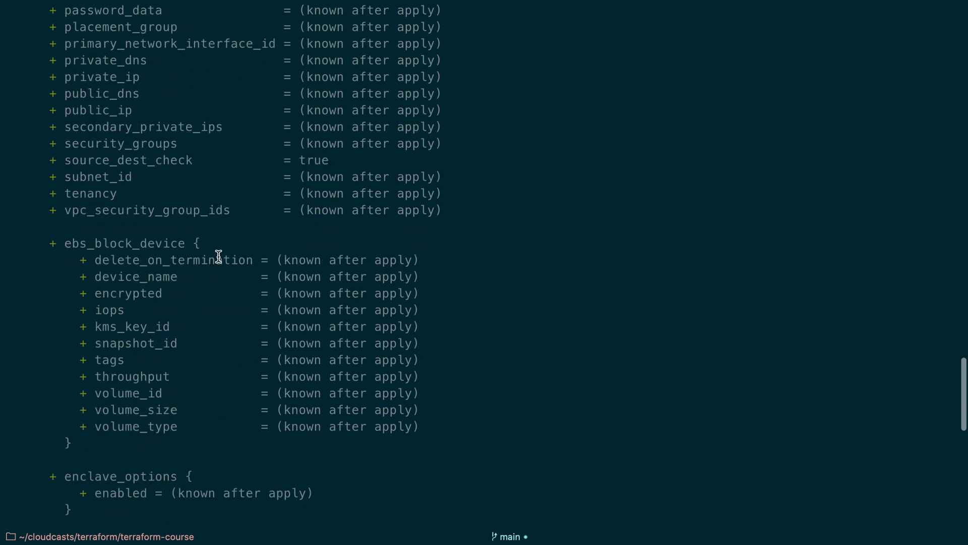
pyautogui.moveTo(302, 335)
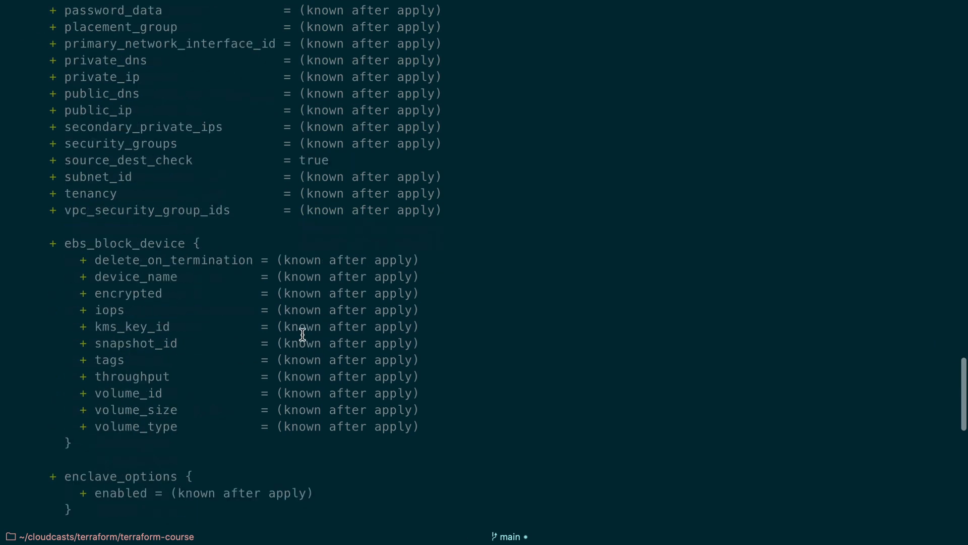
pyautogui.moveTo(258, 328)
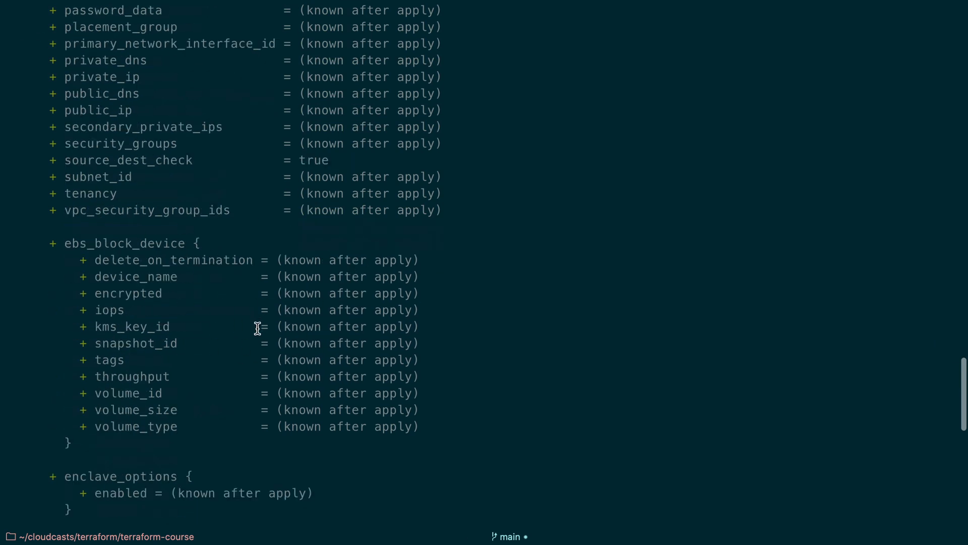
pyautogui.scroll(-3)
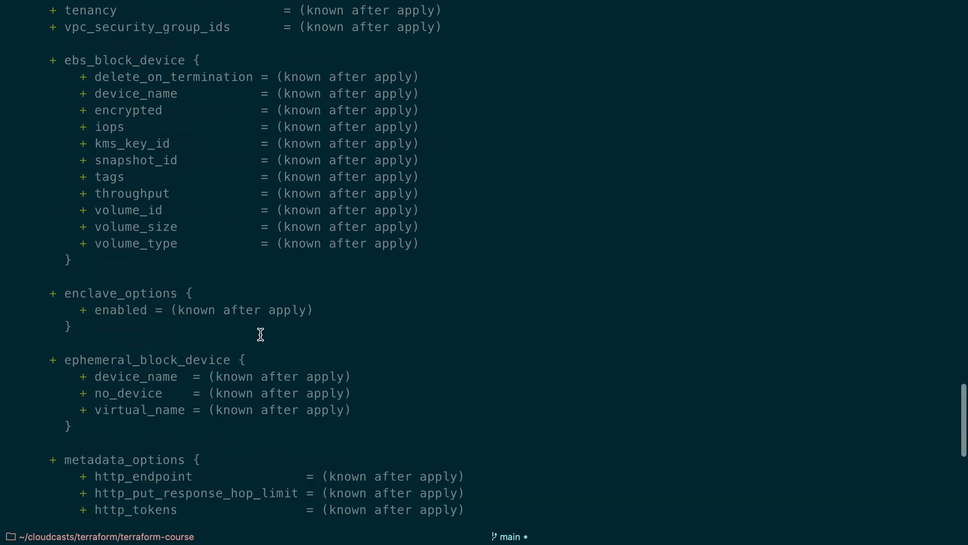
pyautogui.scroll(-3)
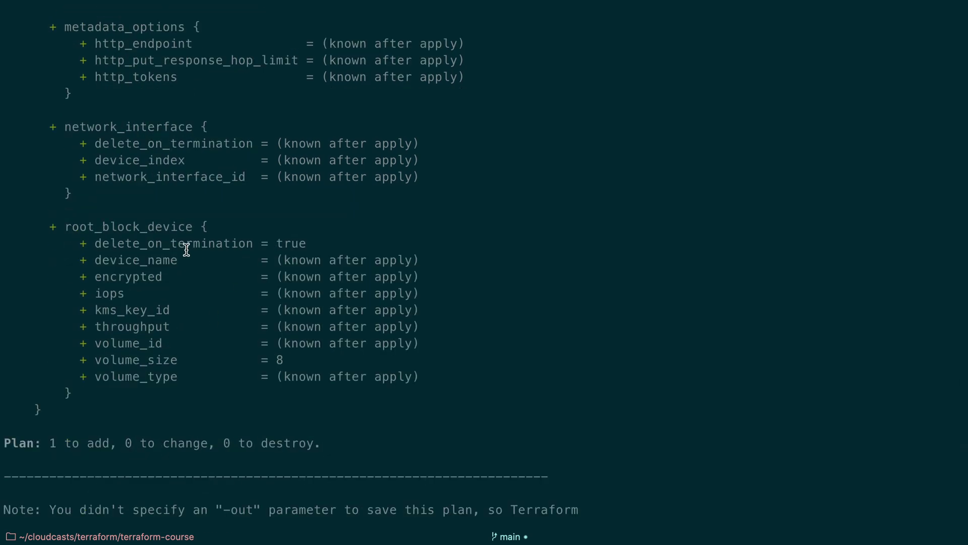
pyautogui.moveTo(217, 278)
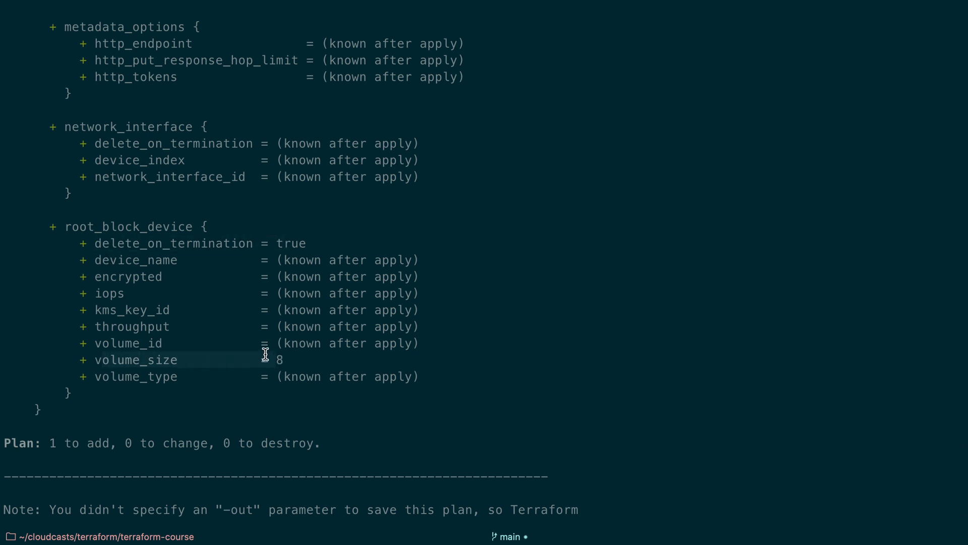
pyautogui.scroll(-3)
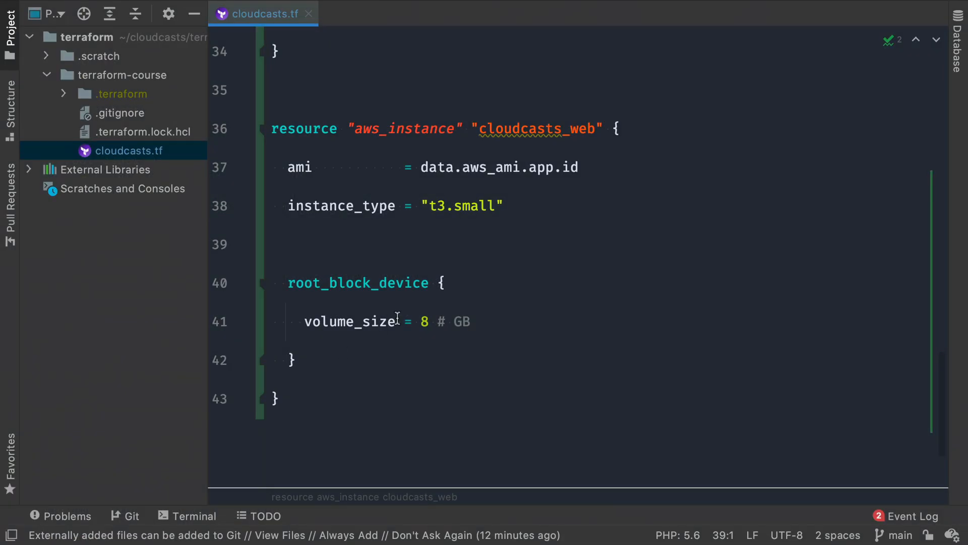
# Swap the Ubuntu AMI filters for state and Component/Project/Environment tag filters, owners self.
pyautogui.scroll(3)
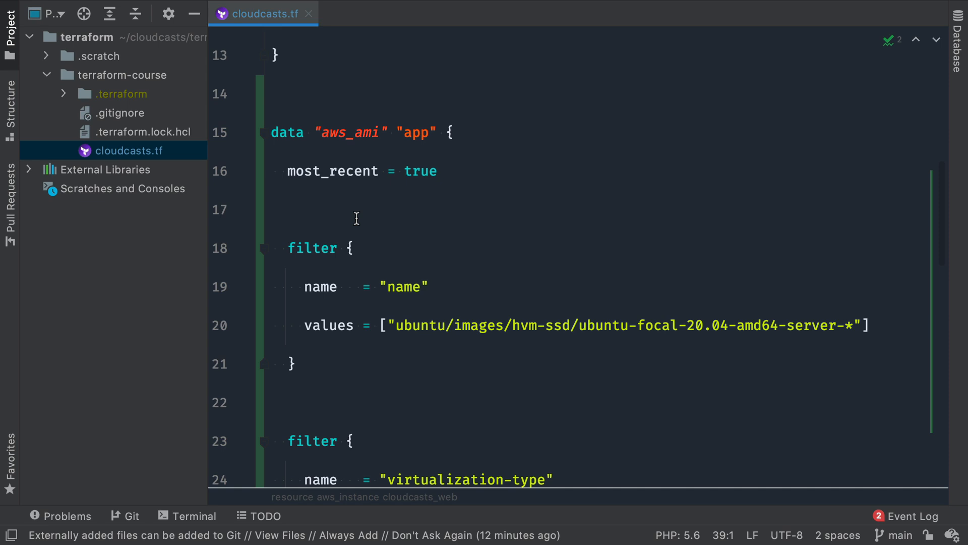
pyautogui.click(355, 440)
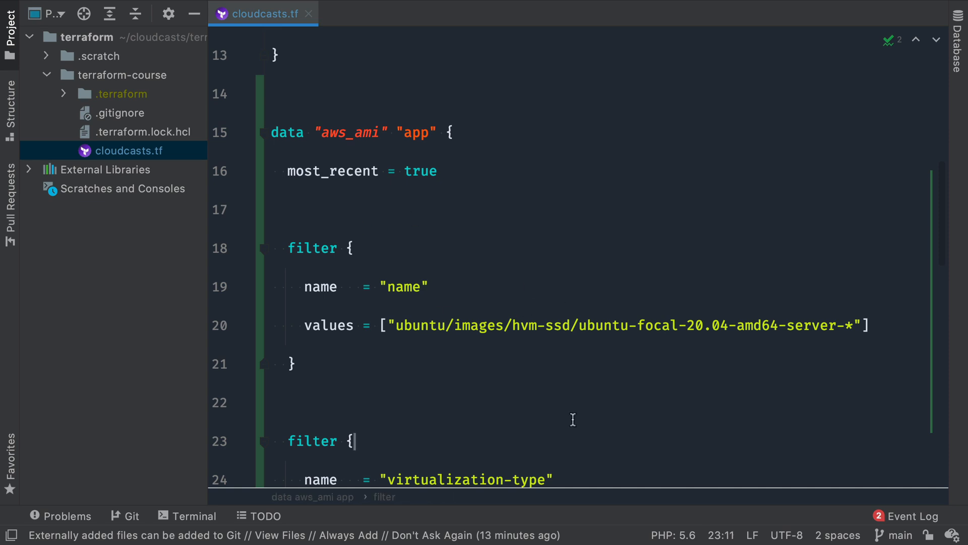
pyautogui.scroll(-3)
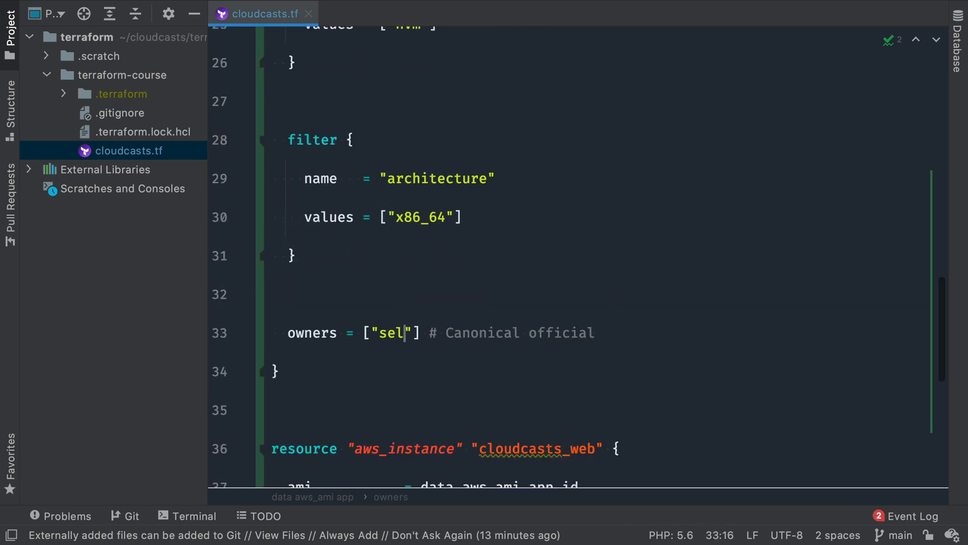
pyautogui.write('f"]')
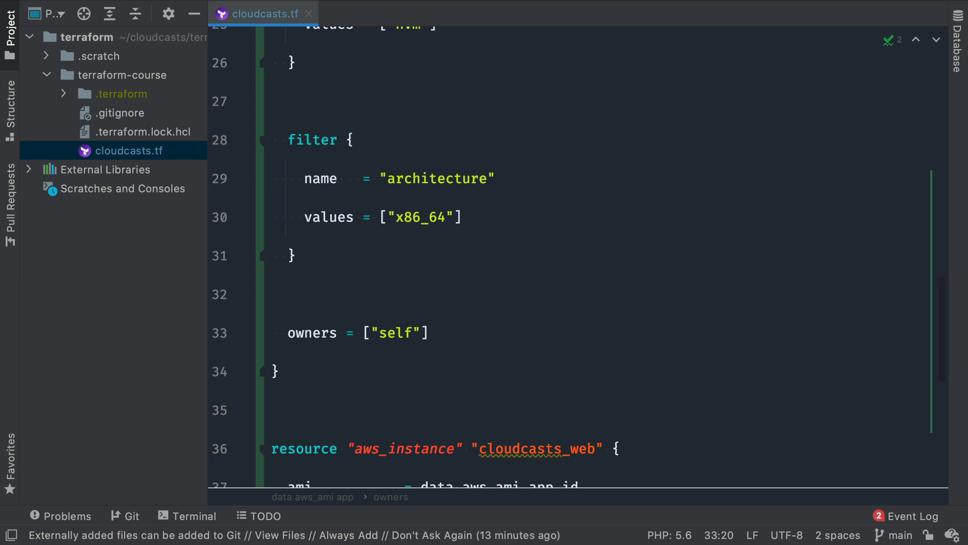
pyautogui.moveTo(395, 333)
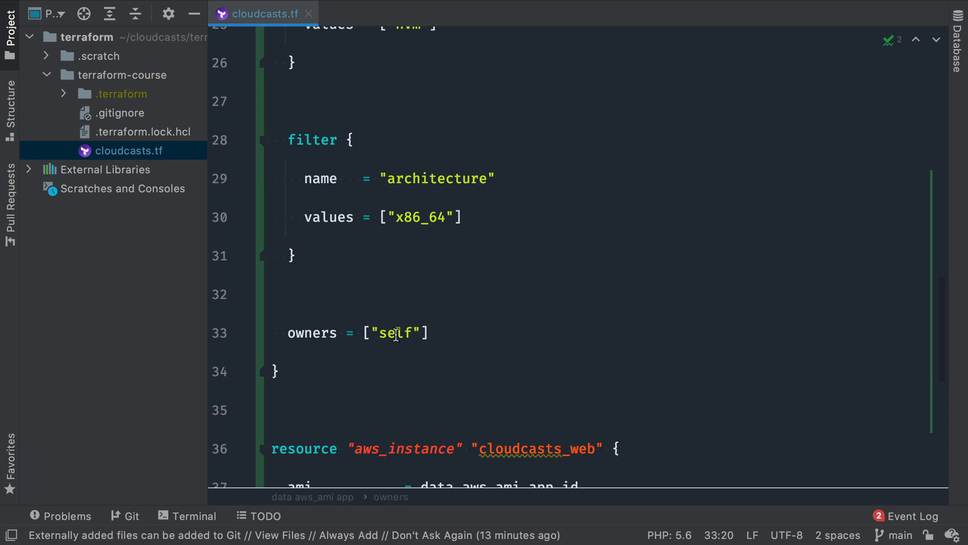
pyautogui.doubleClick(396, 333)
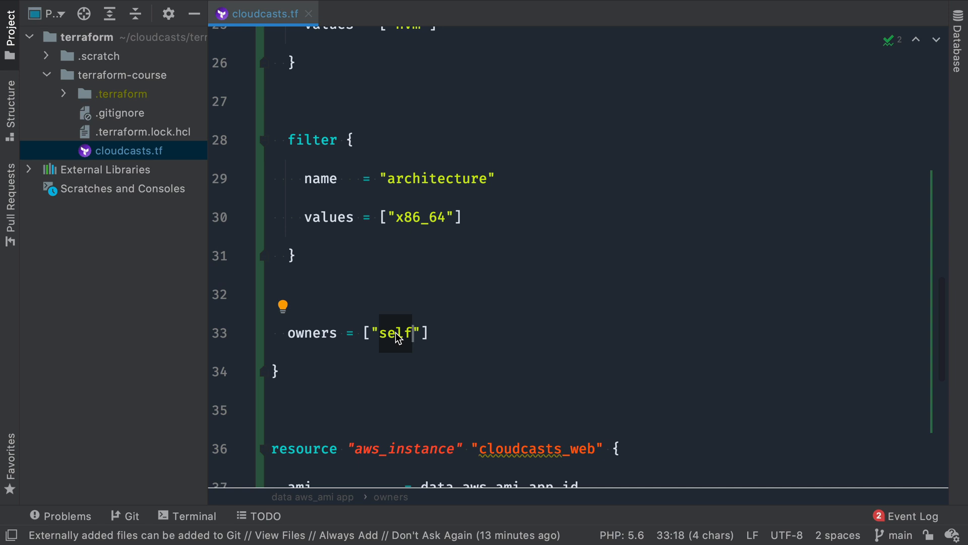
pyautogui.click(344, 248)
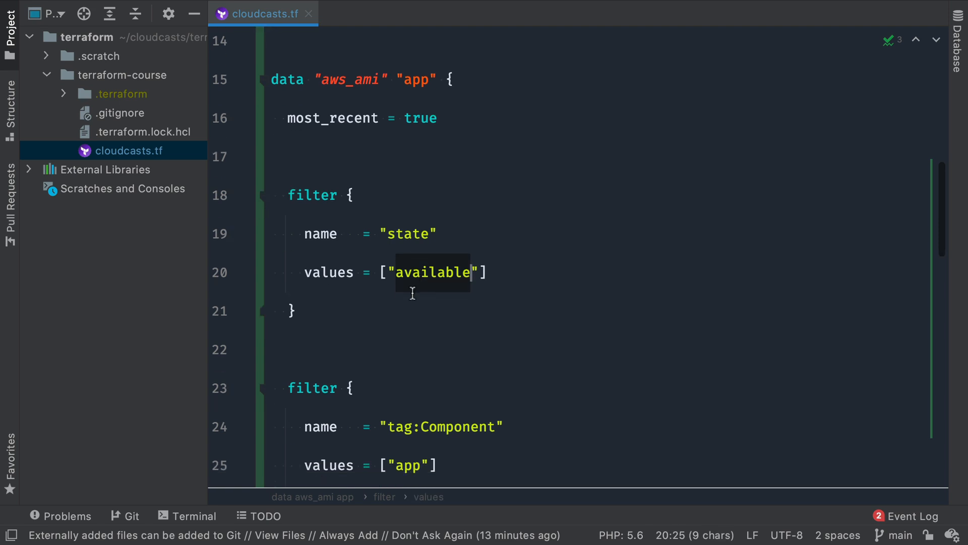
pyautogui.scroll(-3)
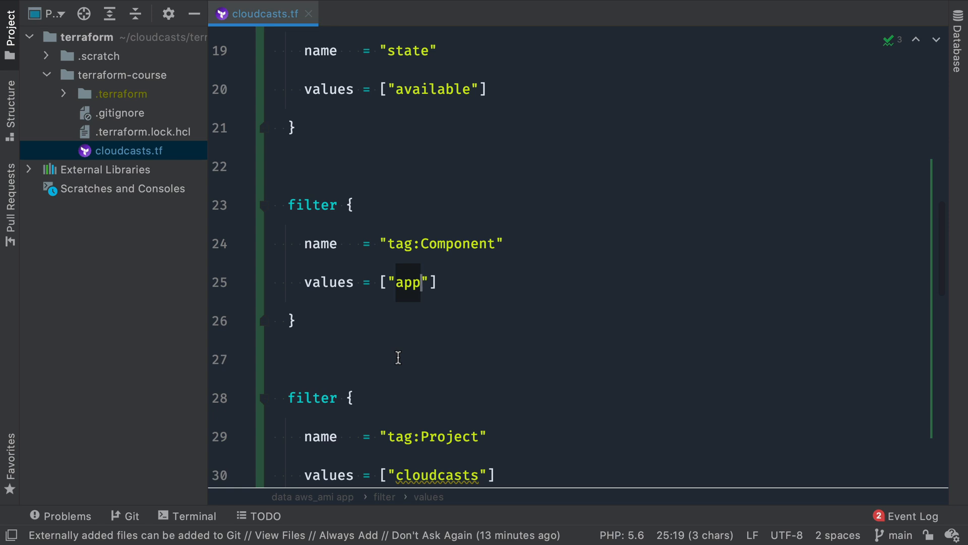
pyautogui.moveTo(405, 250)
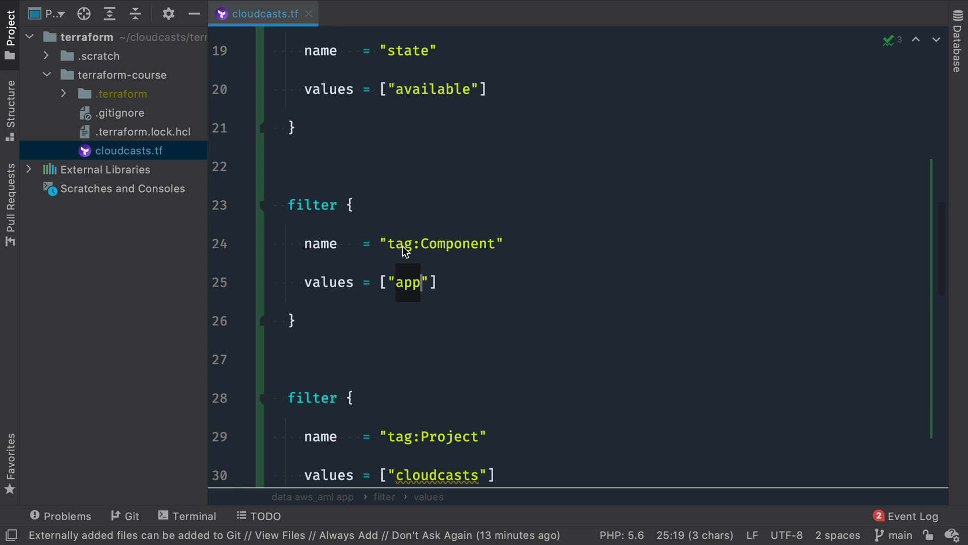
pyautogui.scroll(-3)
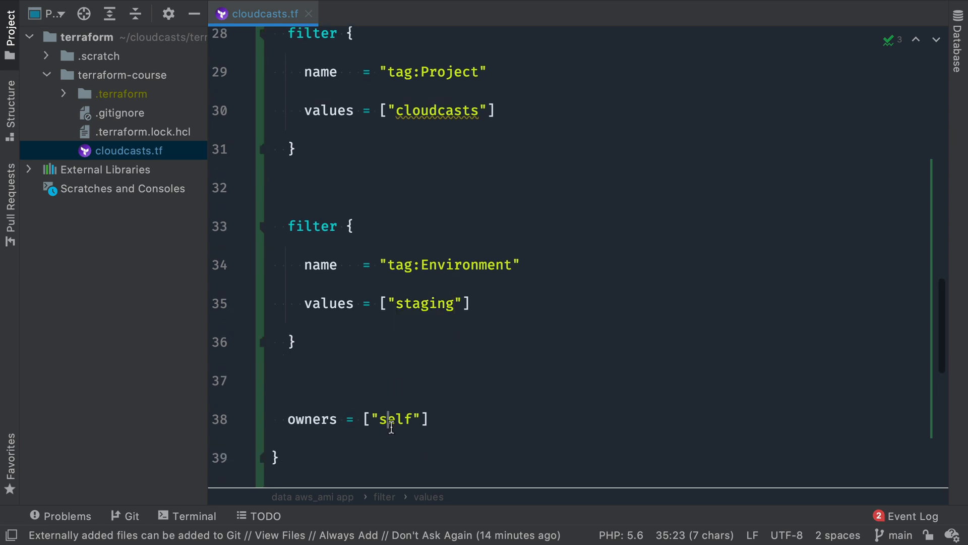
pyautogui.doubleClick(395, 419)
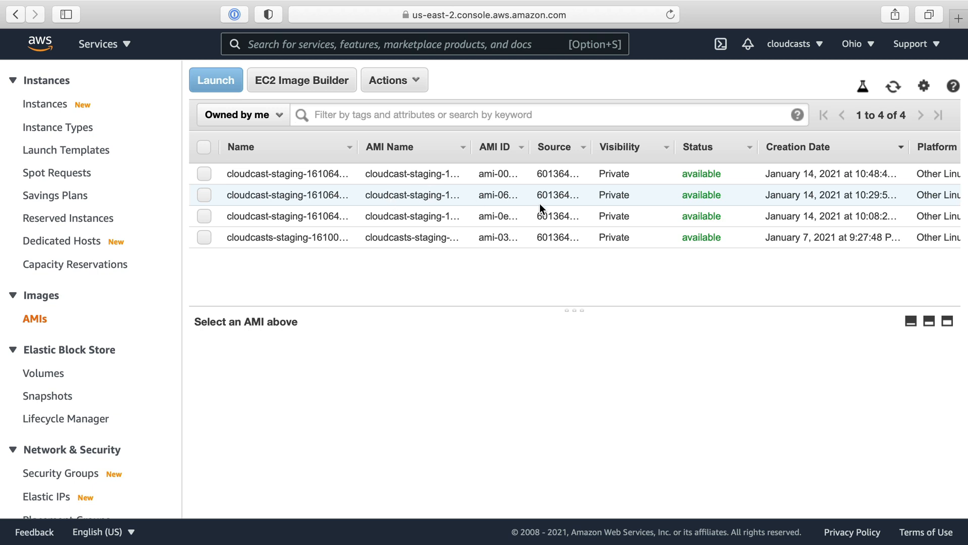
pyautogui.moveTo(167, 170)
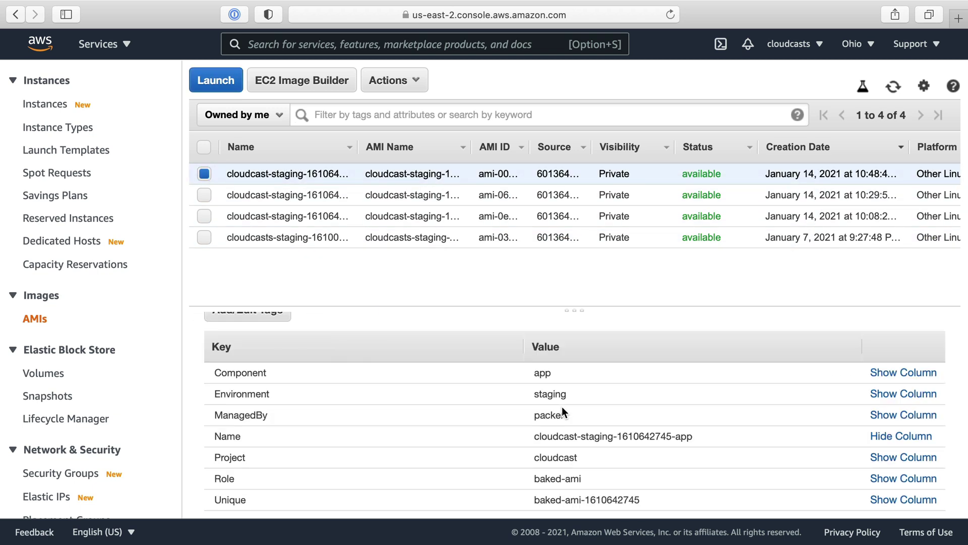
pyautogui.moveTo(261, 426)
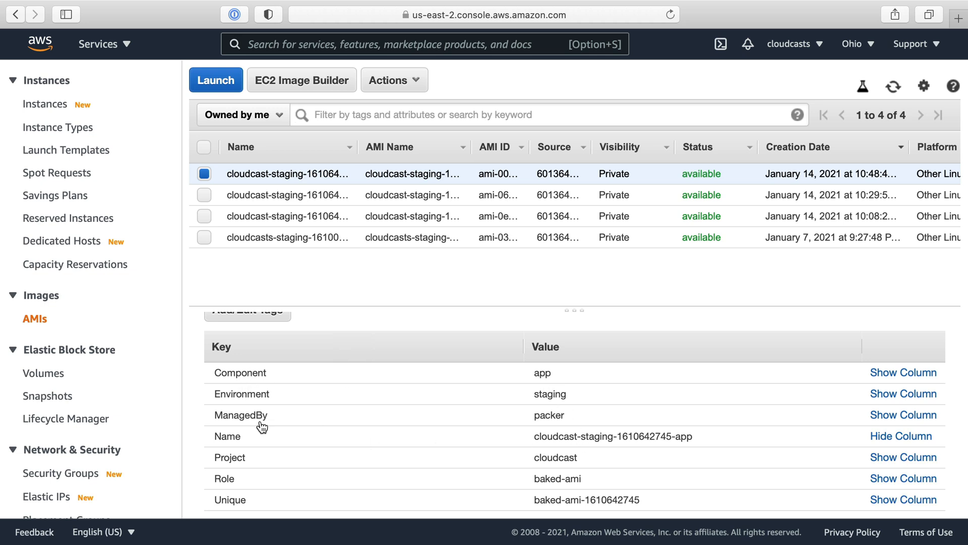
pyautogui.moveTo(580, 482)
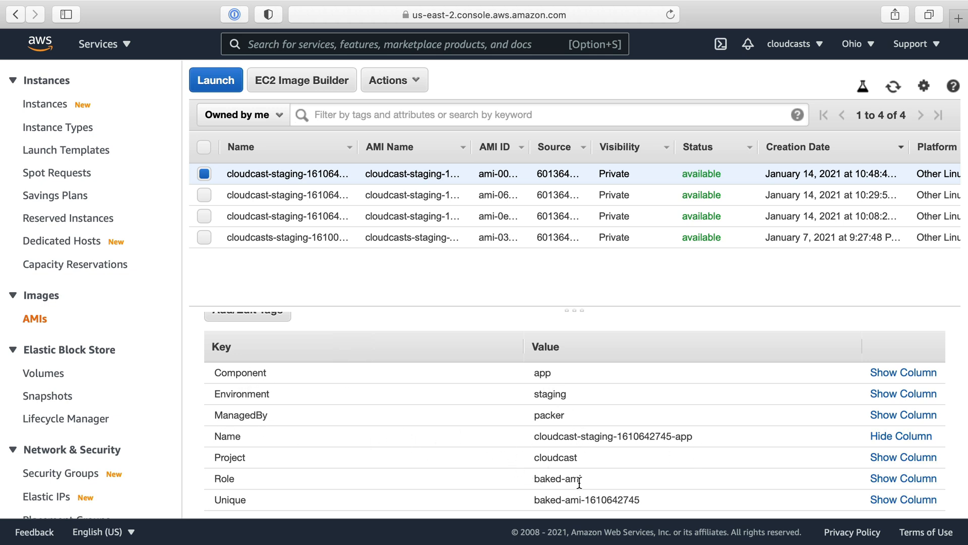
pyautogui.moveTo(407, 347)
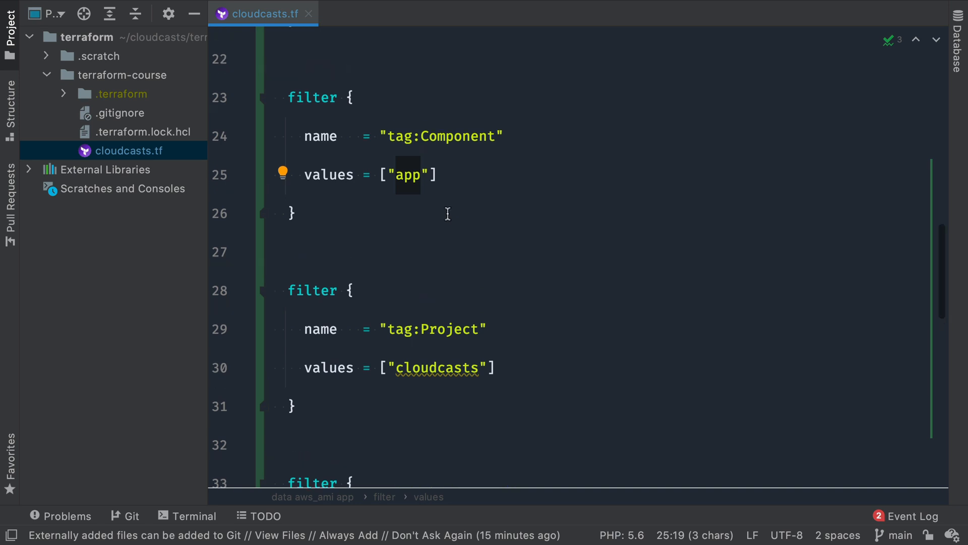
# Check the newest AMI's tags: Component app, Environment staging, Project cloudcast.
pyautogui.scroll(3)
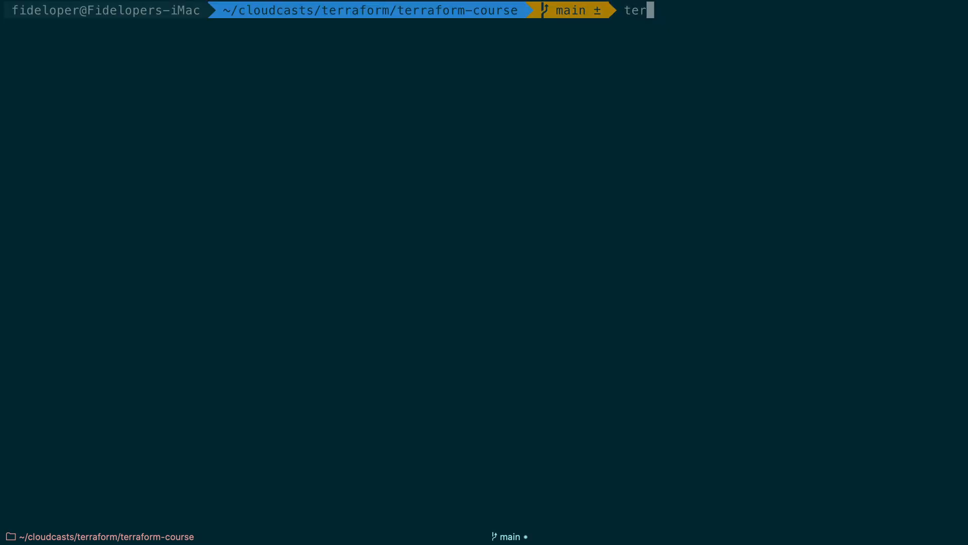
# Run terraform plan and match AMI ami-030af6b899bd3551c to the cloudcasts staging image.
pyautogui.write('raform plan')
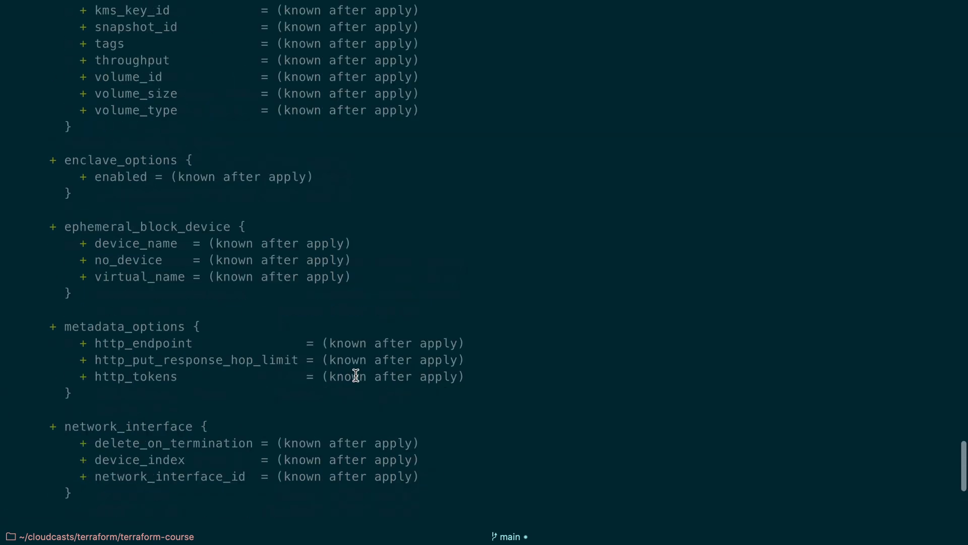
pyautogui.scroll(3)
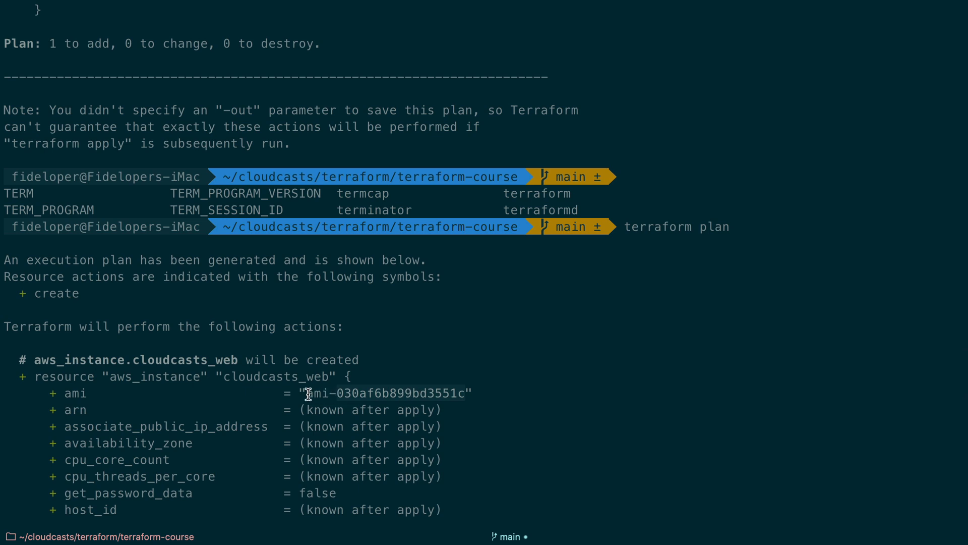
pyautogui.moveTo(463, 402)
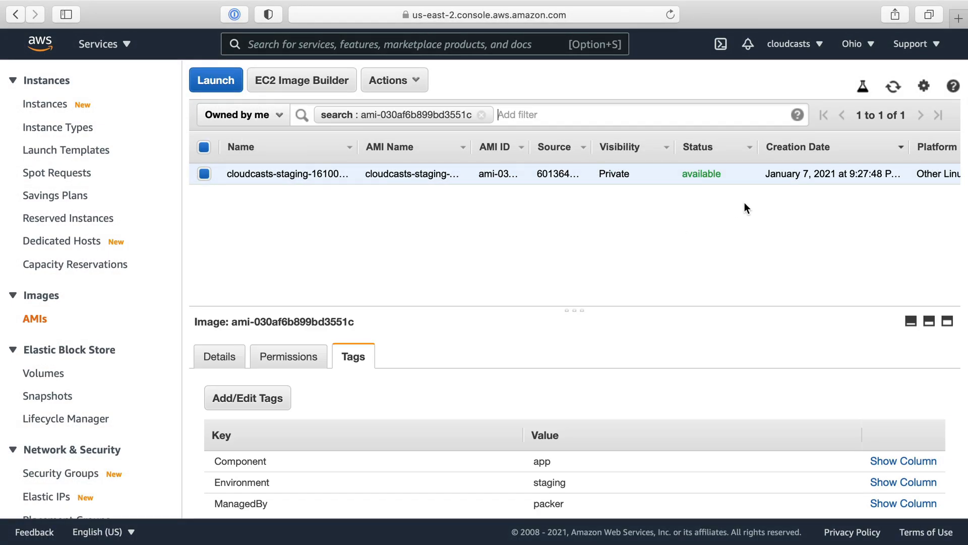
pyautogui.moveTo(810, 174)
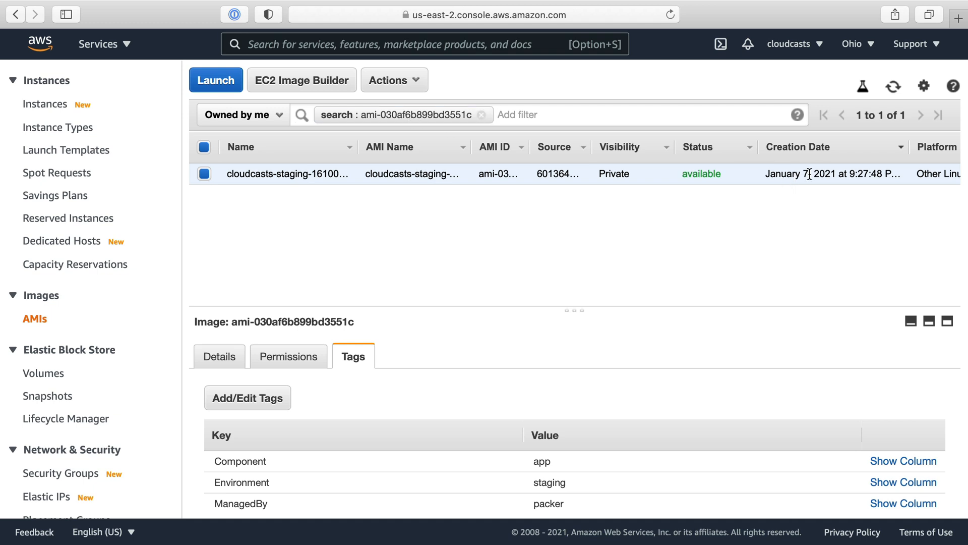
pyautogui.click(482, 114)
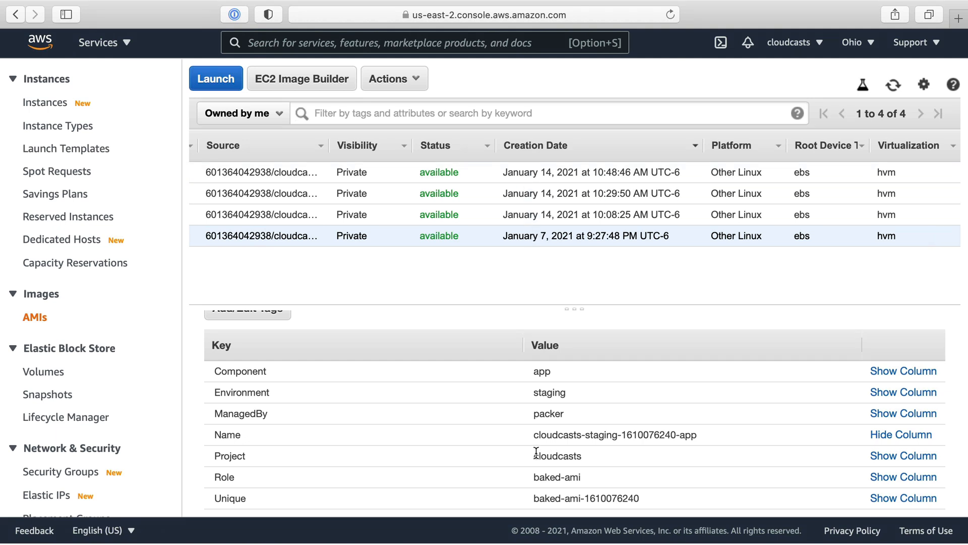
pyautogui.doubleClick(556, 456)
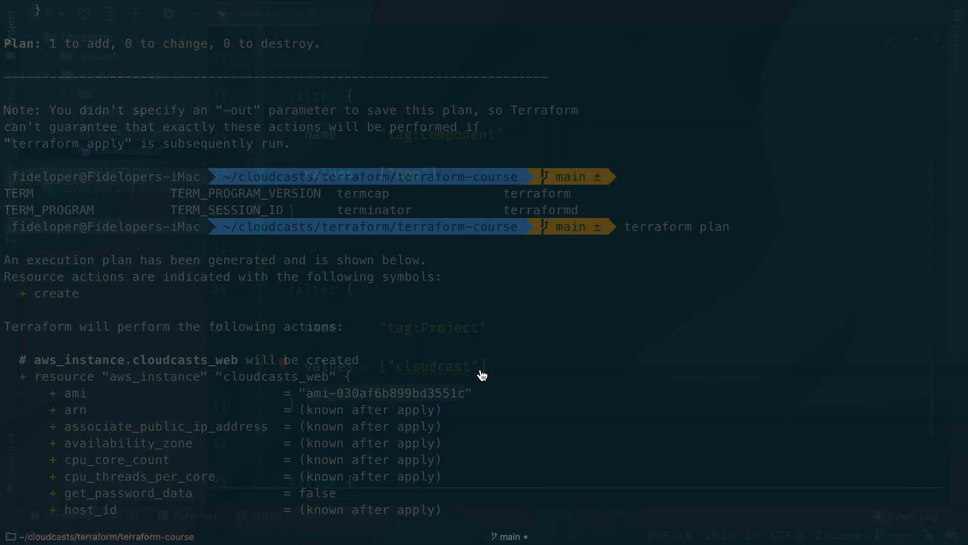
# Run terraform apply and approve with yes, which fails creating the 8 GiB volume.
pyautogui.scroll(-3)
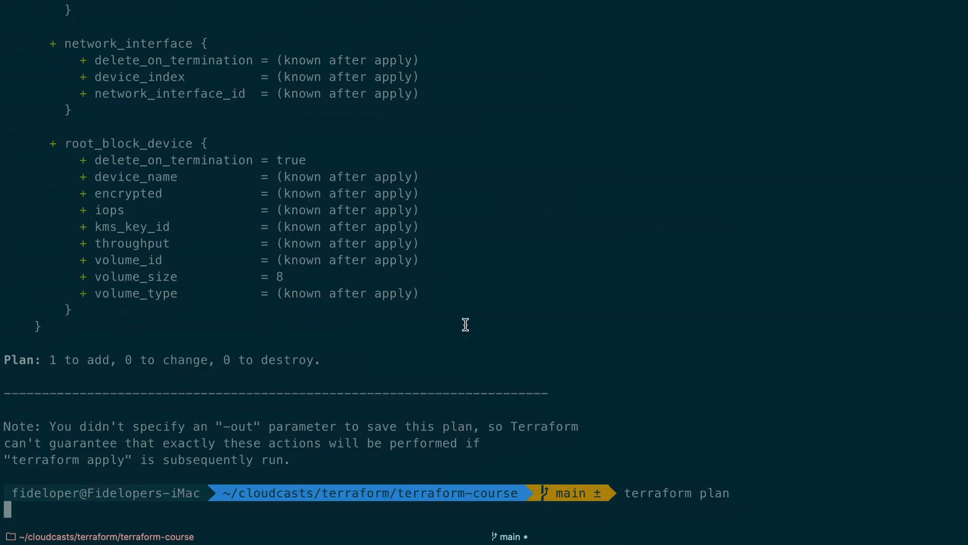
pyautogui.scroll(3)
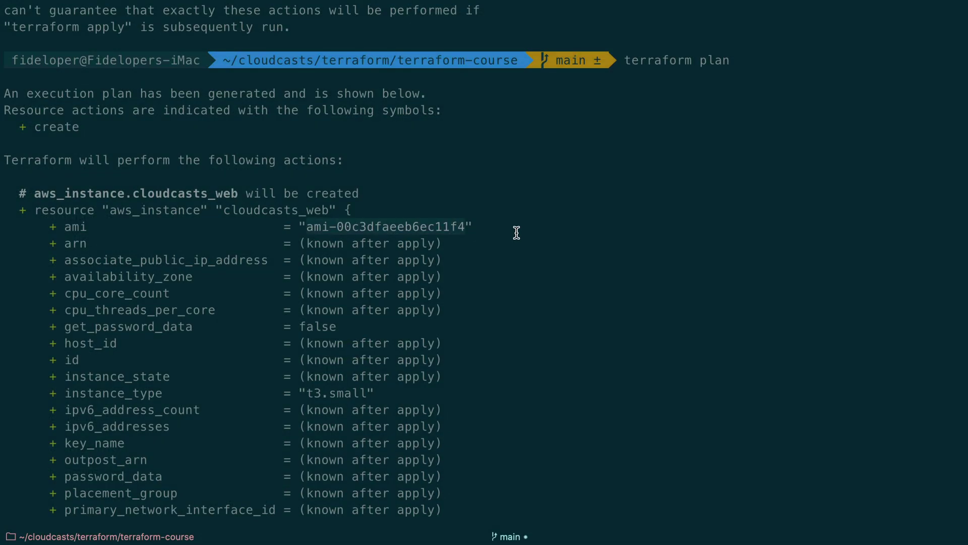
pyautogui.moveTo(628, 61)
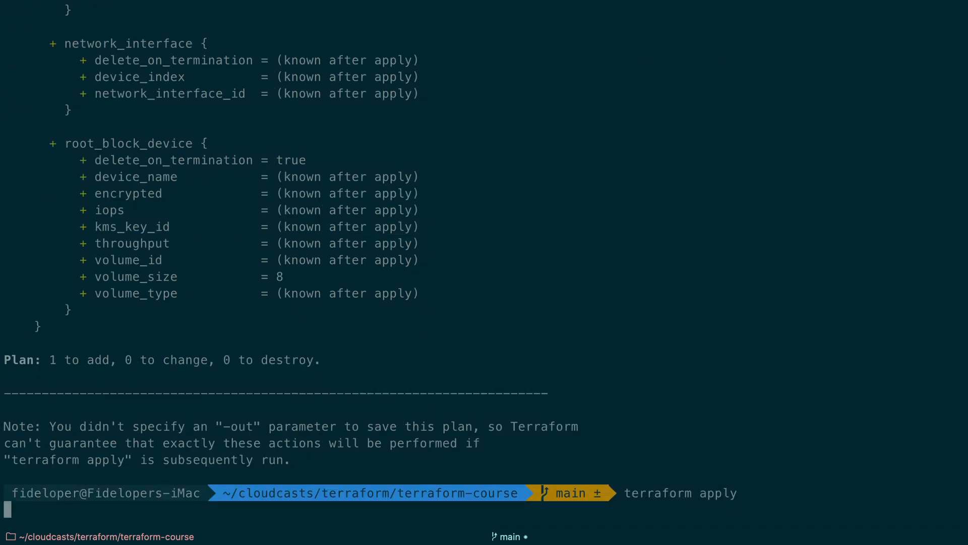
pyautogui.press('Return')
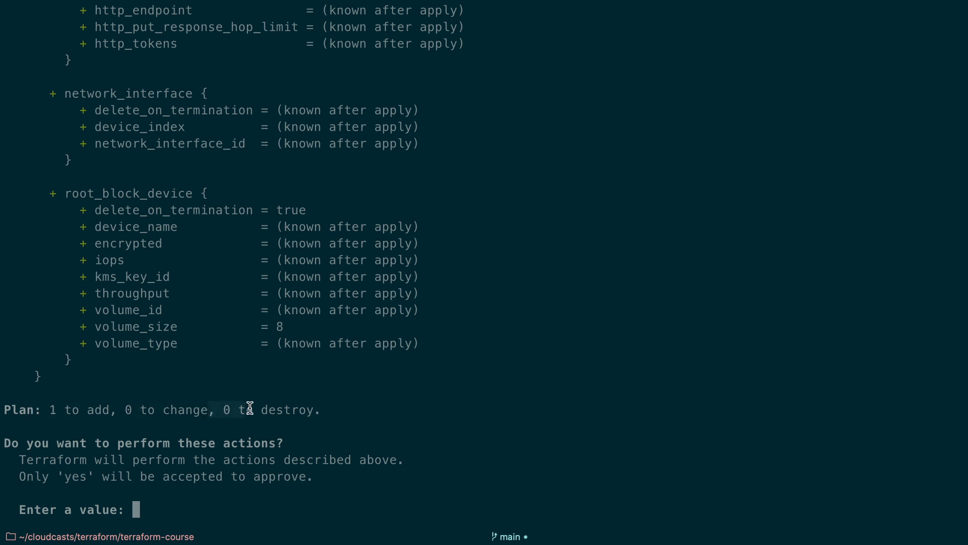
pyautogui.write('yes')
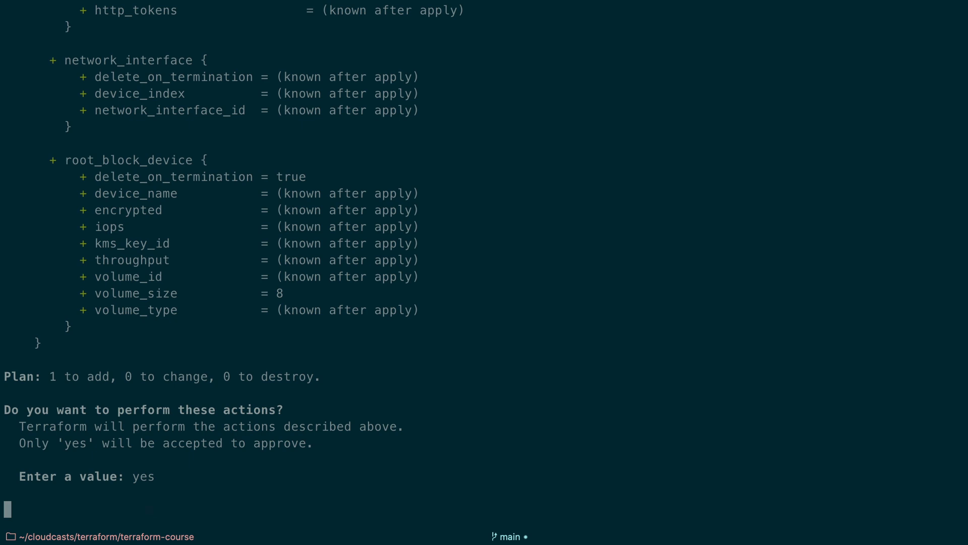
pyautogui.press('Return')
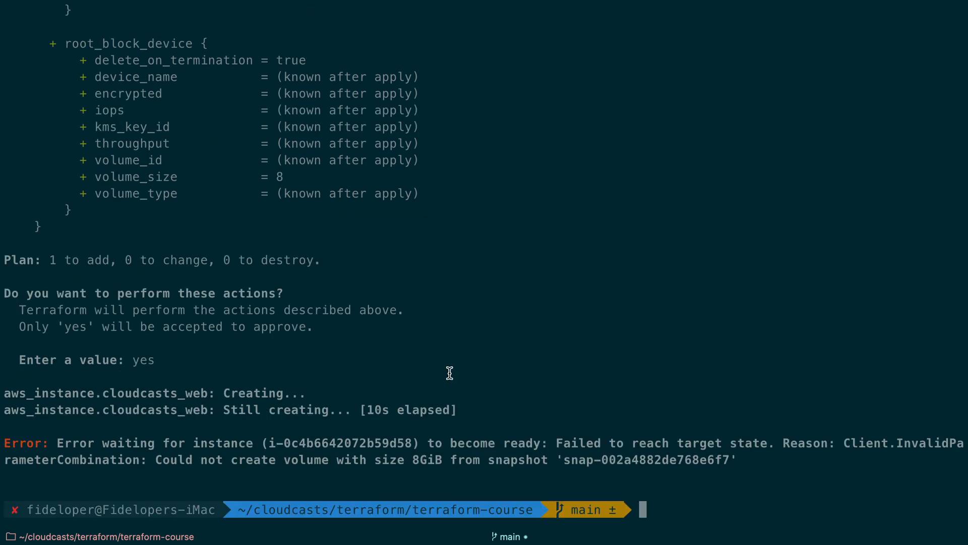
pyautogui.moveTo(156, 462)
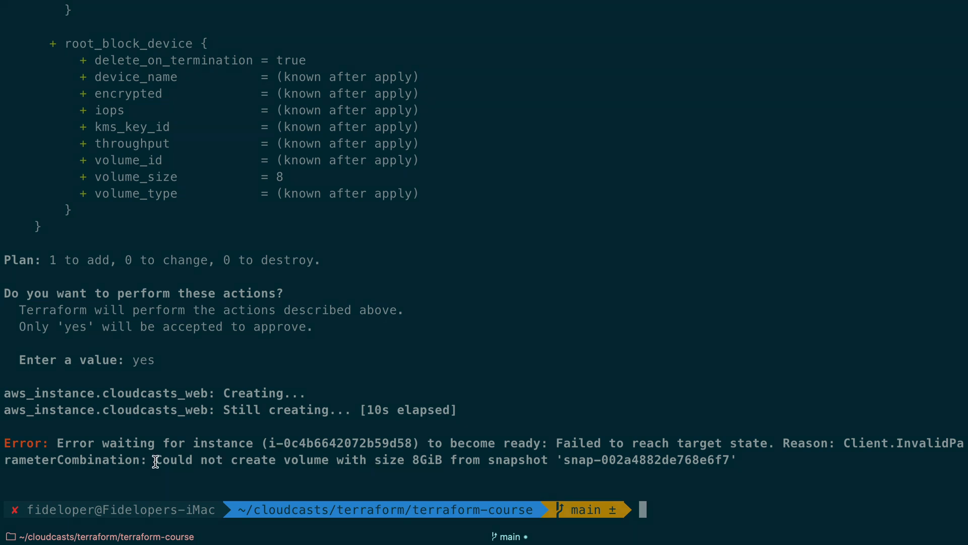
pyautogui.moveTo(563, 460)
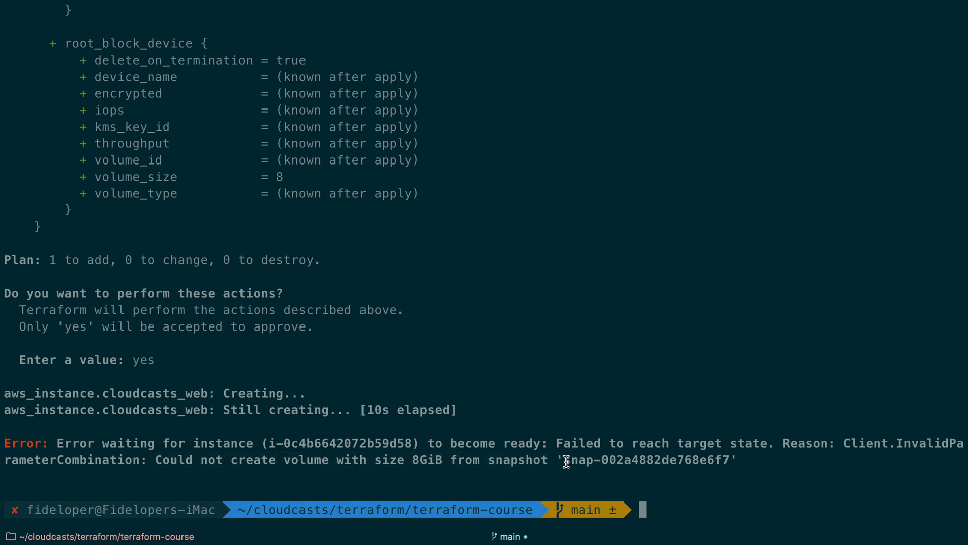
pyautogui.moveTo(619, 459)
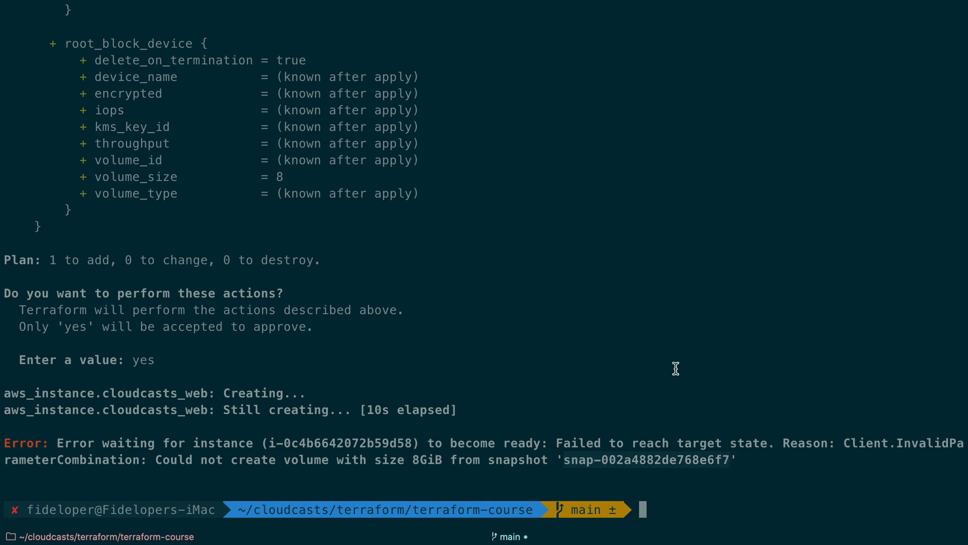
pyautogui.moveTo(324, 179)
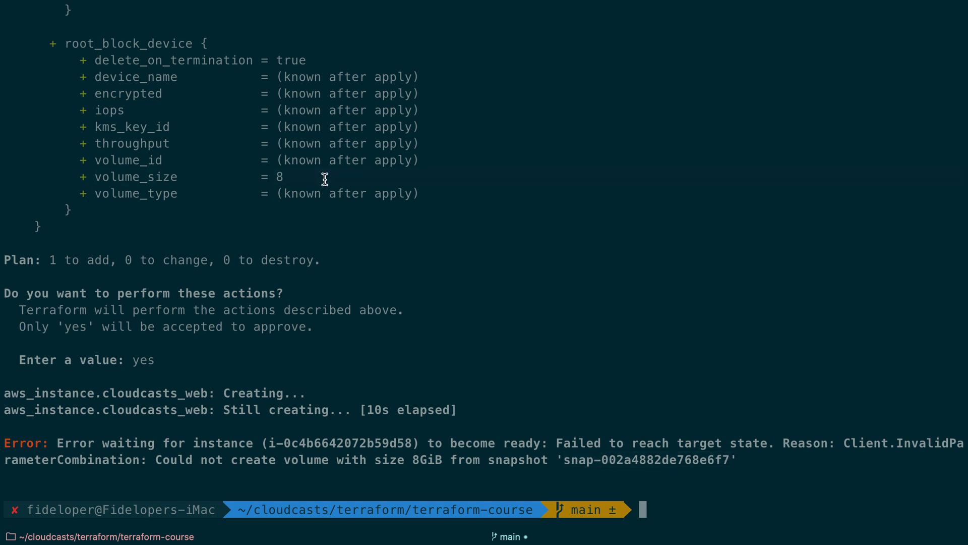
pyautogui.moveTo(417, 430)
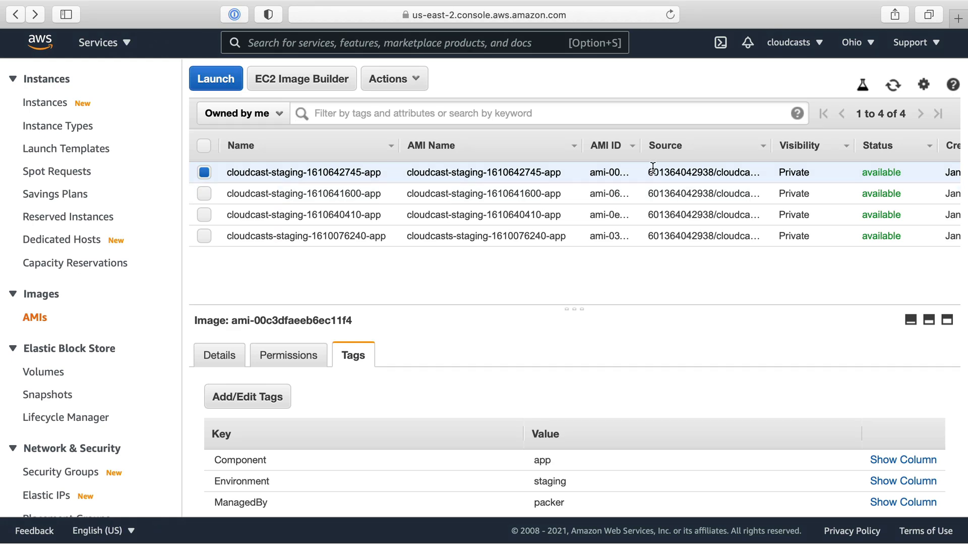
pyautogui.moveTo(650, 177)
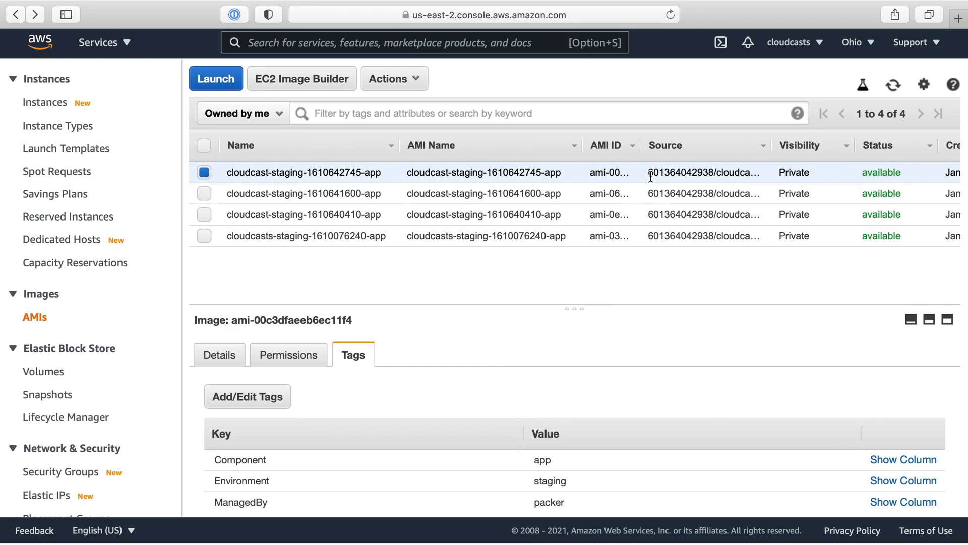
# Step the console launch wizard to storage to see the AMI's 8 GiB gp3 root volume.
pyautogui.click(215, 79)
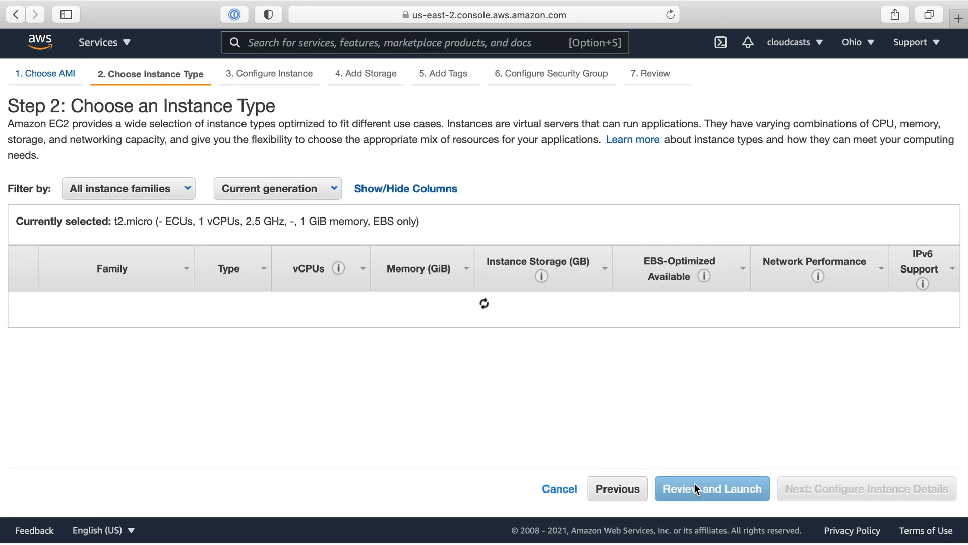
pyautogui.click(710, 489)
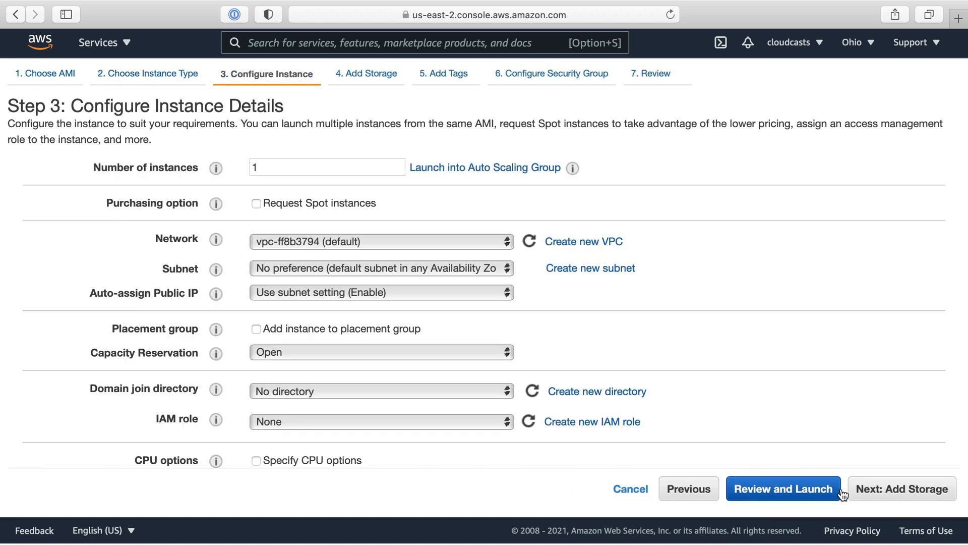
pyautogui.click(902, 489)
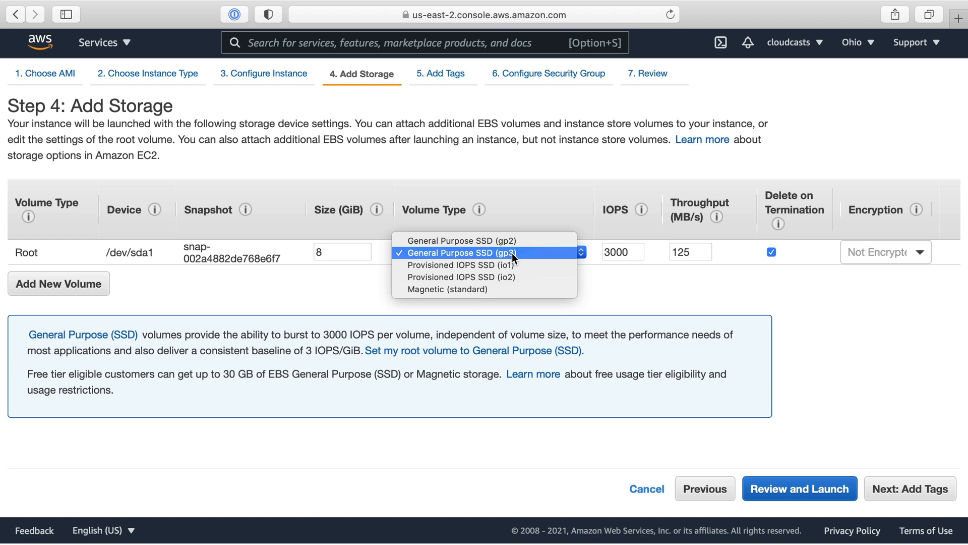
pyautogui.moveTo(695, 254)
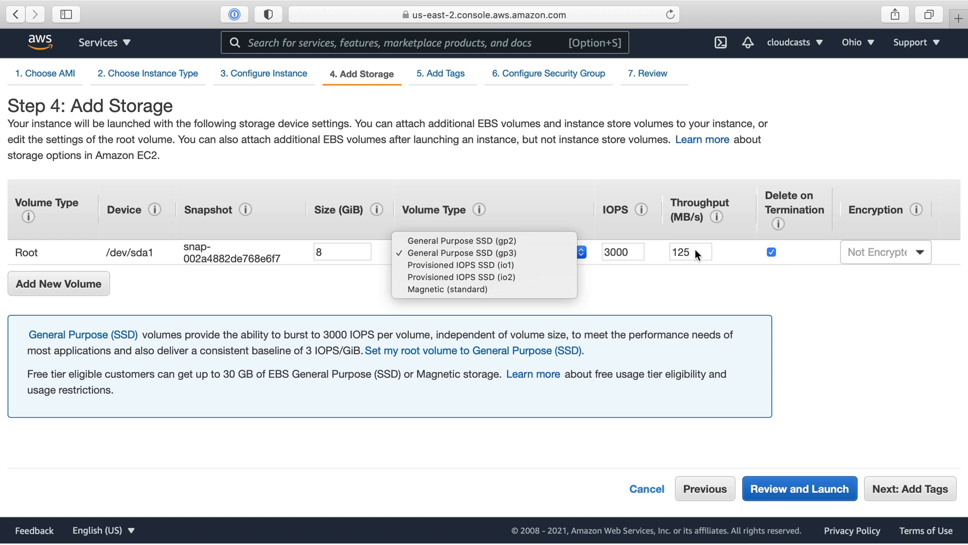
pyautogui.click(459, 253)
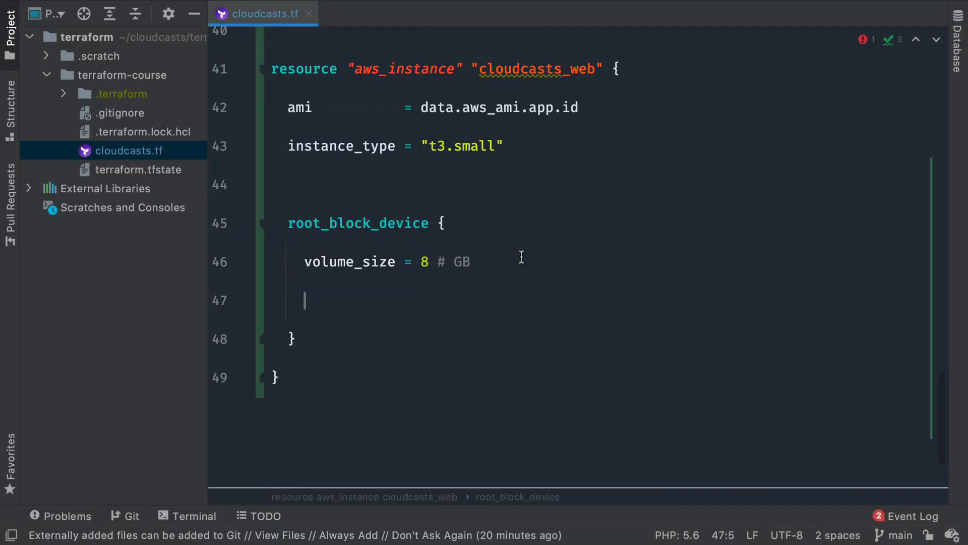
# Add volume_type = "gp3" to root_block_device and re-run terraform apply.
pyautogui.write('volume_type = "gp23')
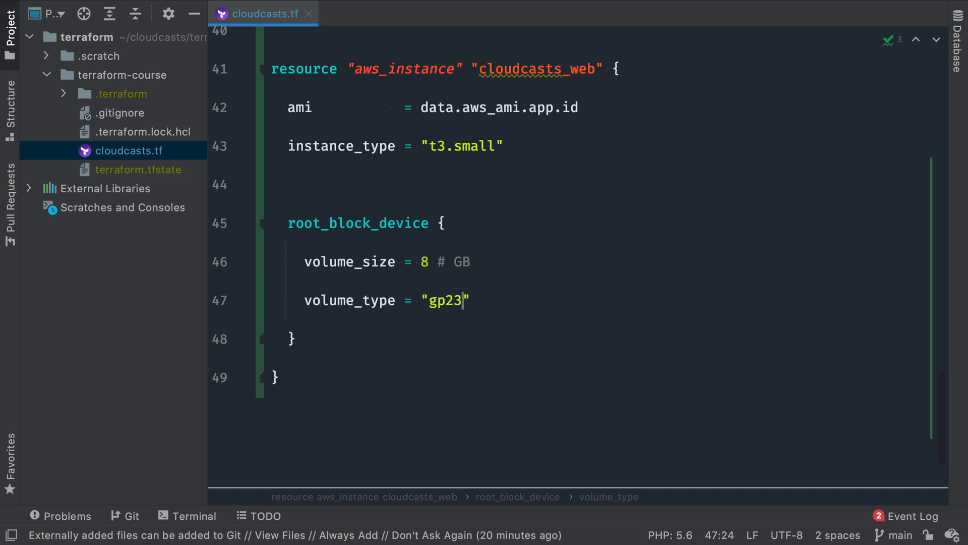
pyautogui.press('Backspace')
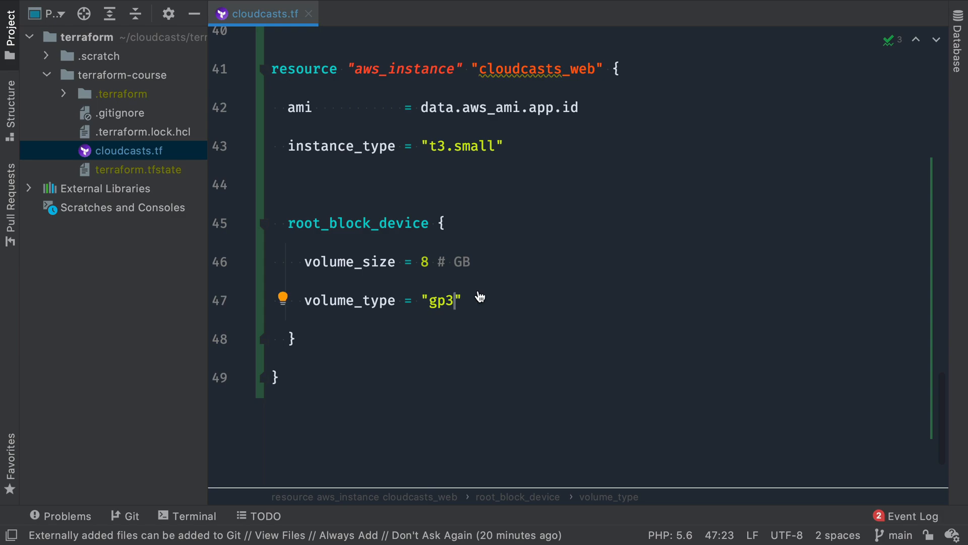
pyautogui.click(194, 516)
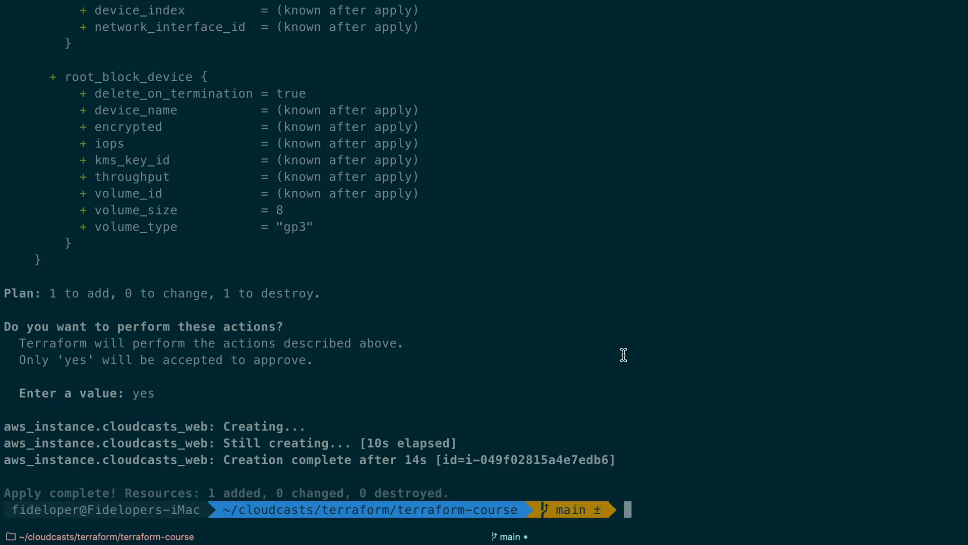
pyautogui.moveTo(569, 348)
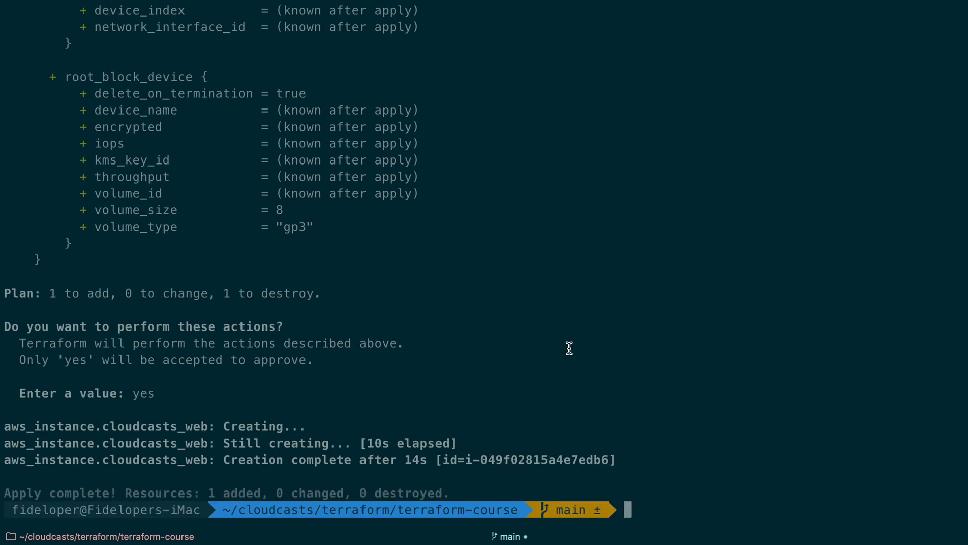
pyautogui.moveTo(571, 355)
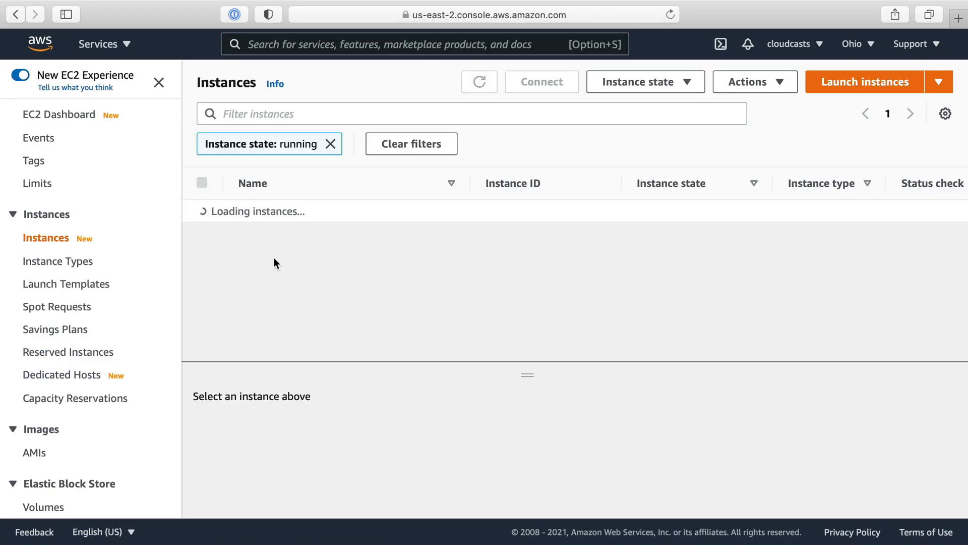
# Review the new t3.small instance i-049f02815a4e7edb6's tags and details, including public IP 3.14.14.230.
pyautogui.click(202, 233)
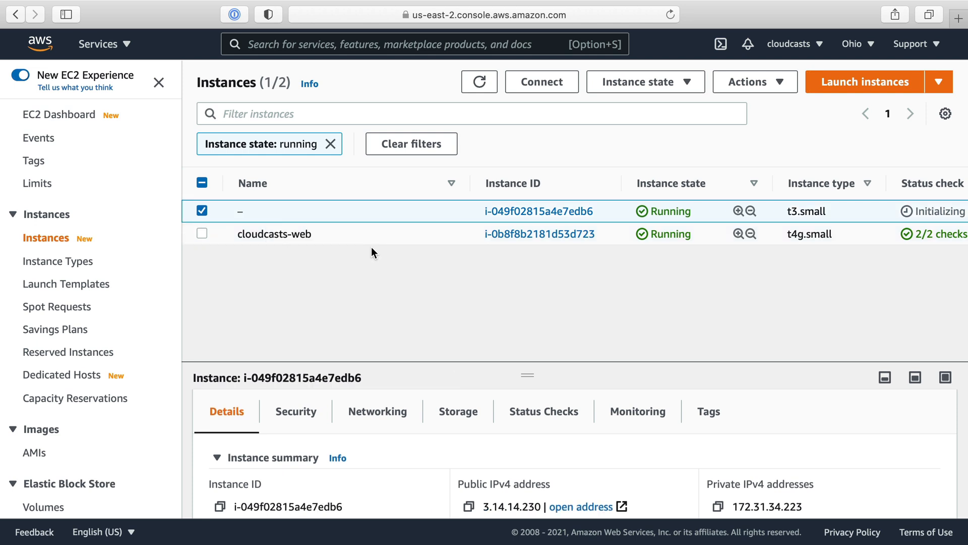
pyautogui.click(708, 412)
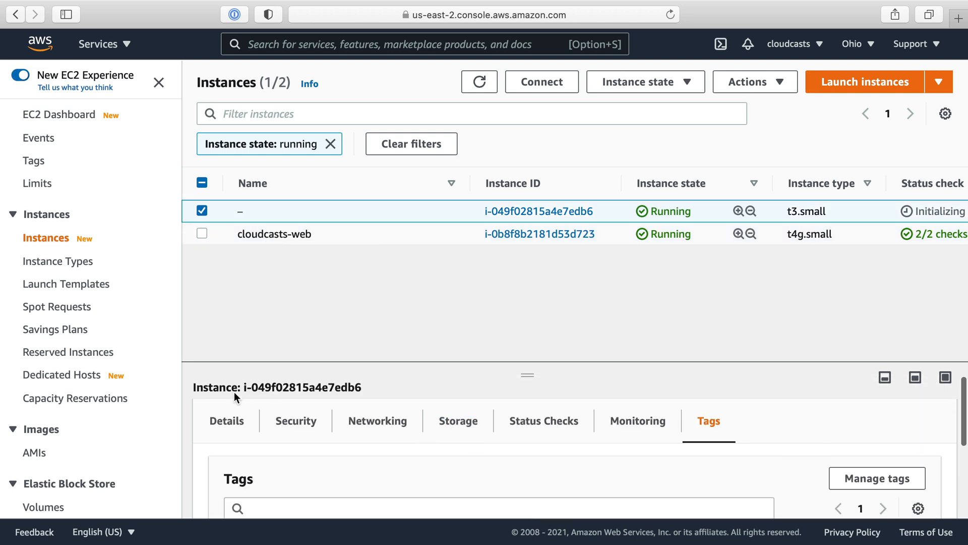
pyautogui.click(227, 420)
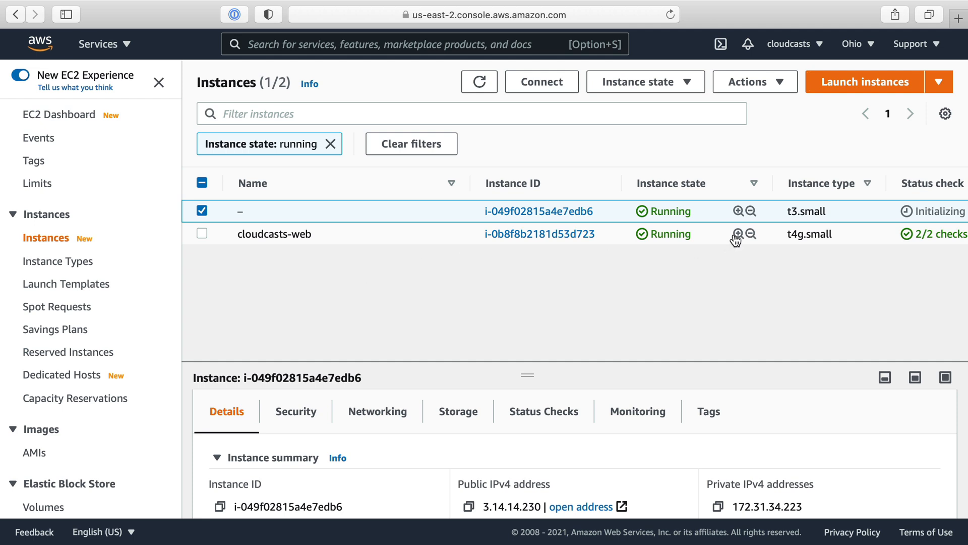
pyautogui.moveTo(677, 332)
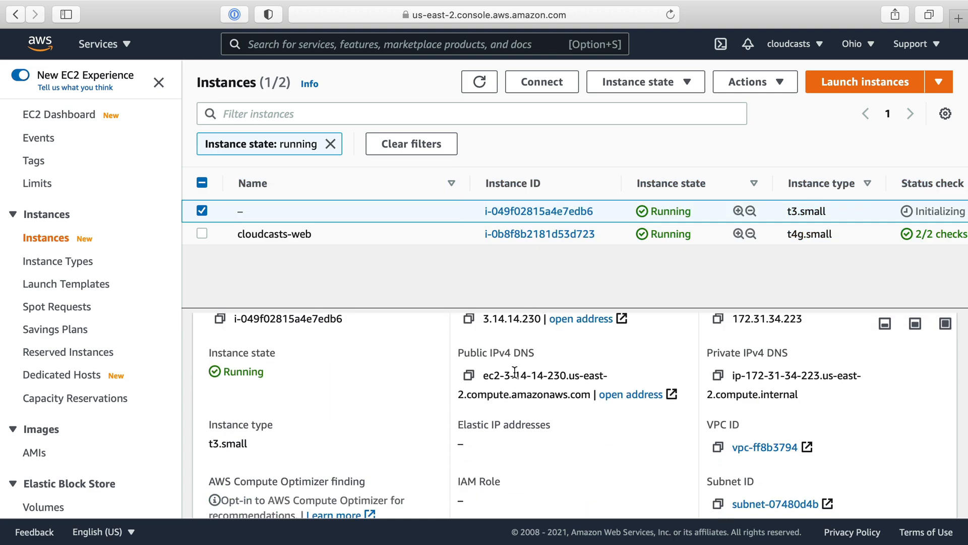
pyautogui.scroll(-3)
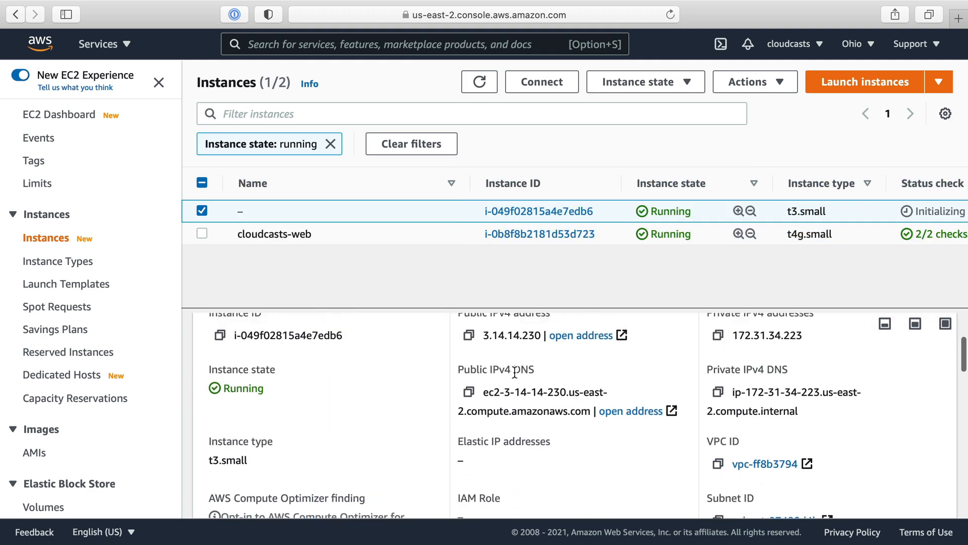